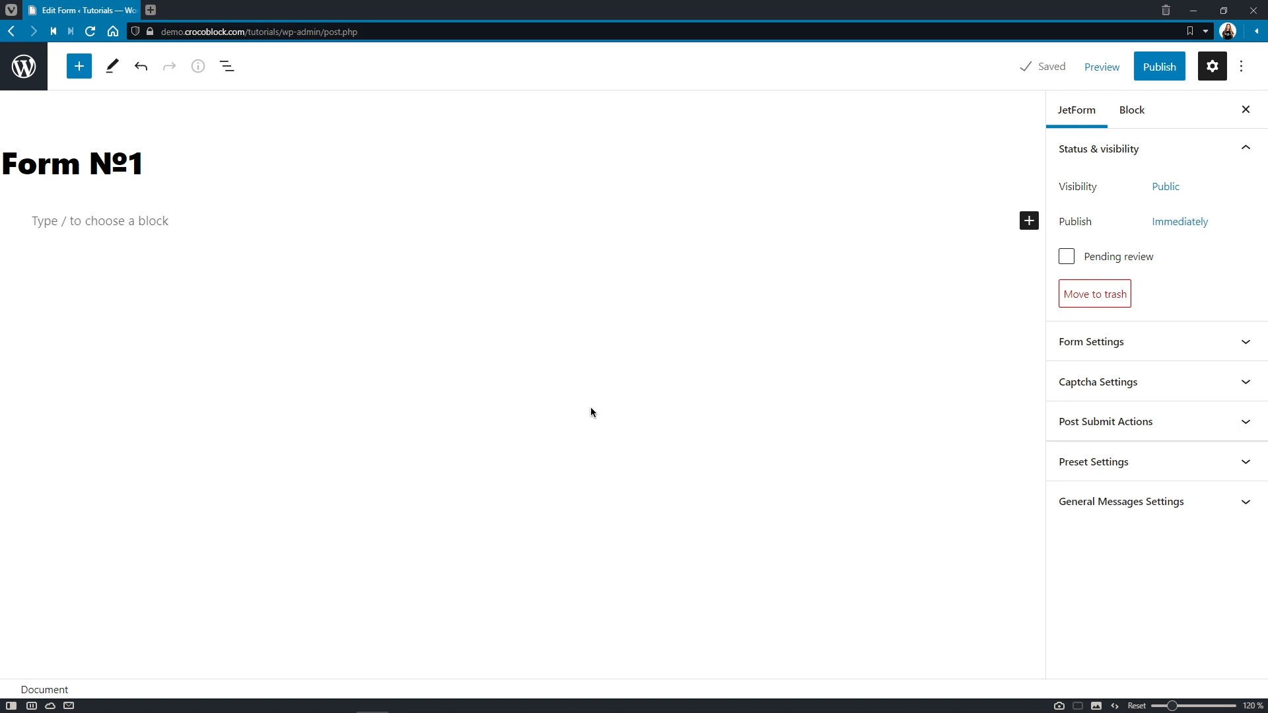
mouse_move(344, 335)
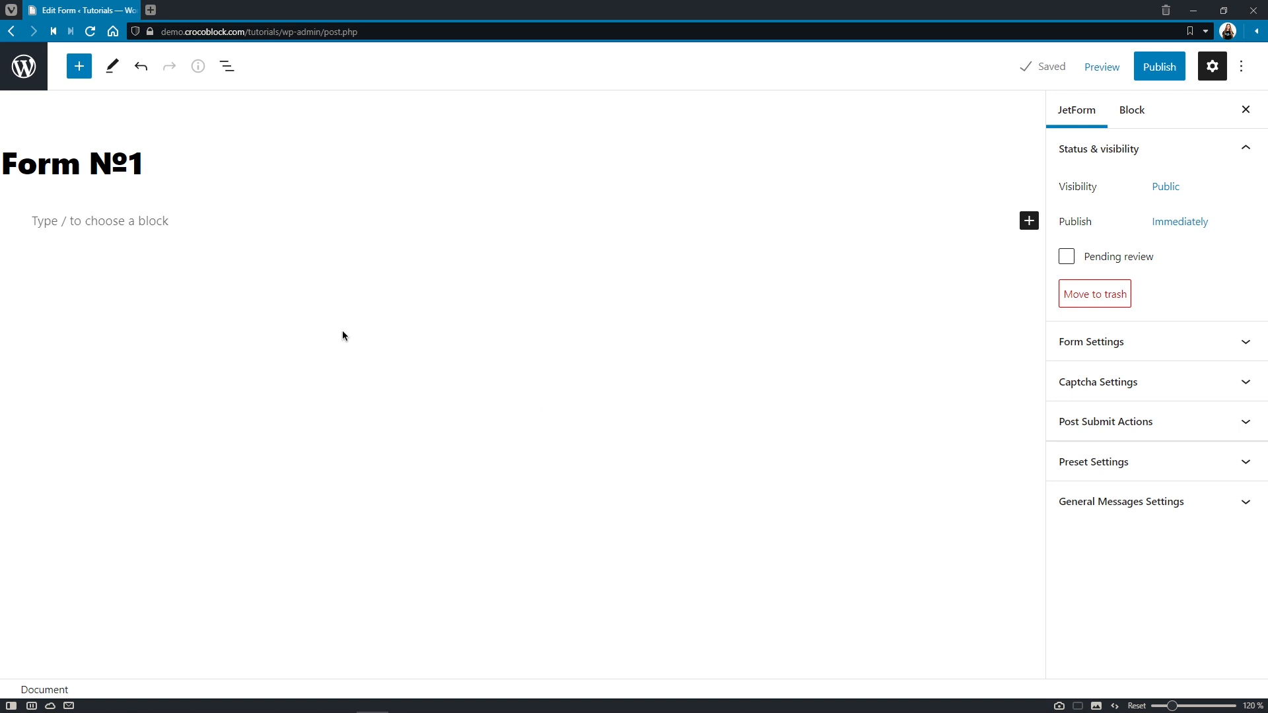
Step: Browse the block inserter's Patterns and list the pattern categories, JetForms included
click(78, 66)
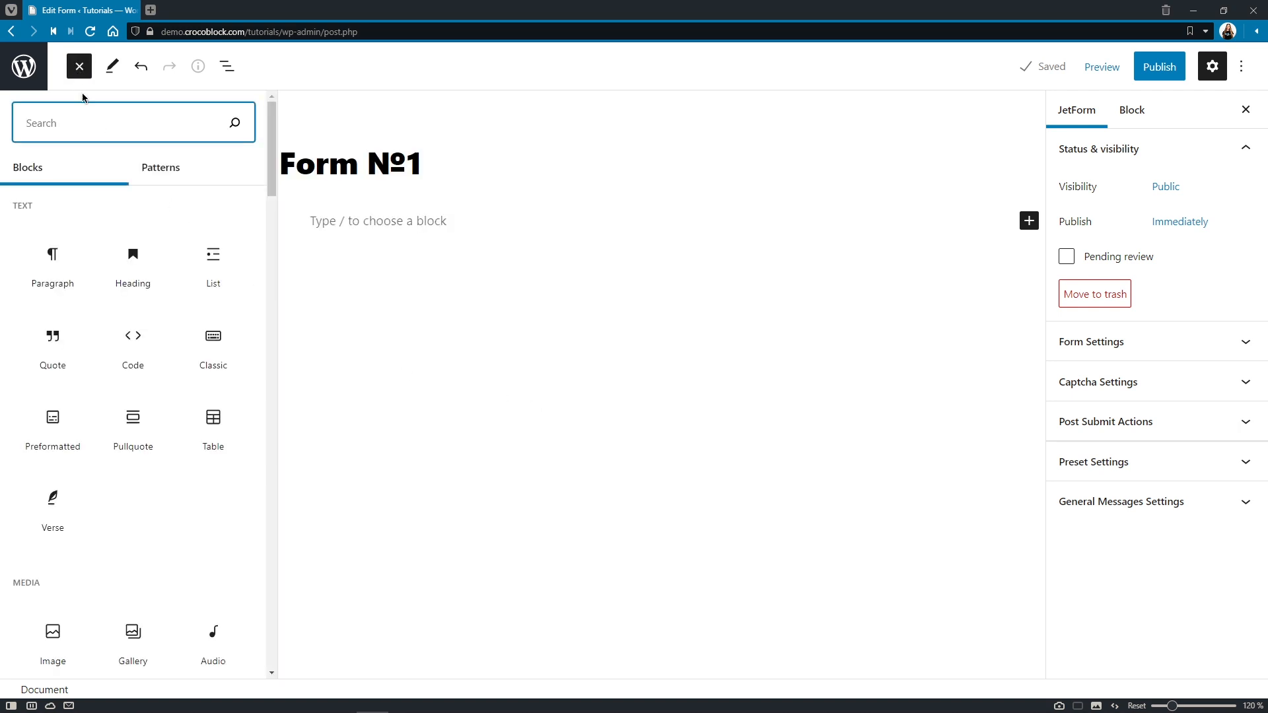
click(162, 168)
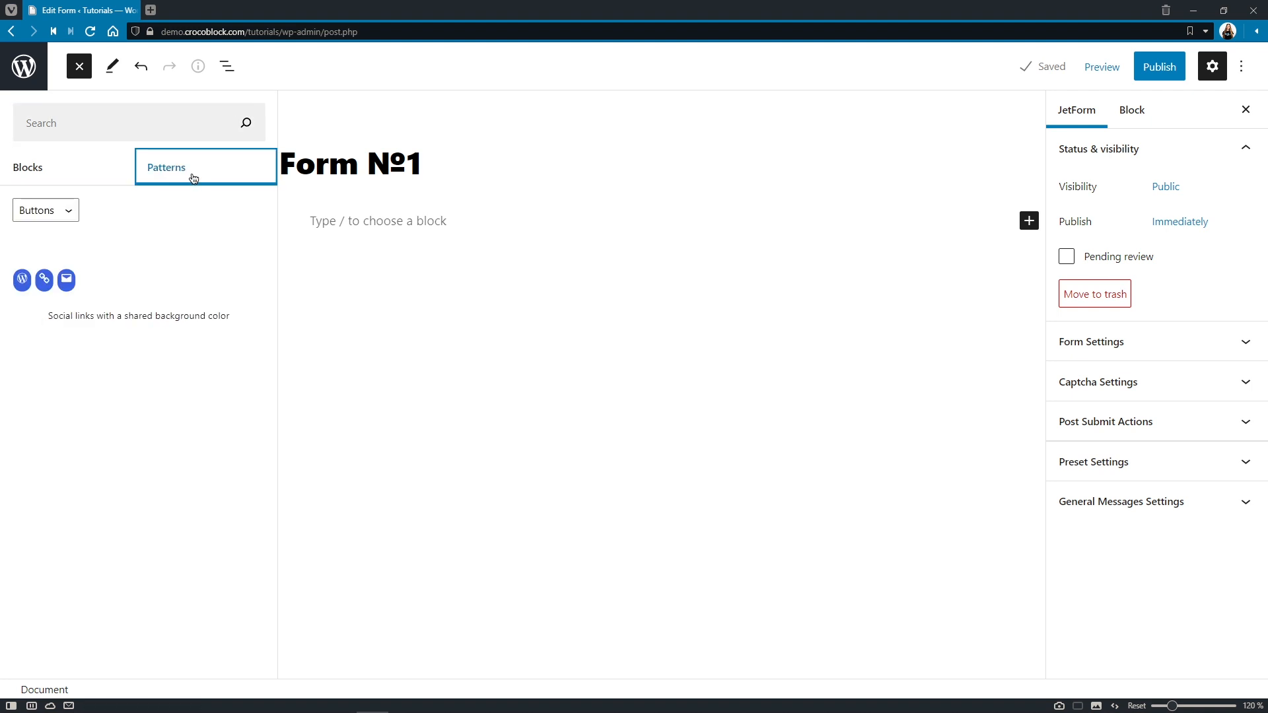
click(41, 210)
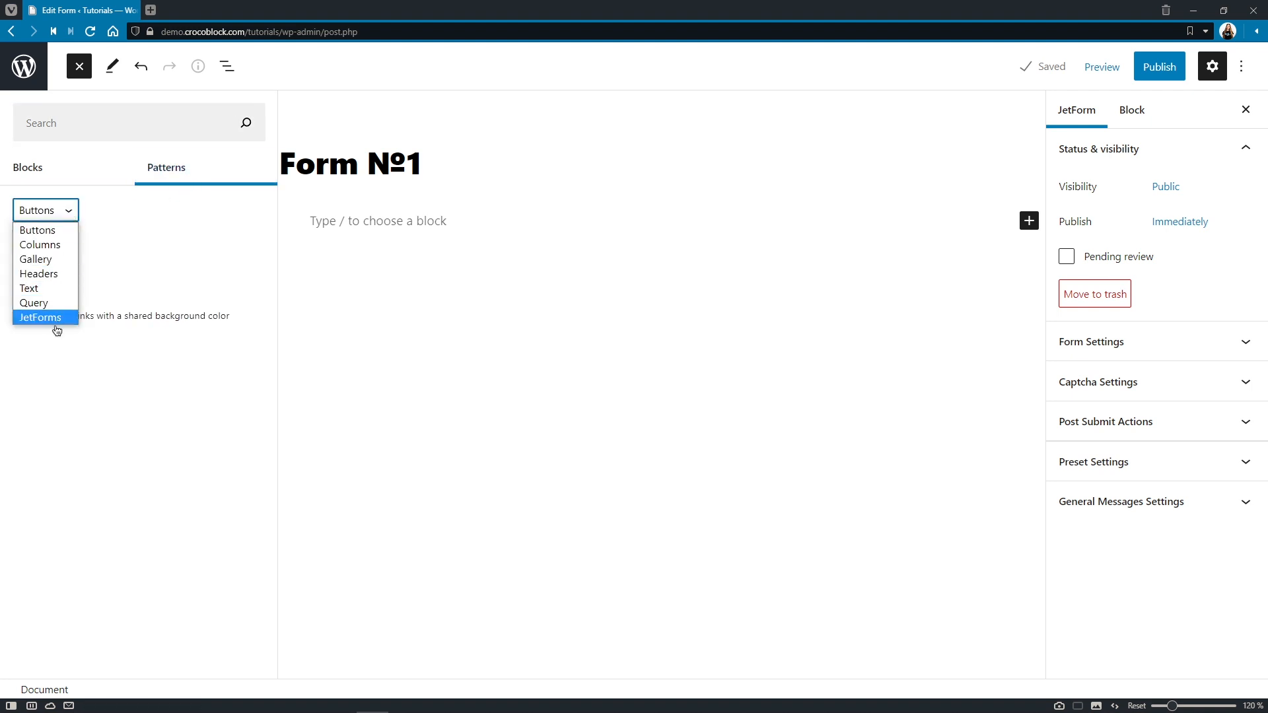
Step: Filter to JetForms and review Contact Us, Login & Register, Application, Subscribe and Profile form patterns
click(45, 316)
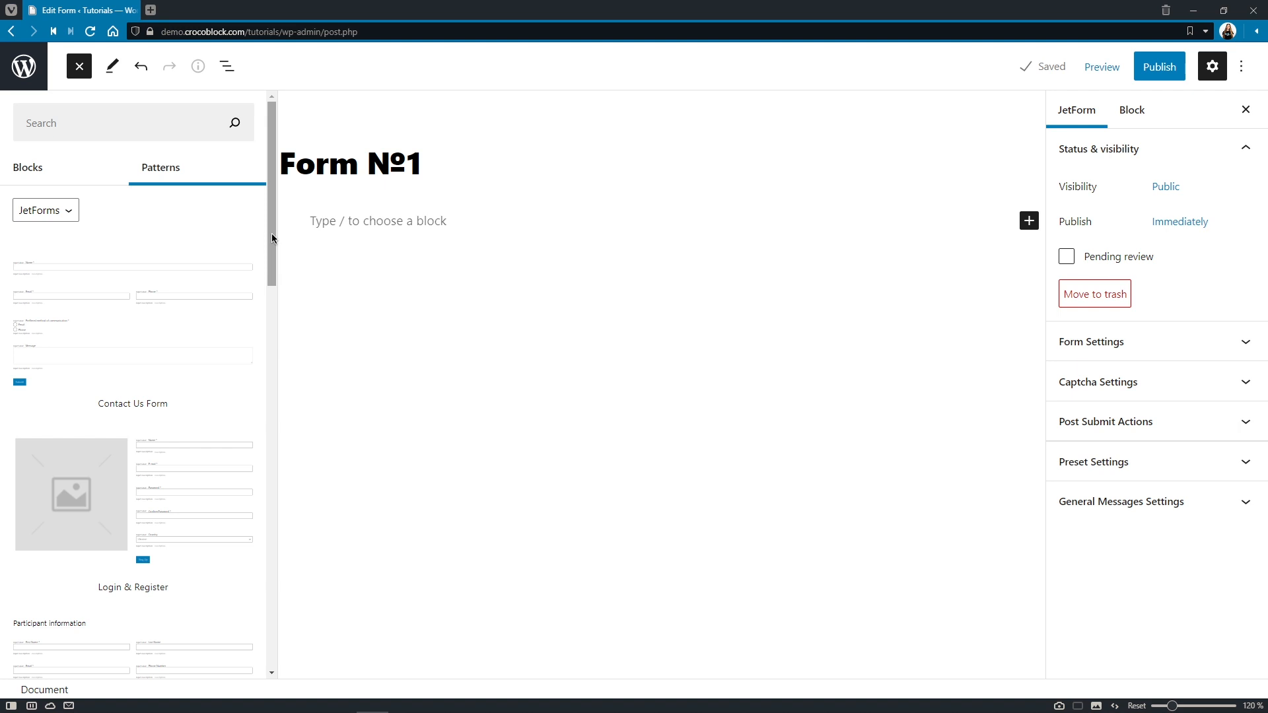
scroll(down, 3)
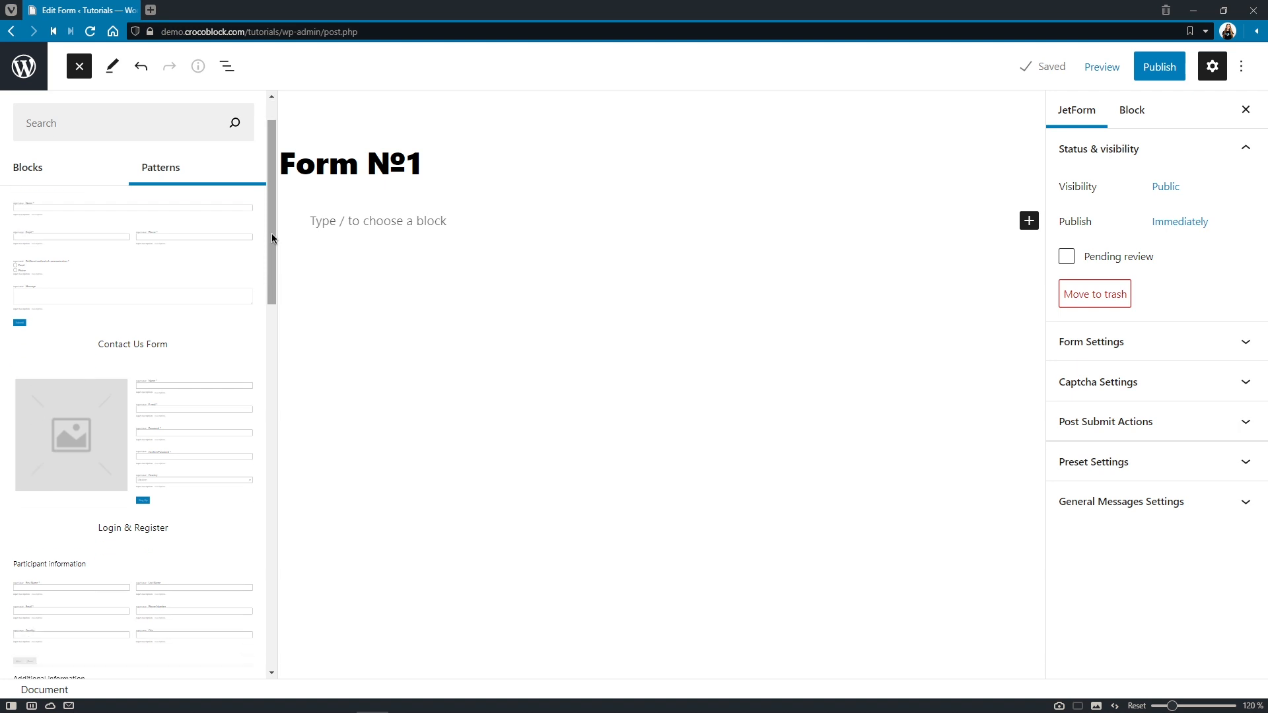
scroll(down, 3)
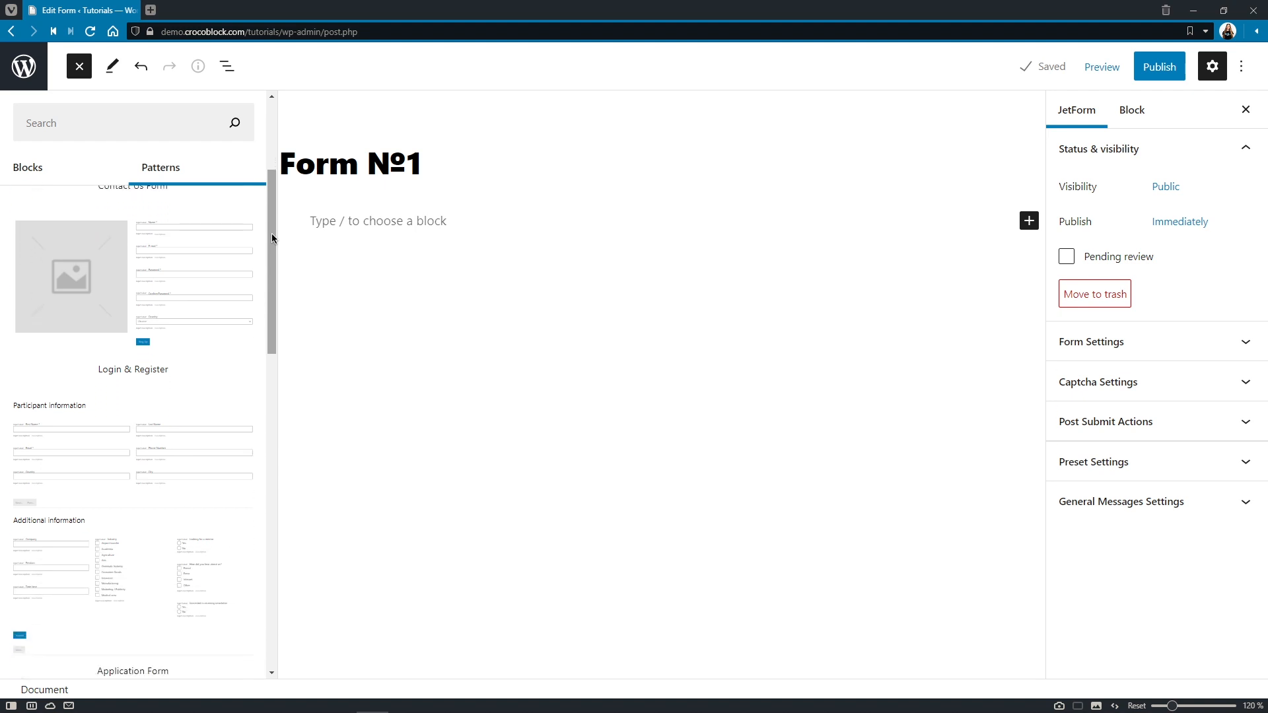
scroll(down, 3)
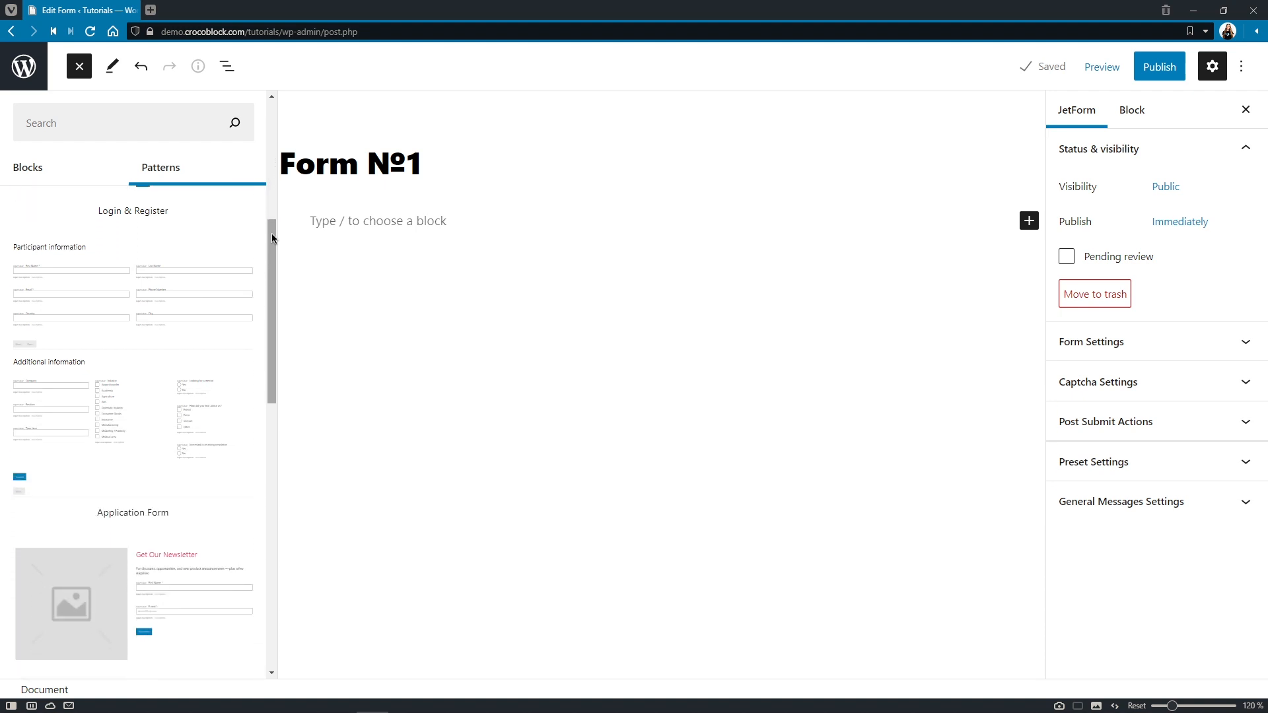
scroll(down, 3)
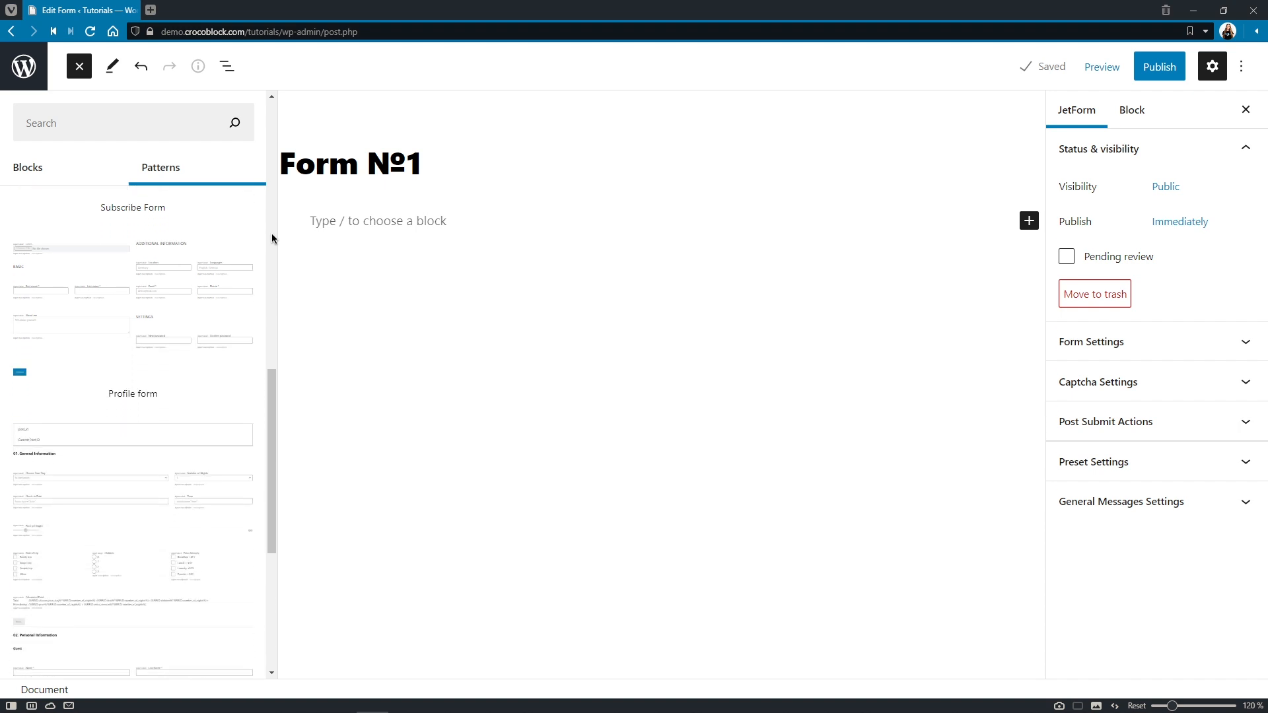
scroll(down, 3)
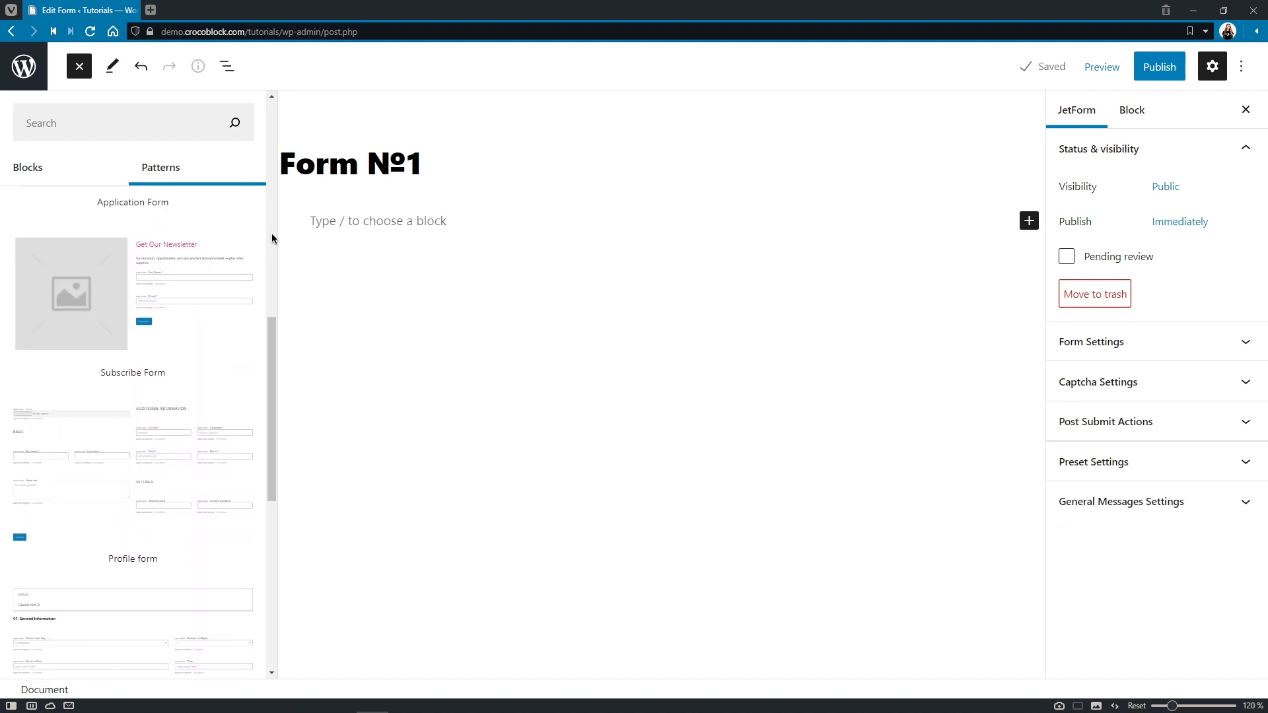
scroll(down, 3)
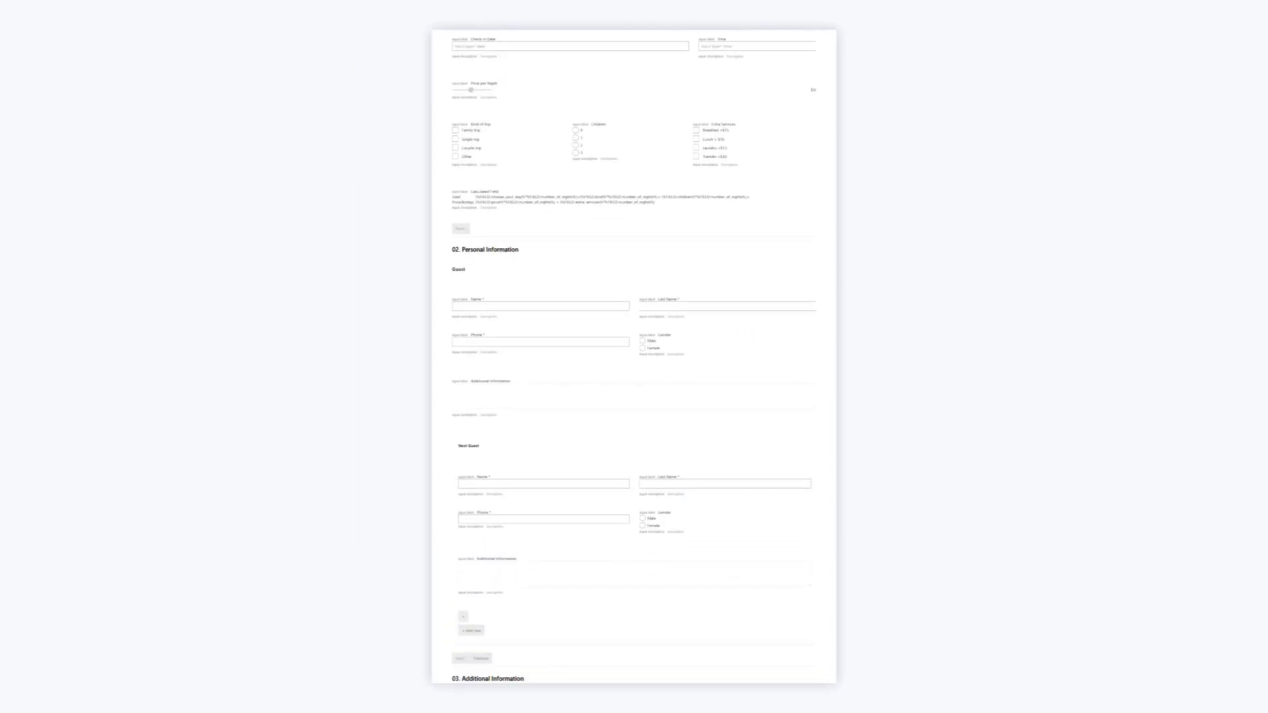
scroll(down, 3)
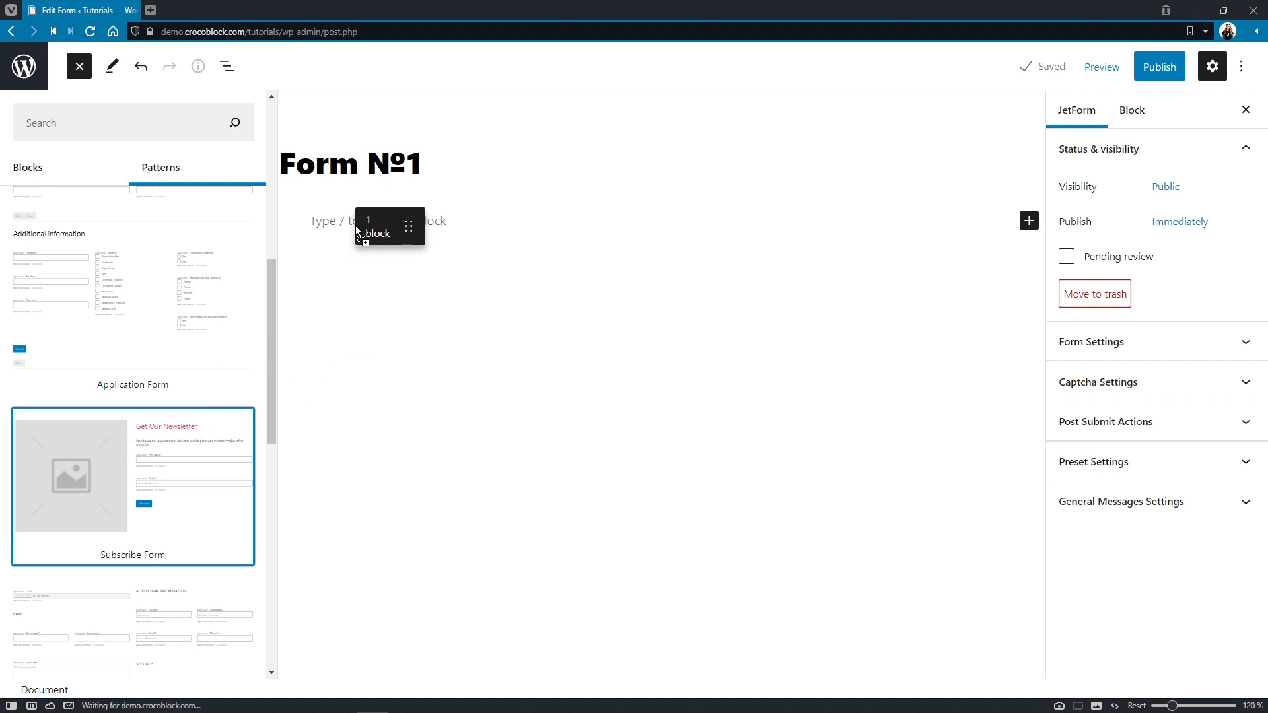
Step: Add the Subscribe Form pattern (Get Our Newsletter, First Name, E-mail, Subscribe) to Form №1
click(132, 474)
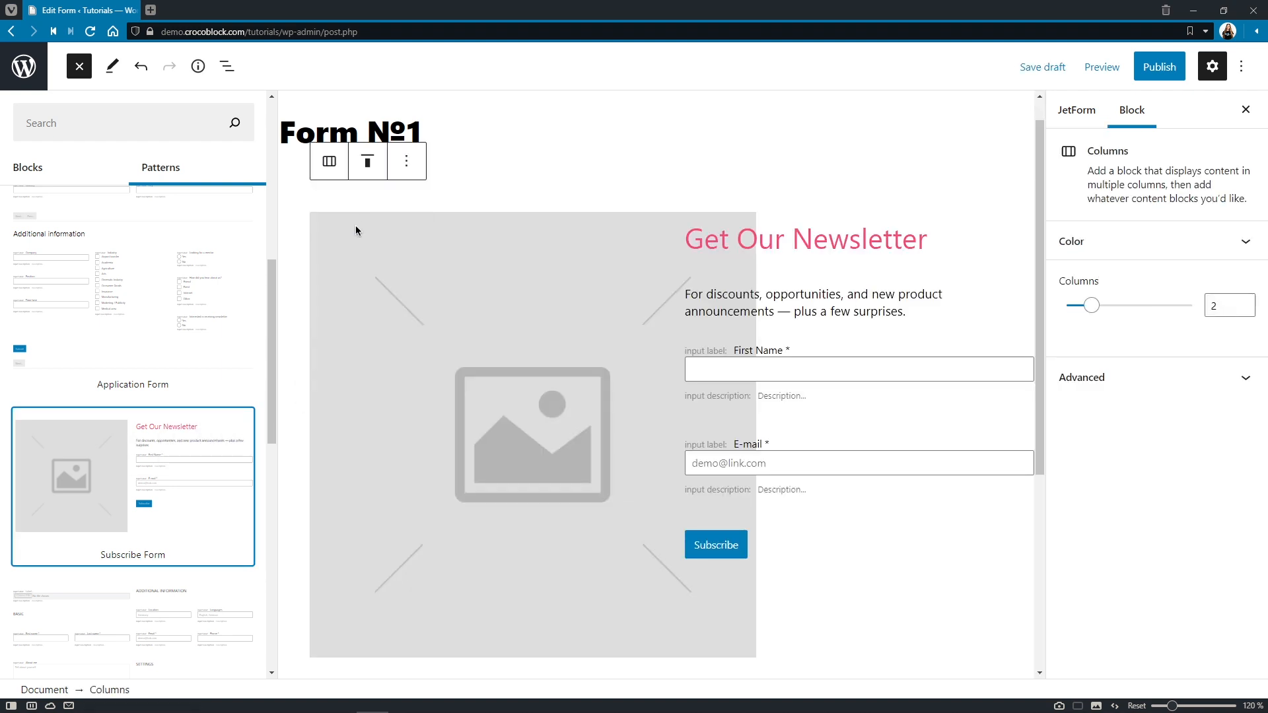
click(1076, 110)
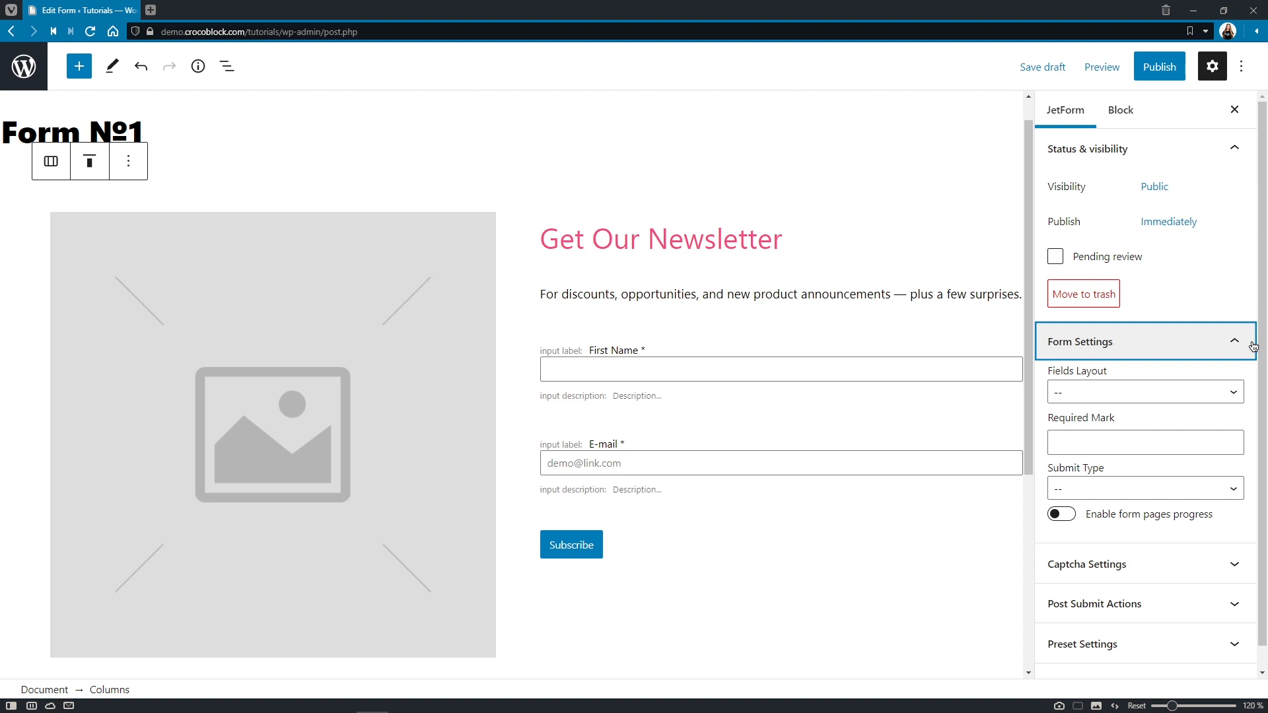
mouse_move(1235, 397)
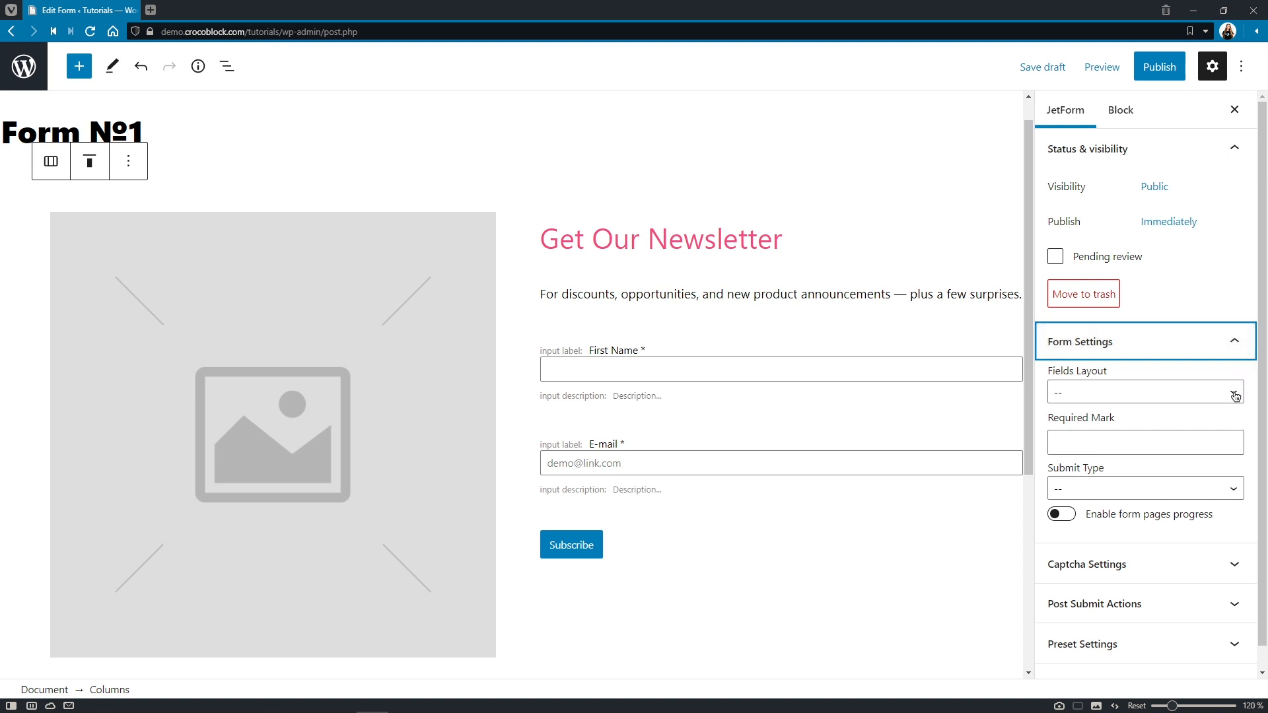
Step: Try the Row fields layout, settle on Column, and begin editing the First Name label
click(1144, 392)
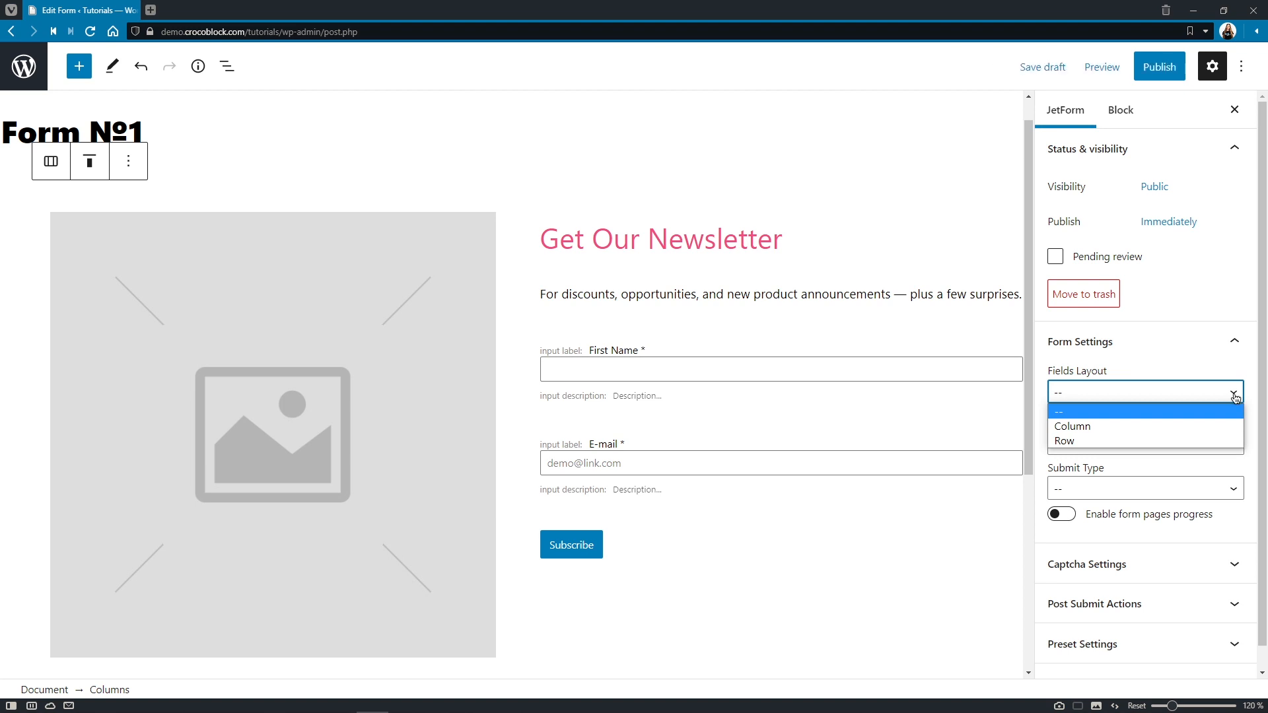
click(1064, 440)
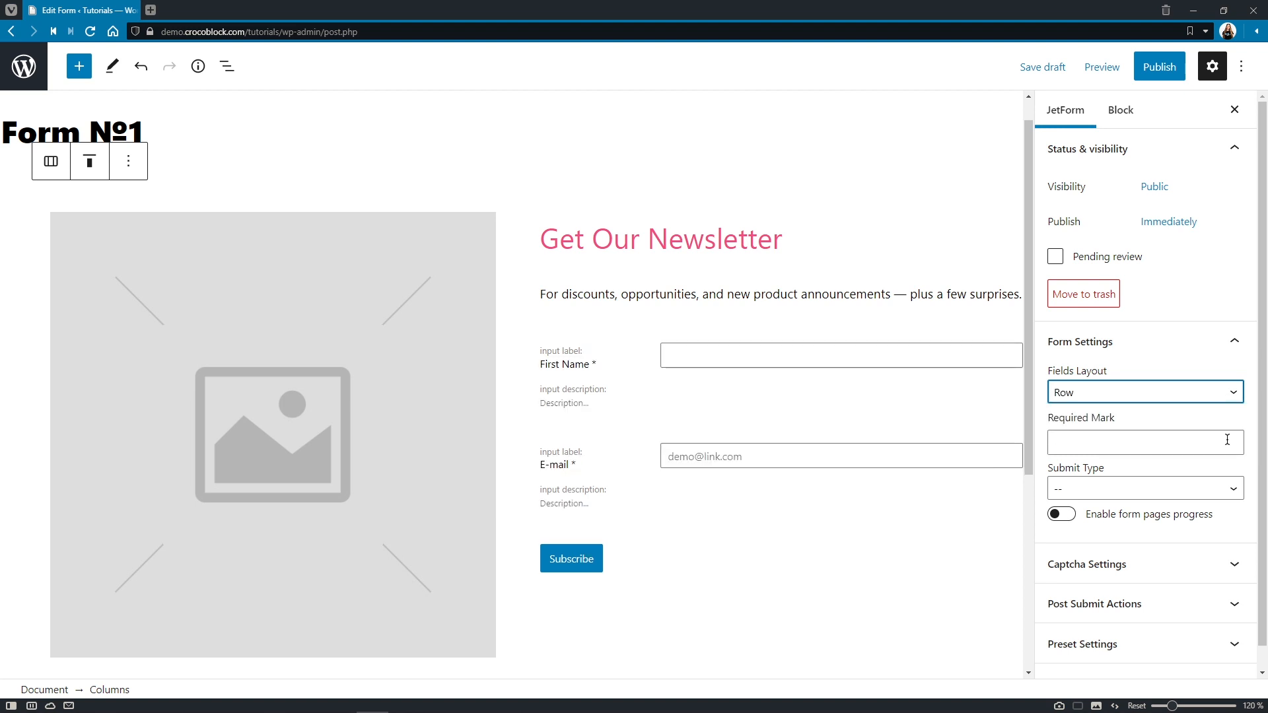
click(1144, 393)
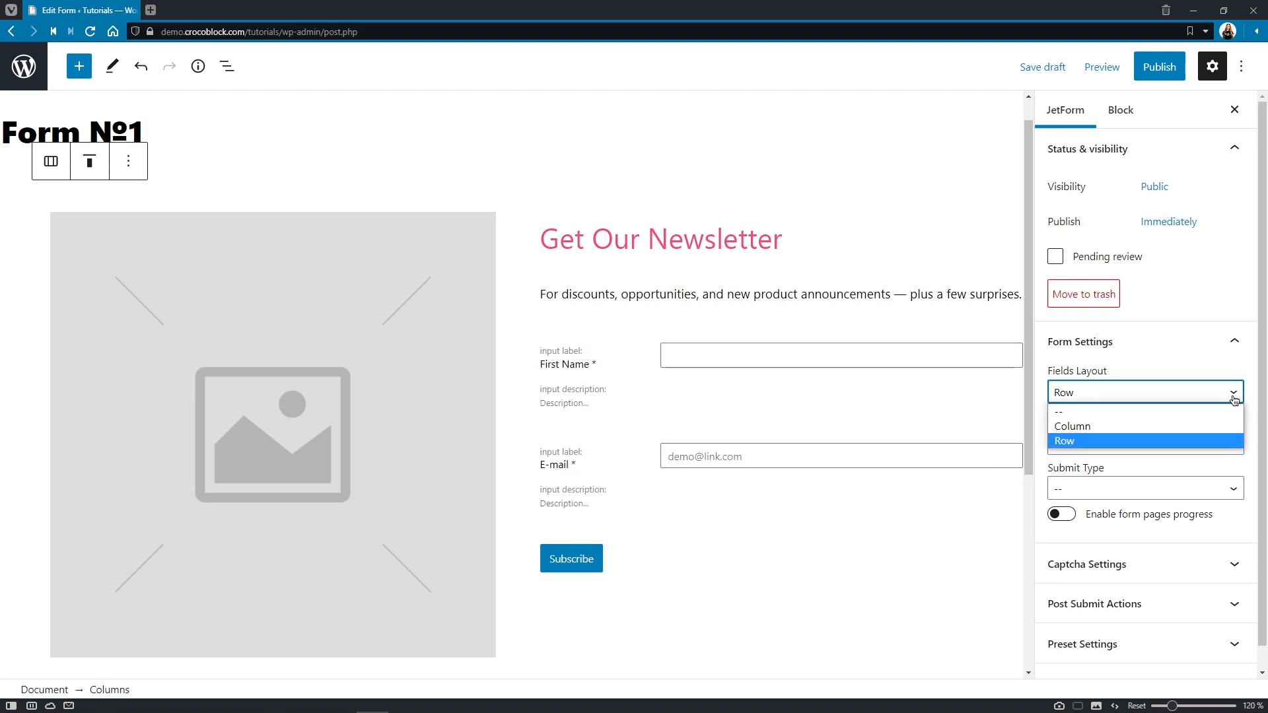
click(1072, 427)
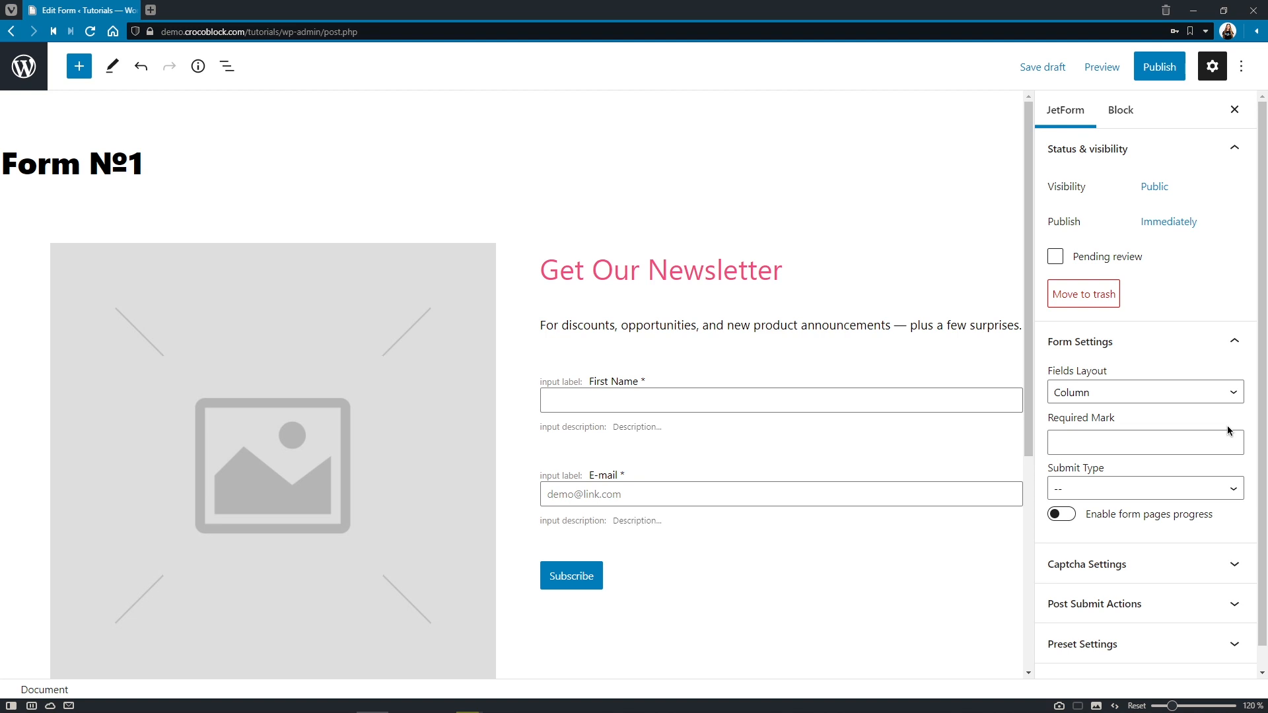
click(780, 399)
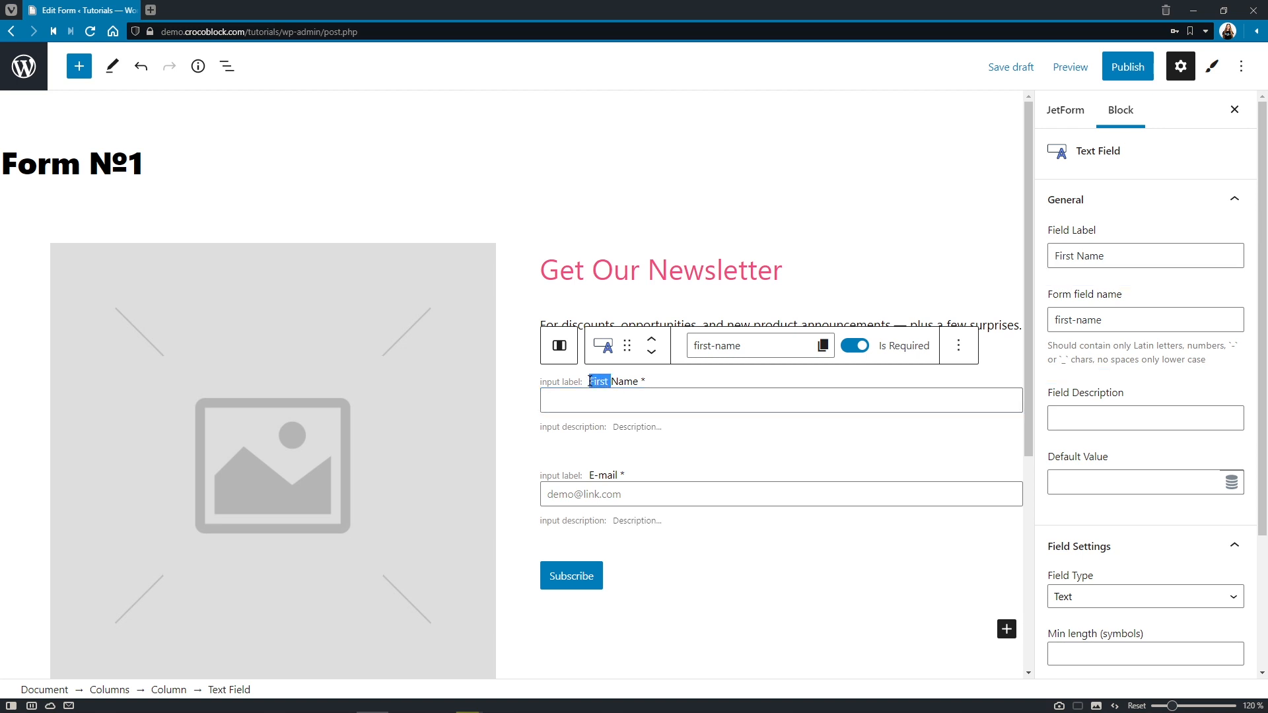
Step: Relabel the name field 'Your Name' with description 'Enter Your Name' and clear its field name
text(Your)
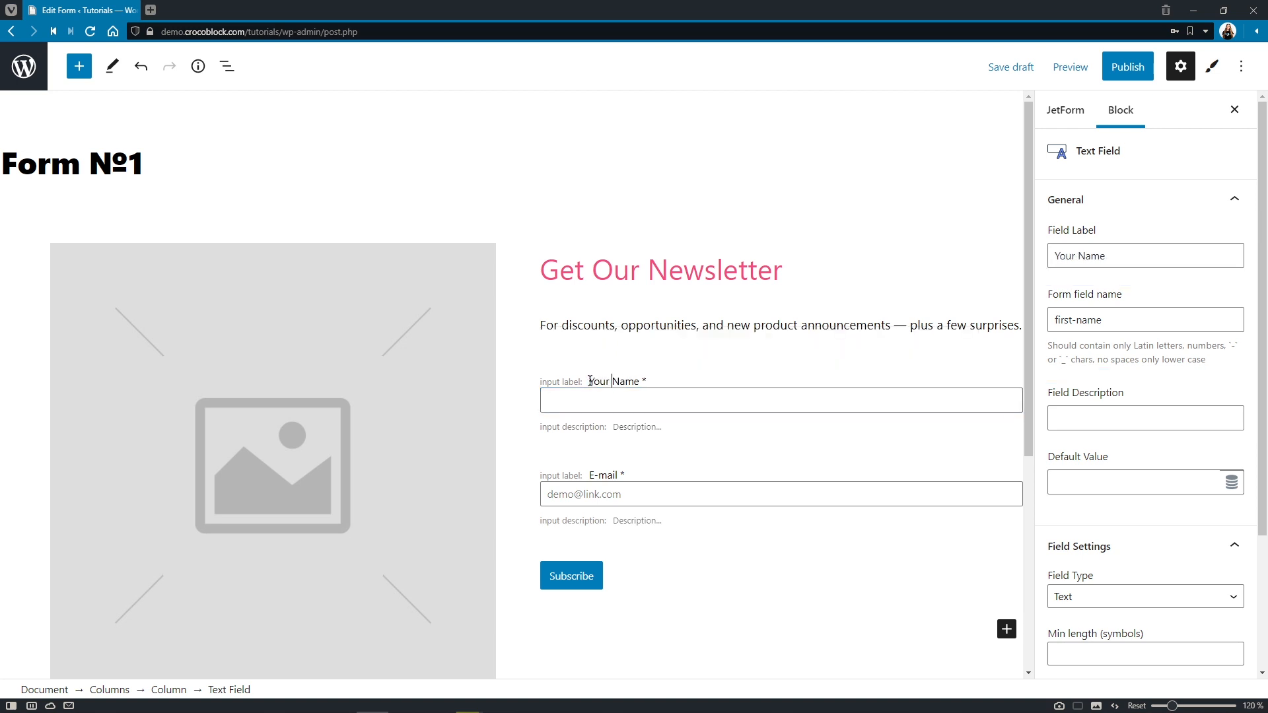
text(Enter Your Nam)
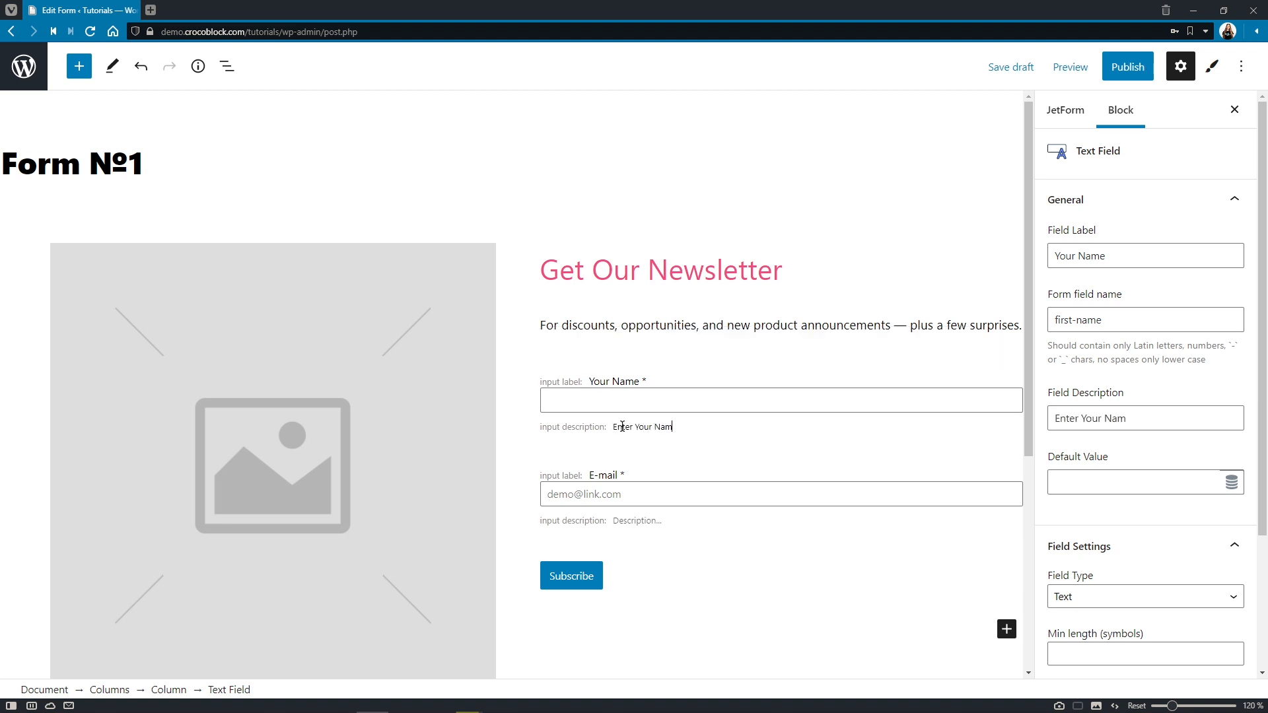
text(e)
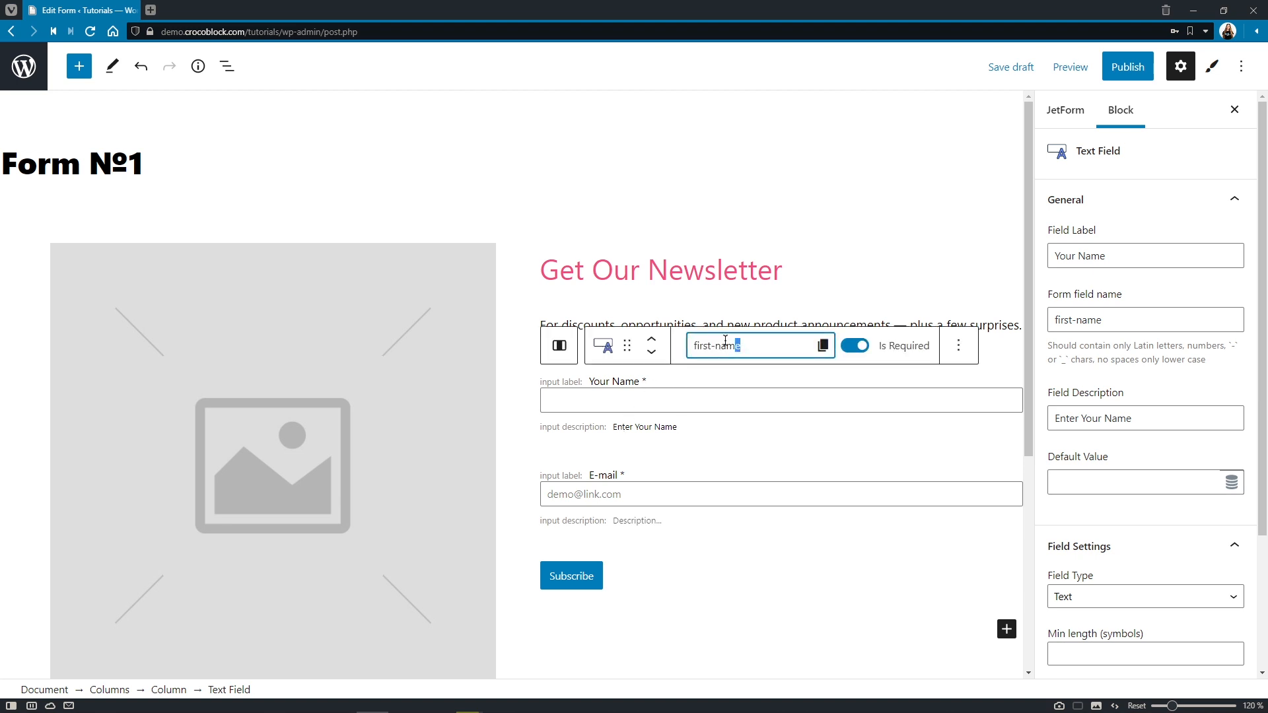
key(Delete)
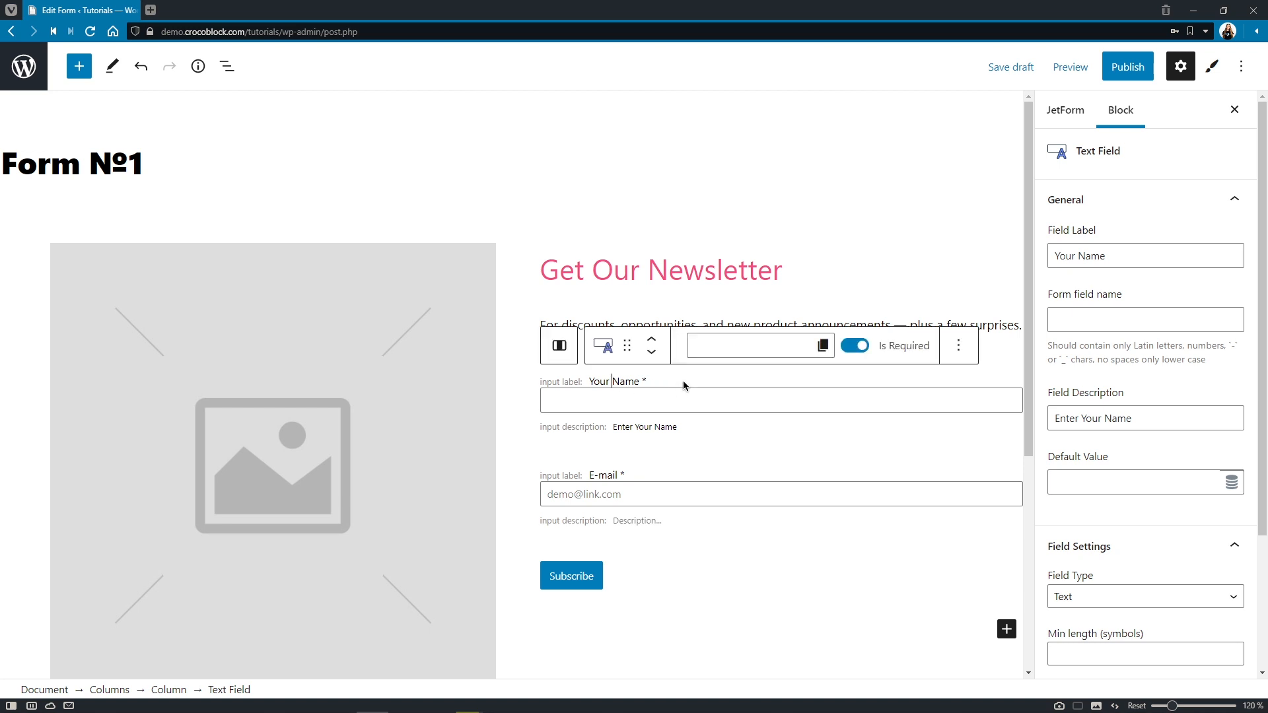
Step: Try field name your-name, restore it to first-name, and copy the field's name
text(your-name)
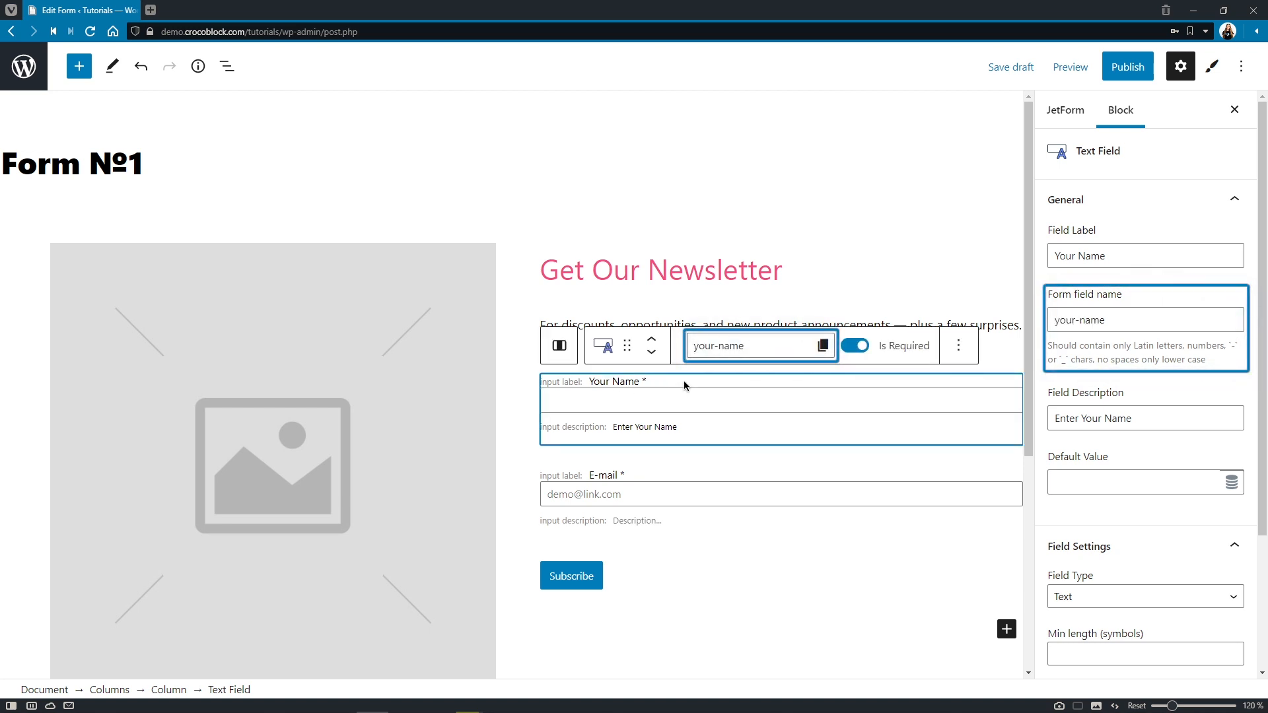
click(732, 345)
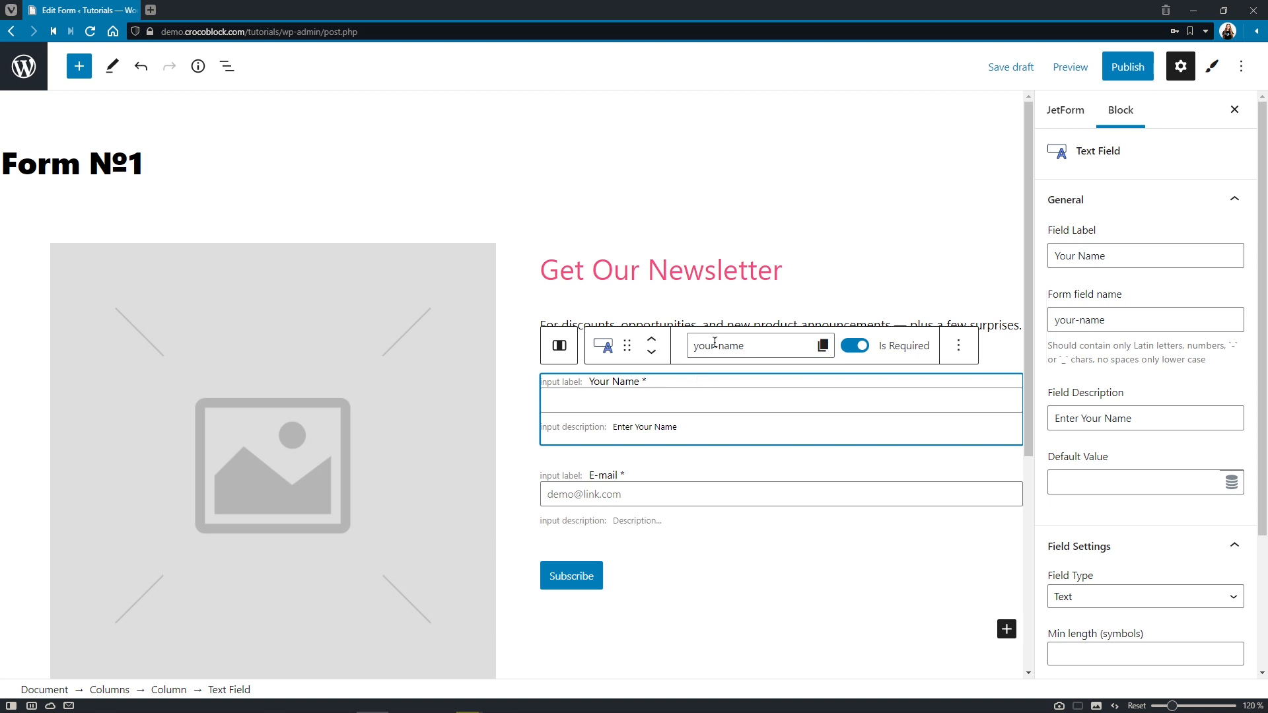
text(fi-name)
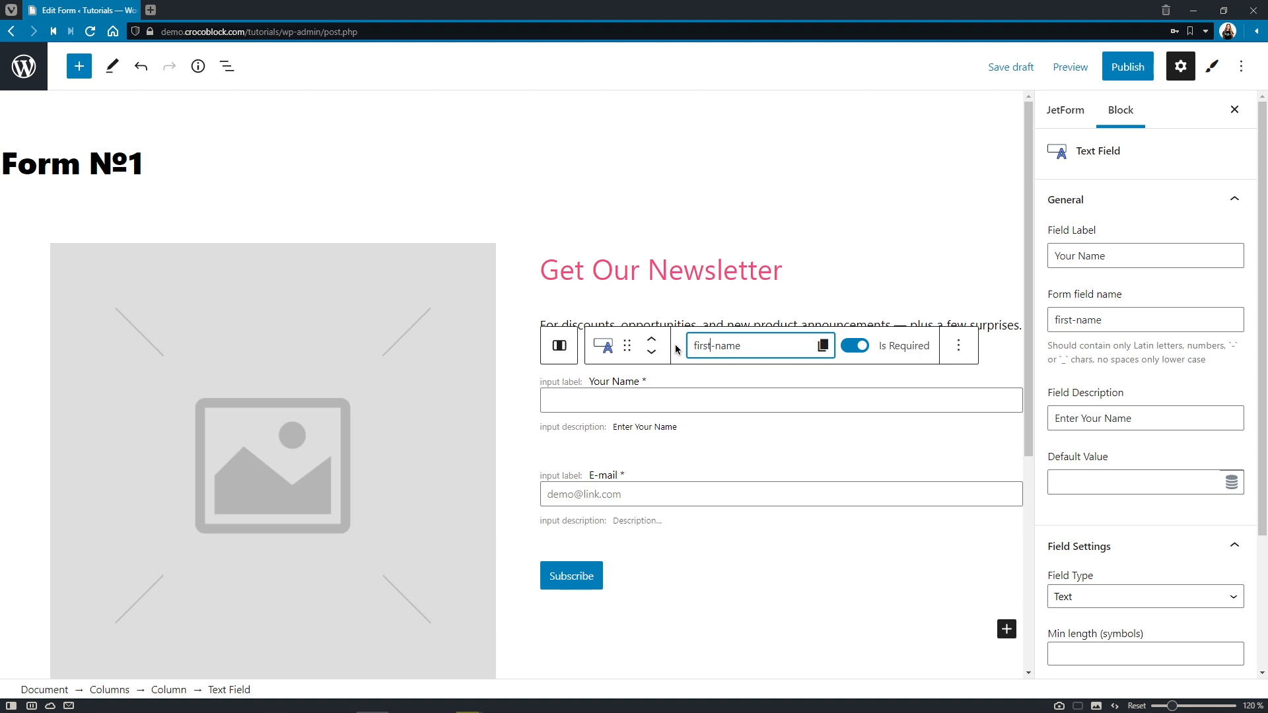
click(823, 345)
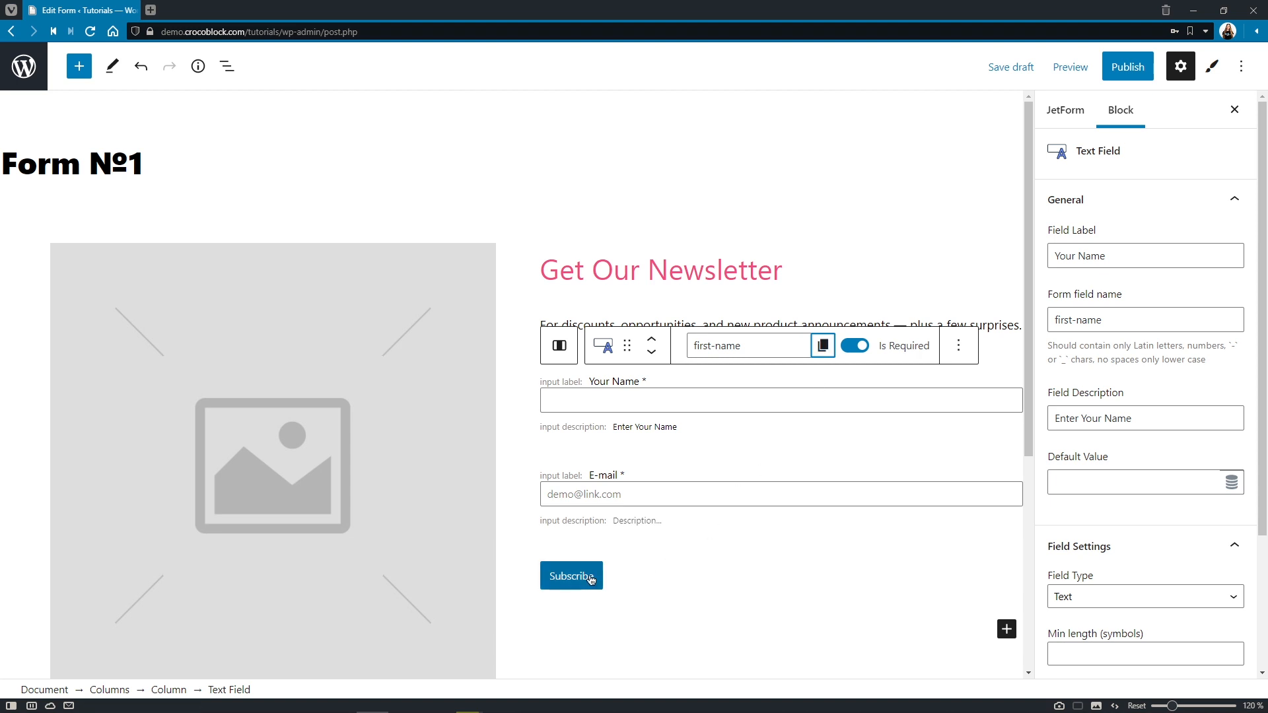
Step: Make the submit button read 'Subscribe Me!' and start a block search for a hidden field
click(570, 576)
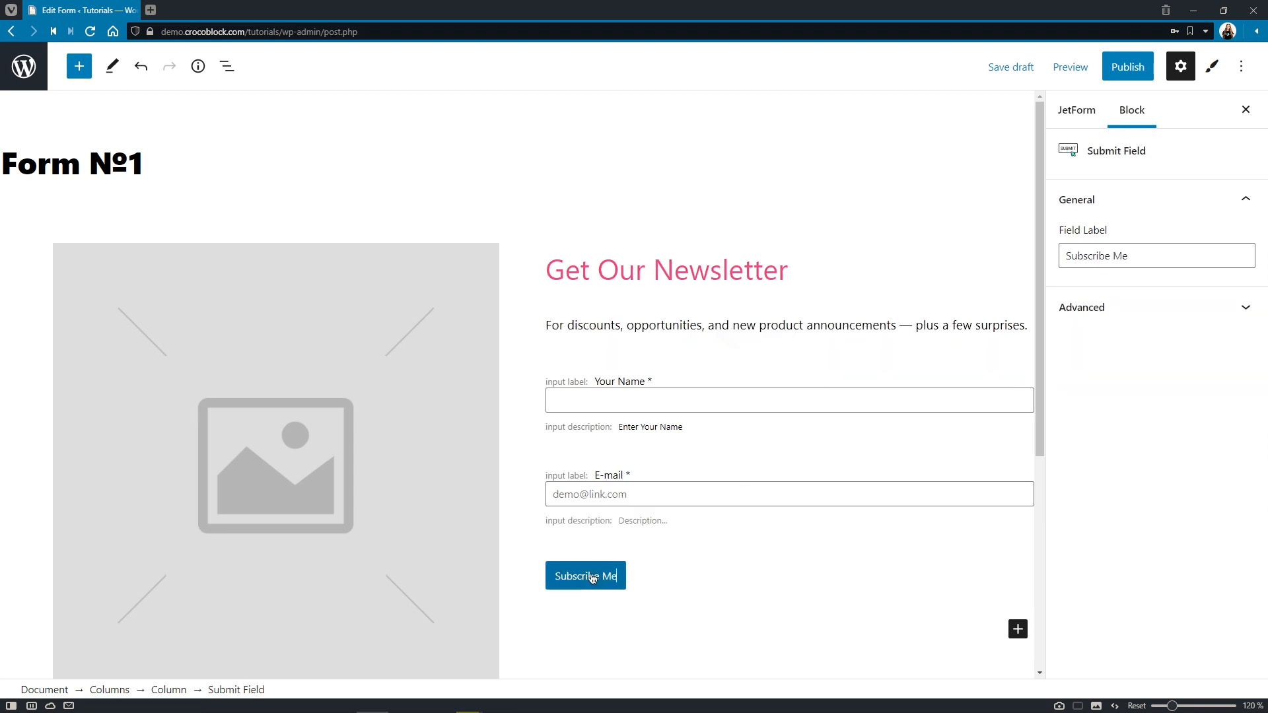
text(!)
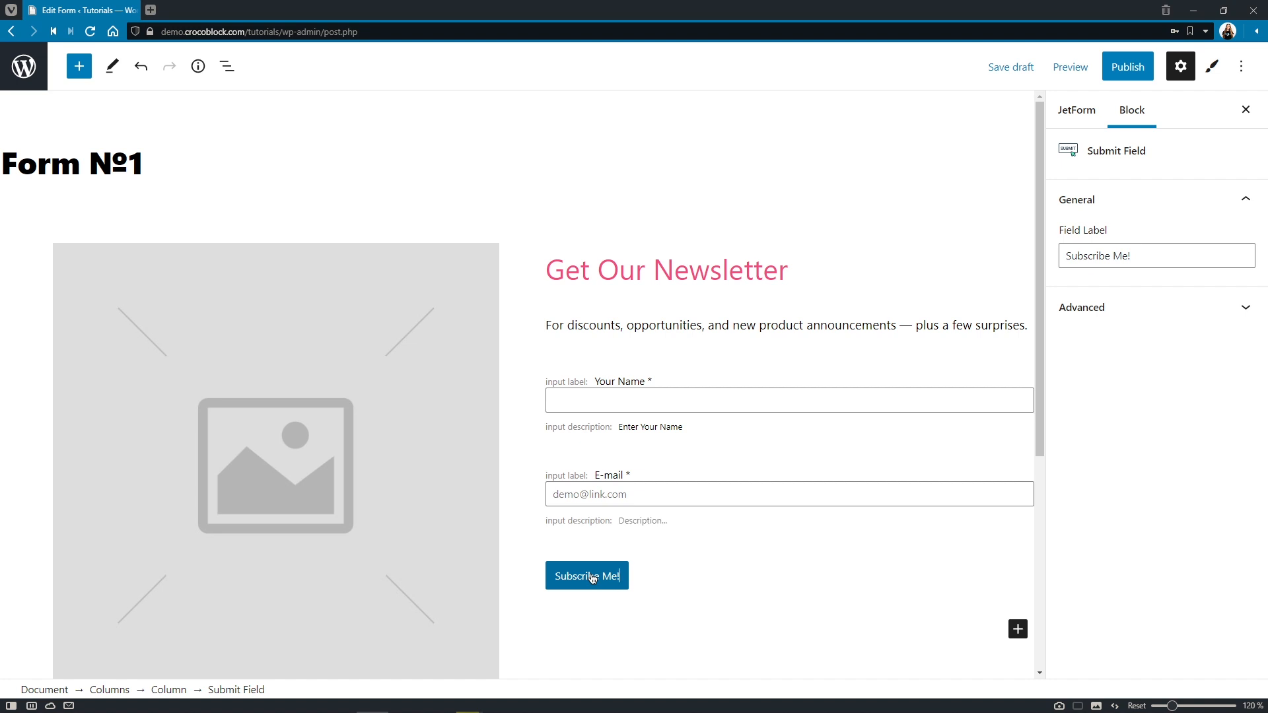
click(587, 575)
text(hid)
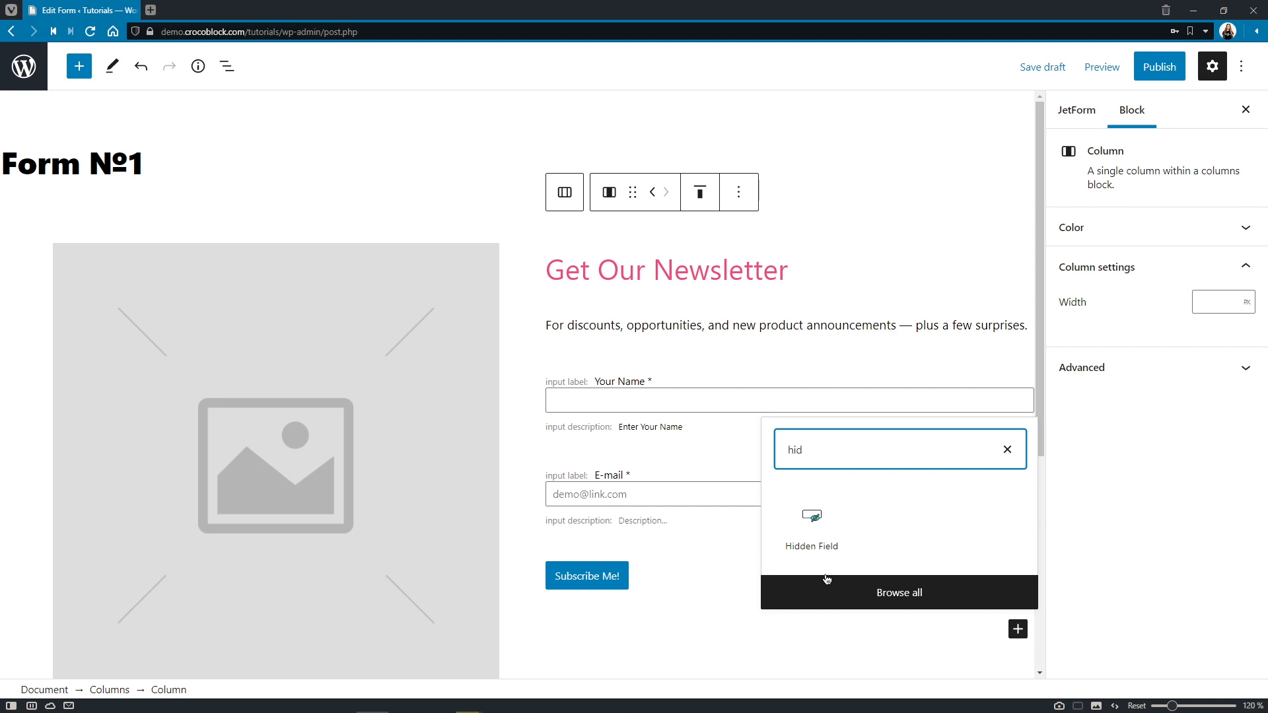
click(810, 526)
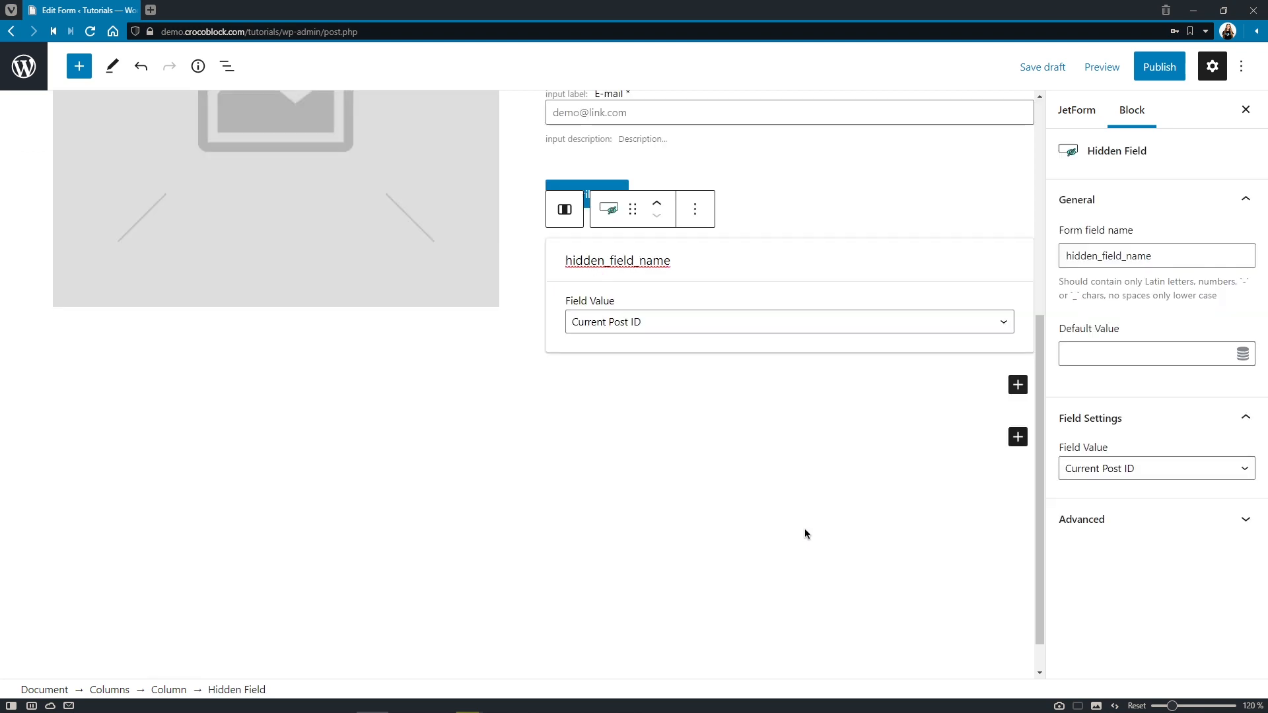
double_click(617, 260)
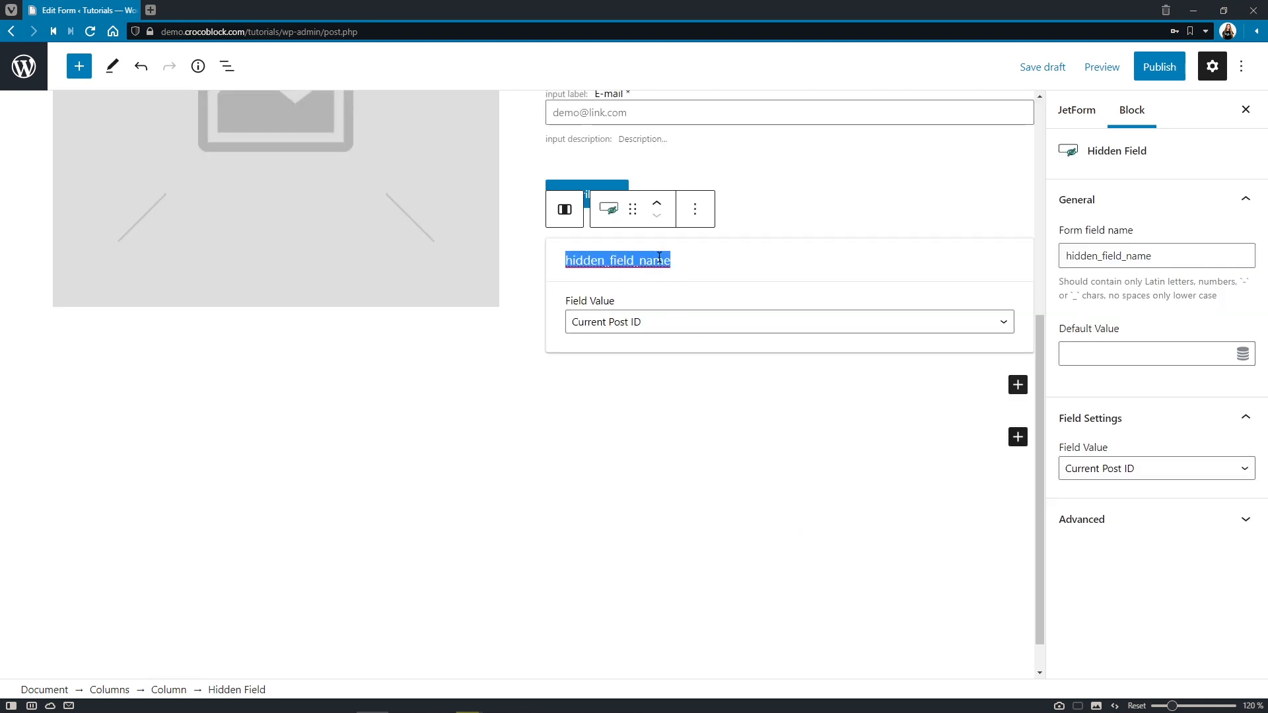
click(789, 321)
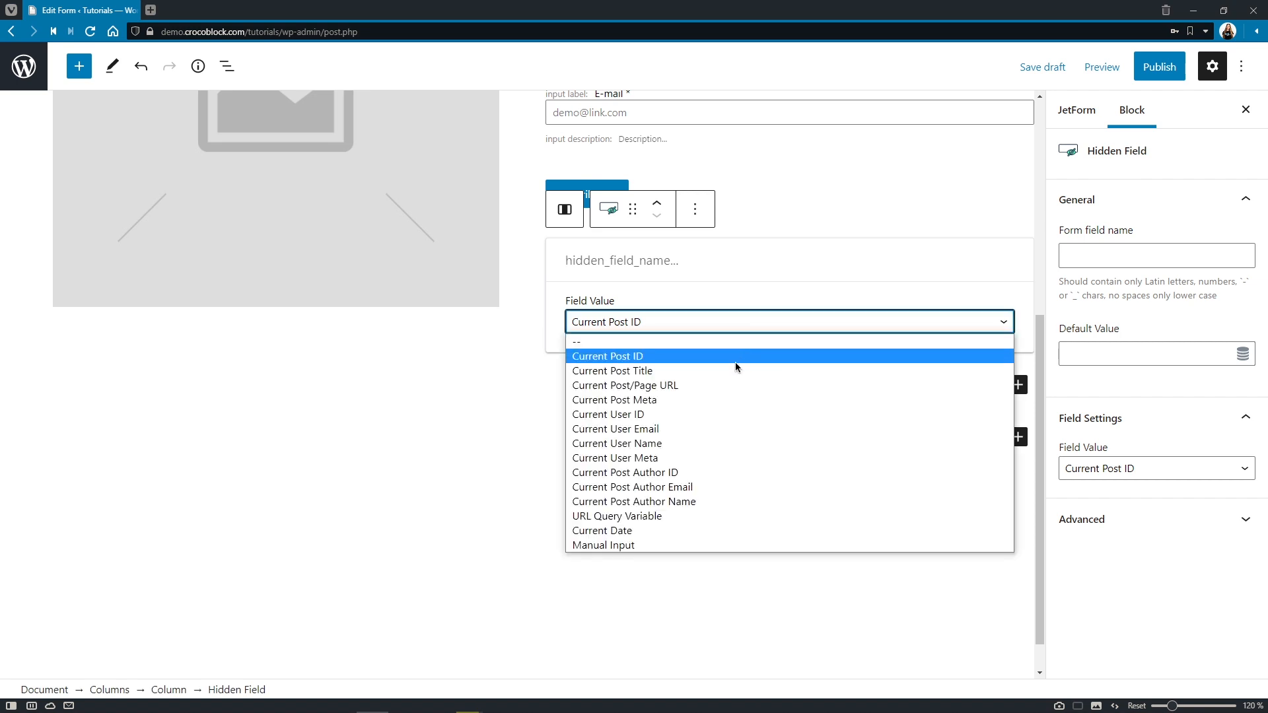
click(617, 458)
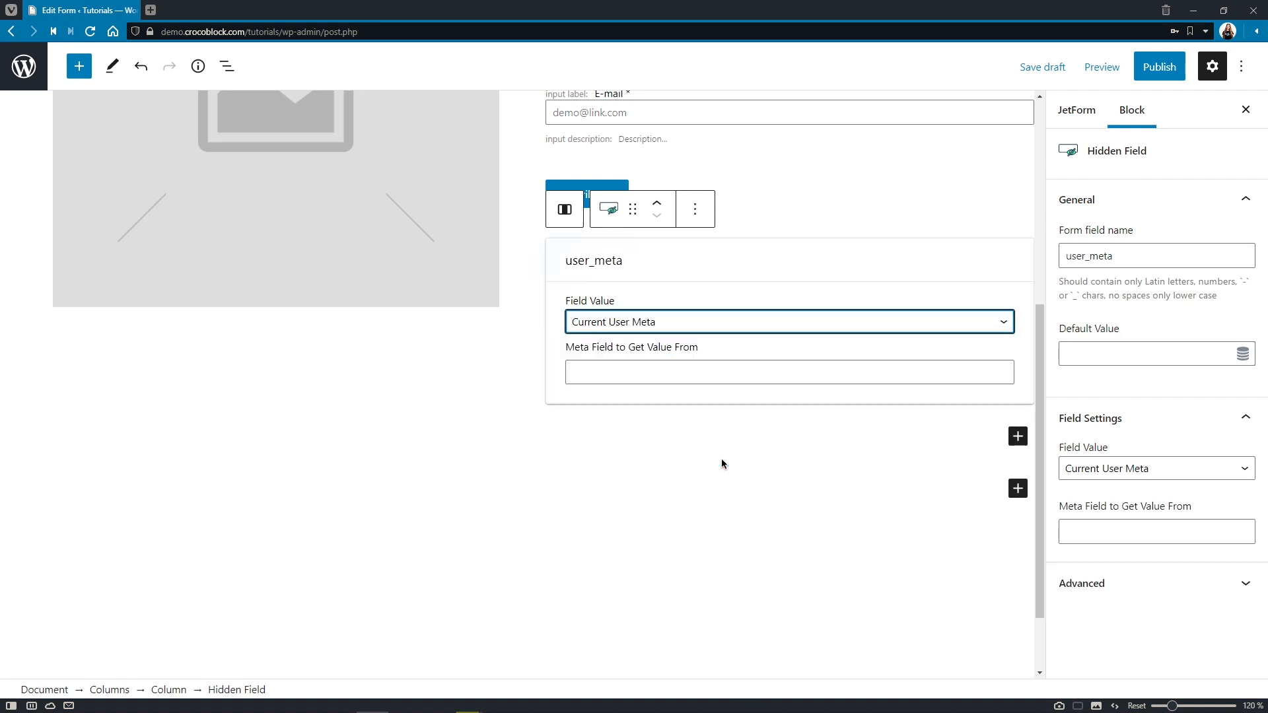
click(594, 260)
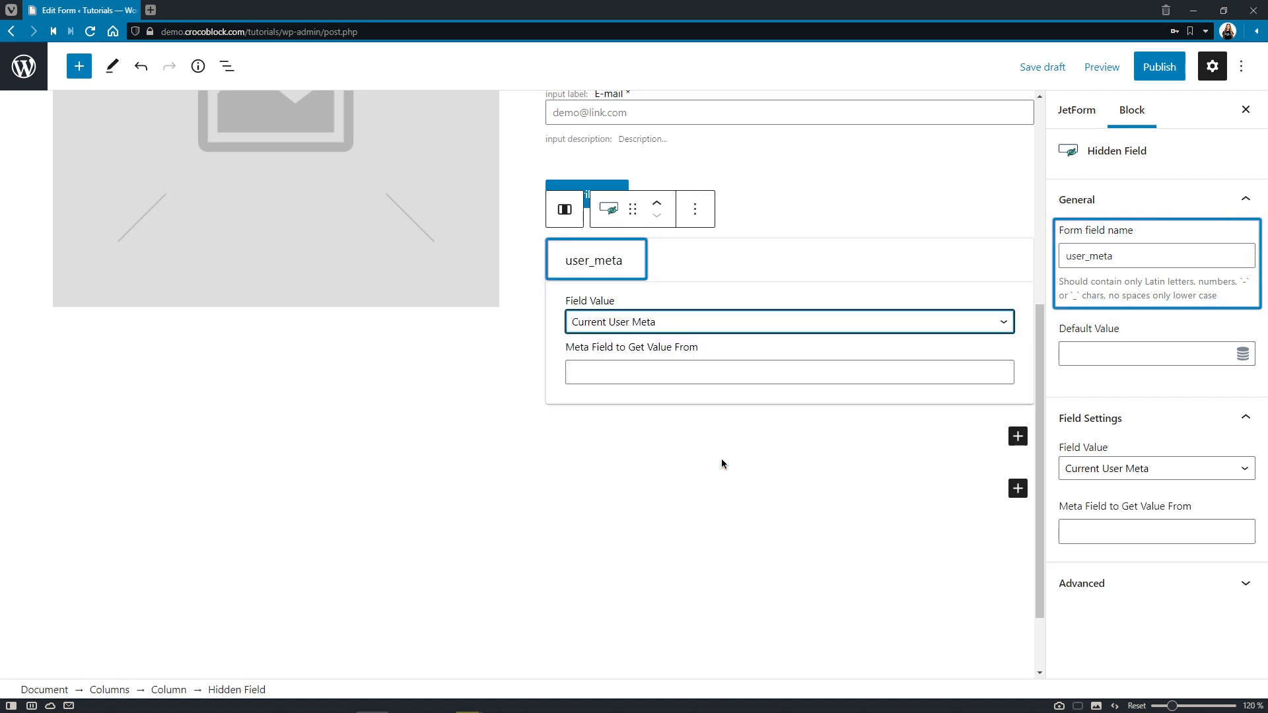
click(694, 207)
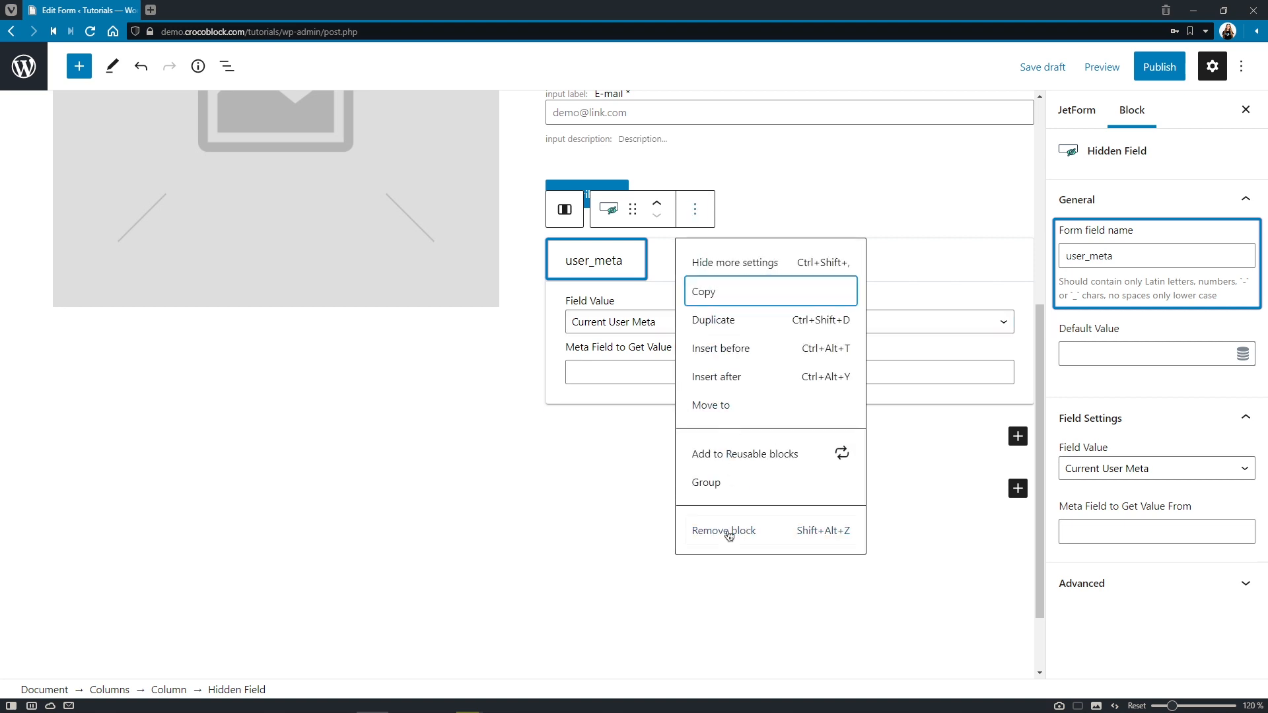
click(722, 531)
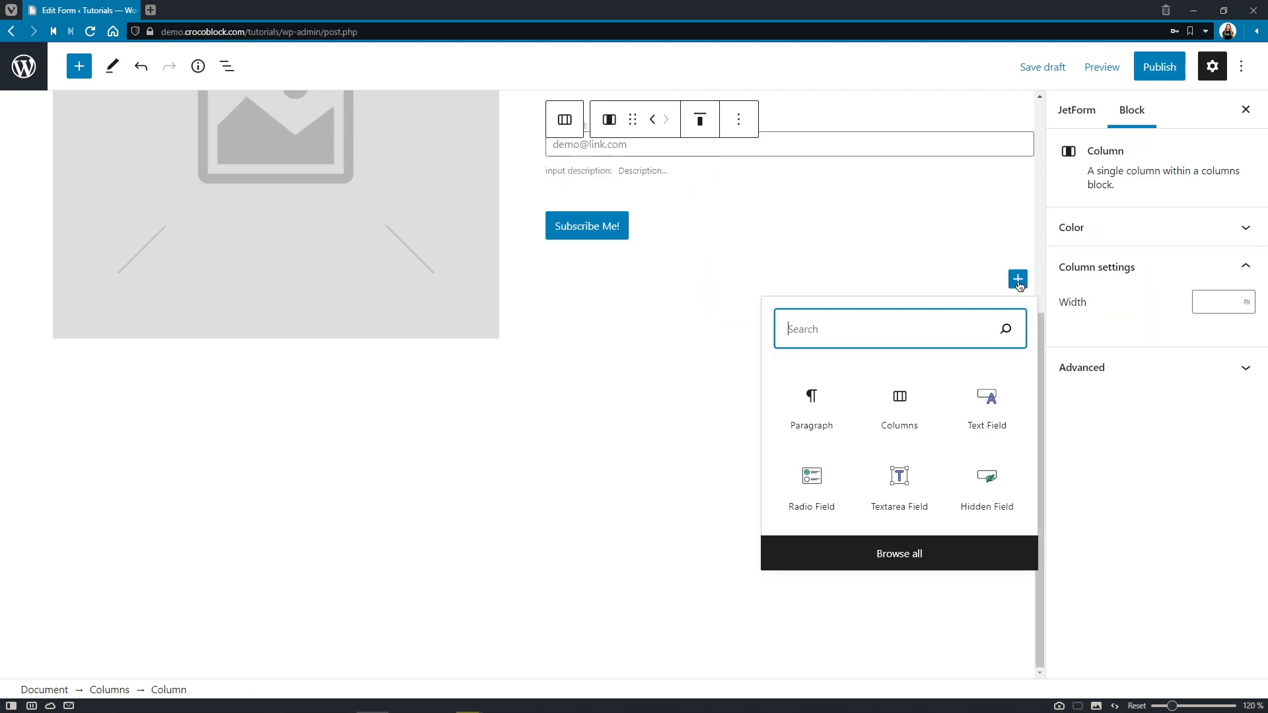
text(che)
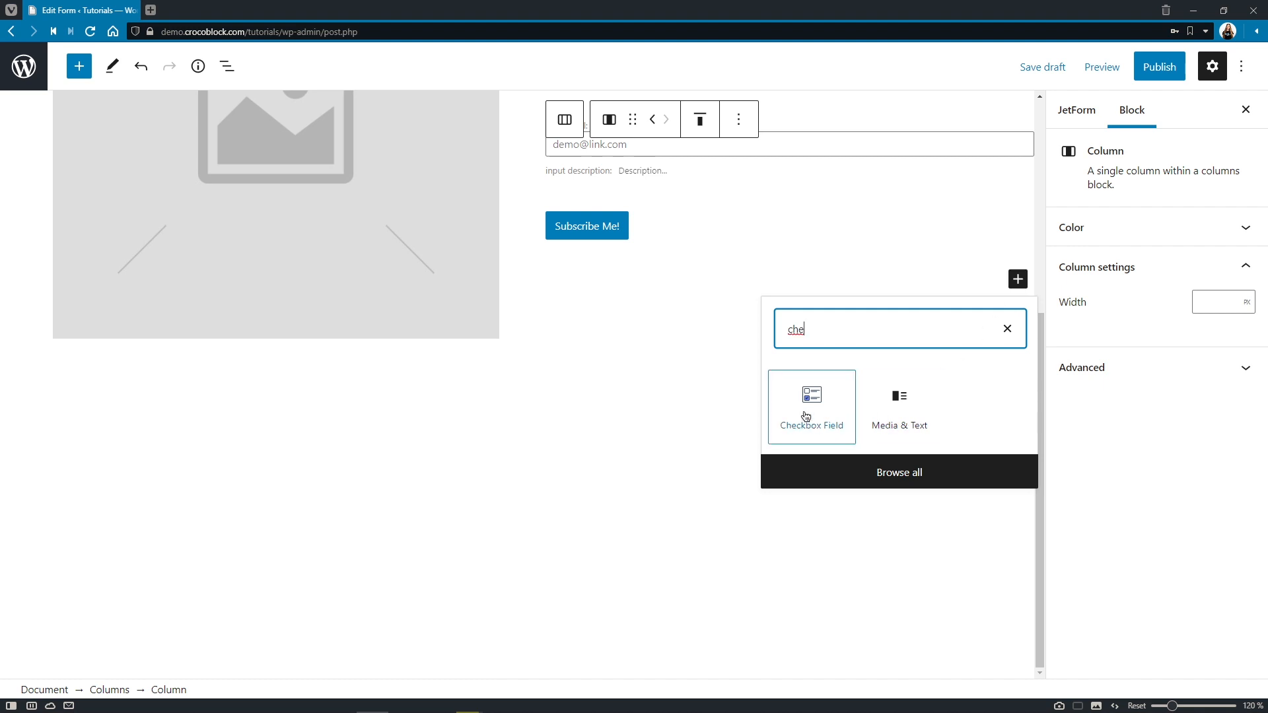
click(809, 407)
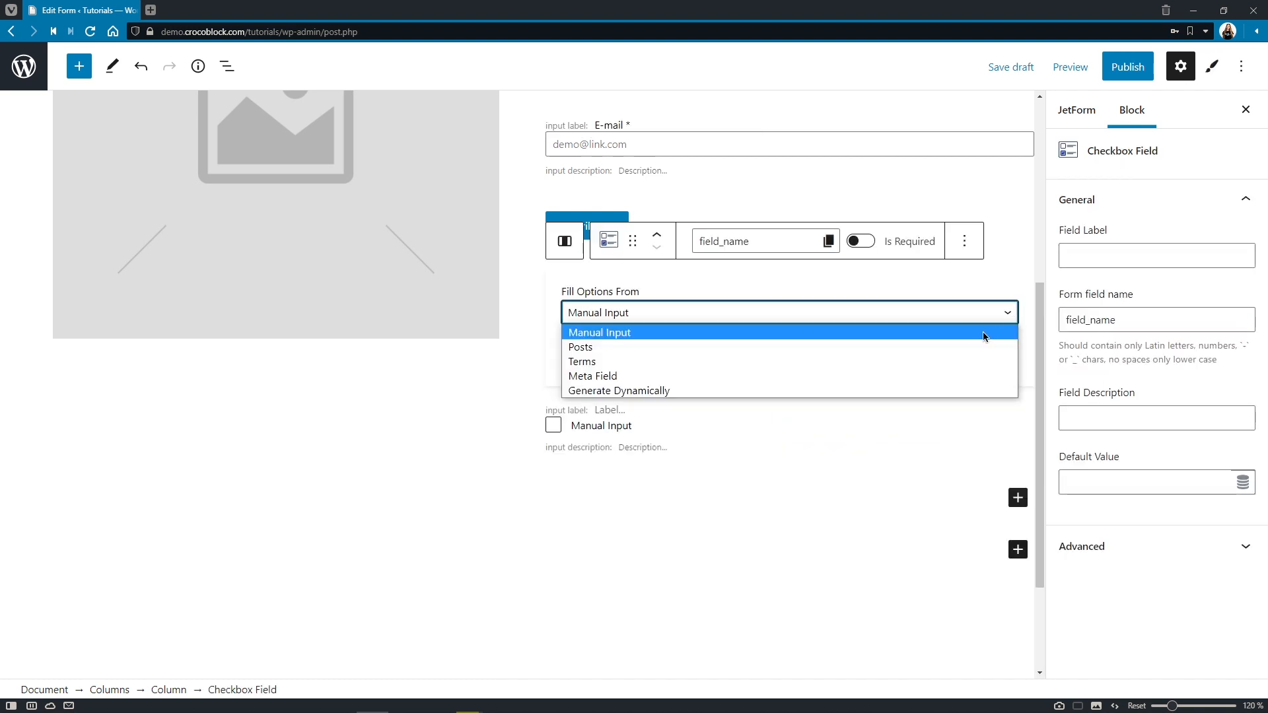
click(618, 391)
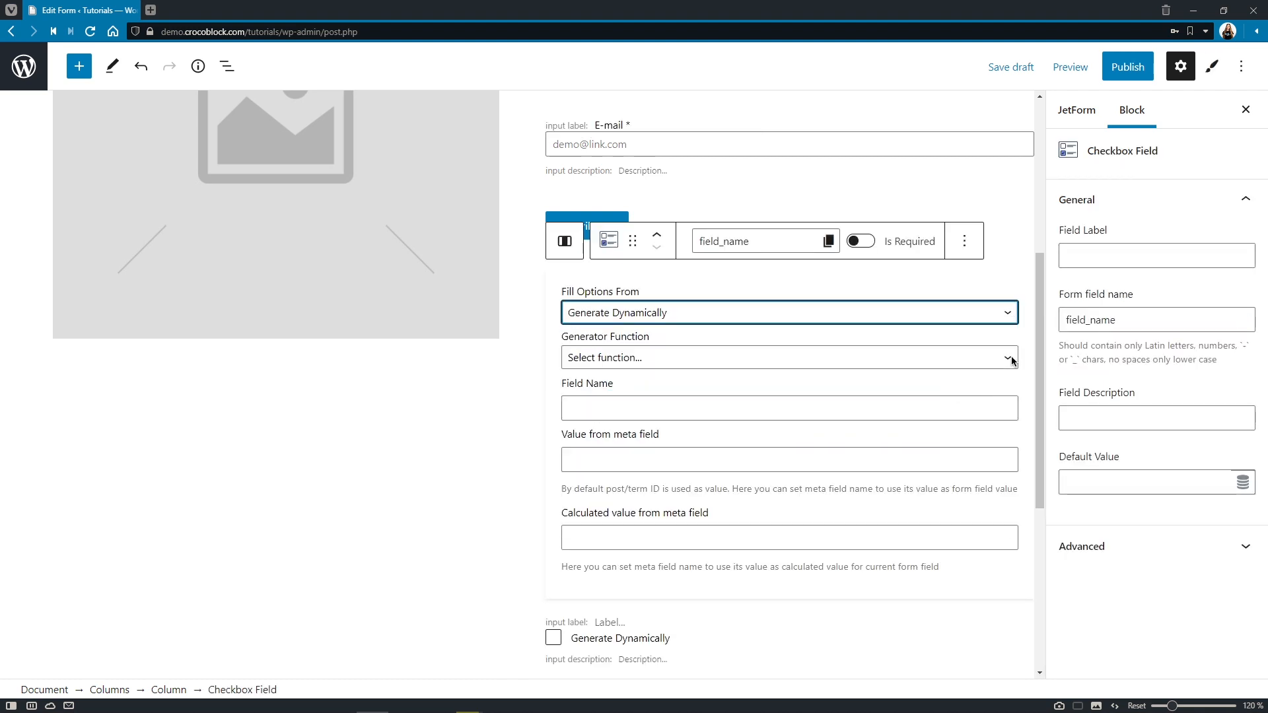
click(788, 358)
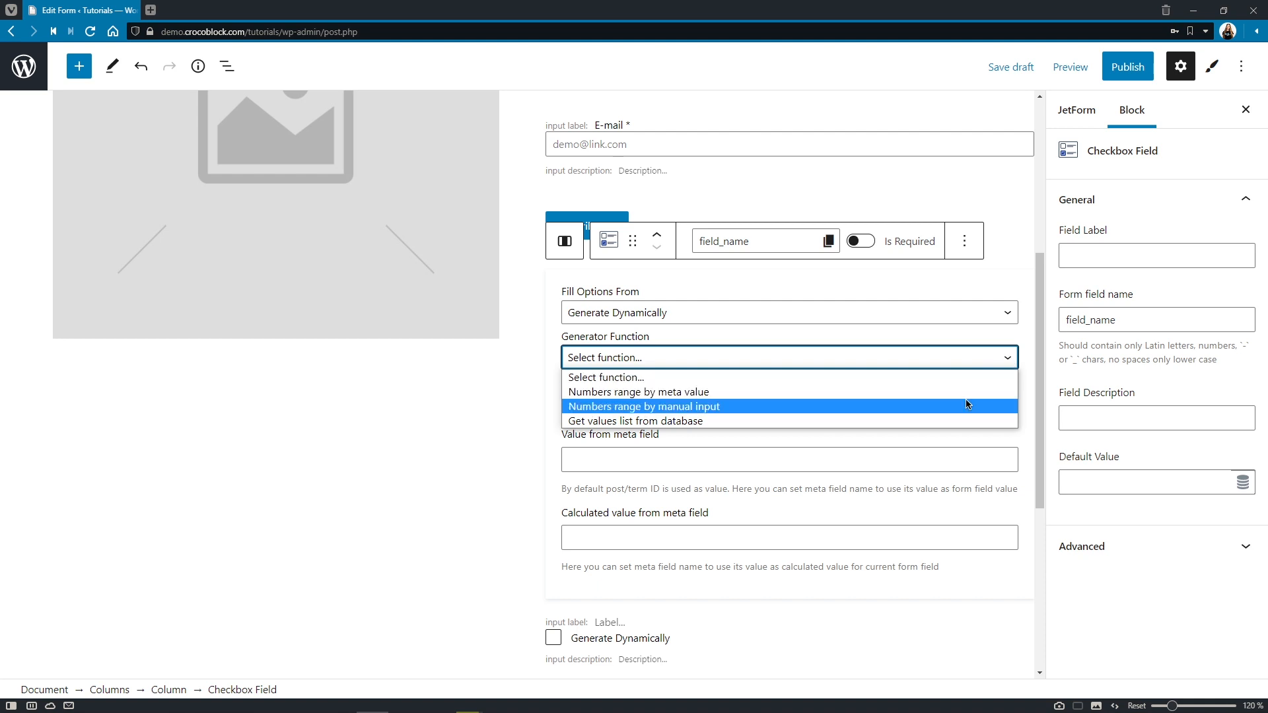
click(645, 406)
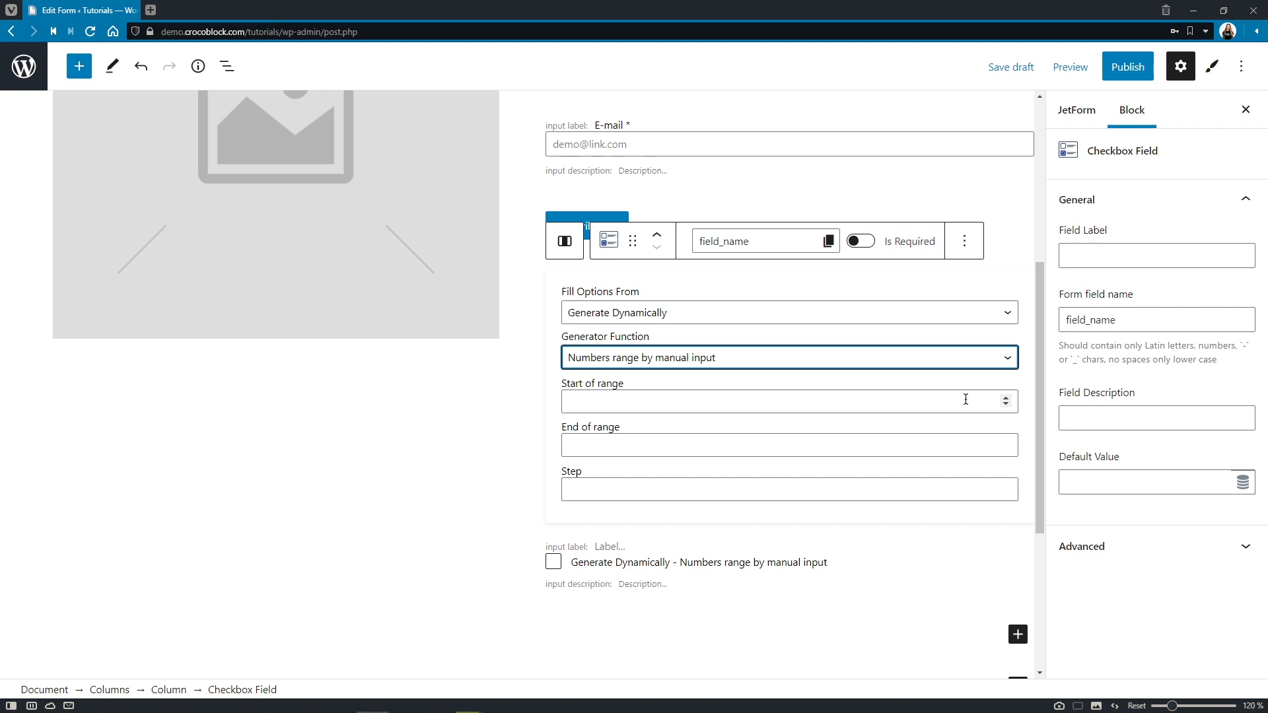
text(1)
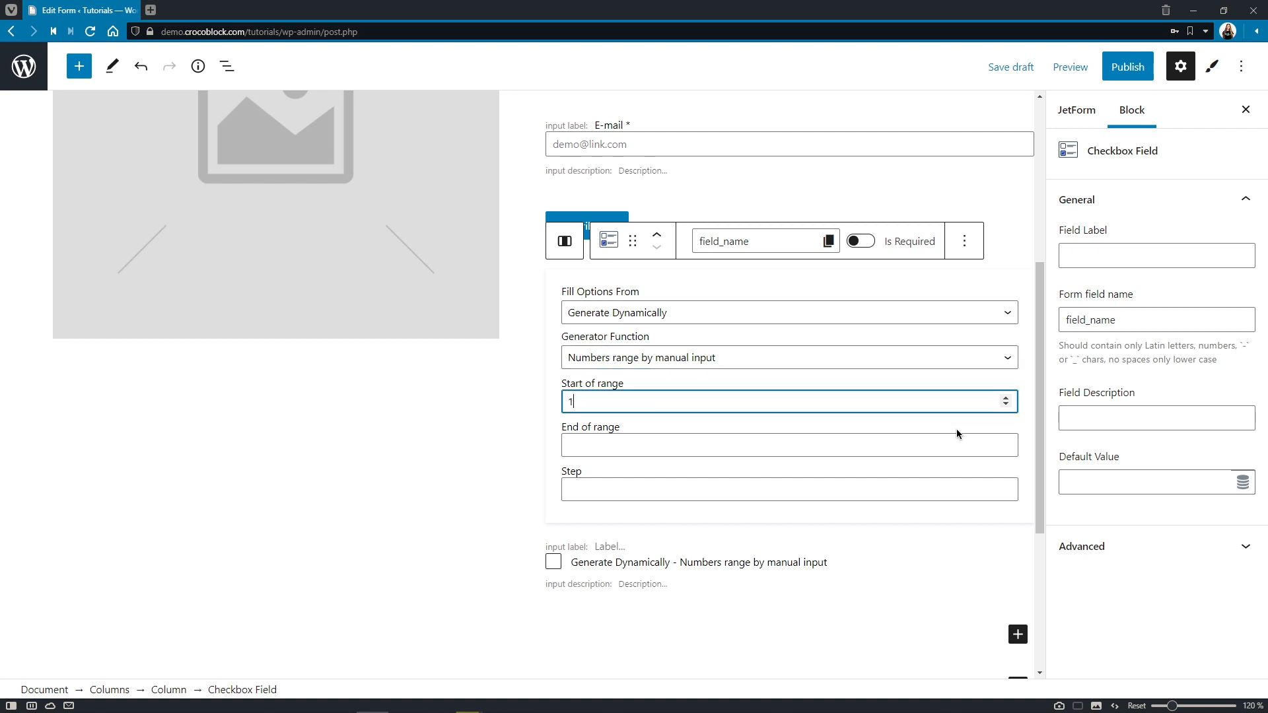
text(10)
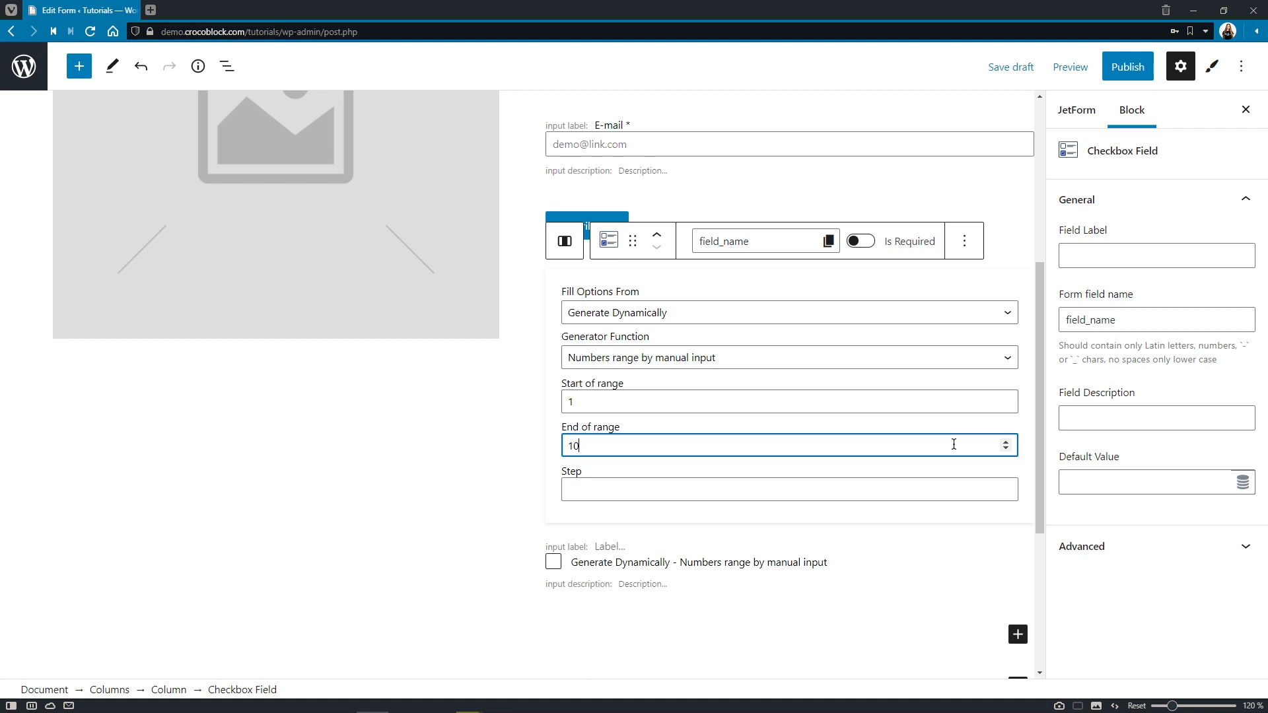
click(964, 240)
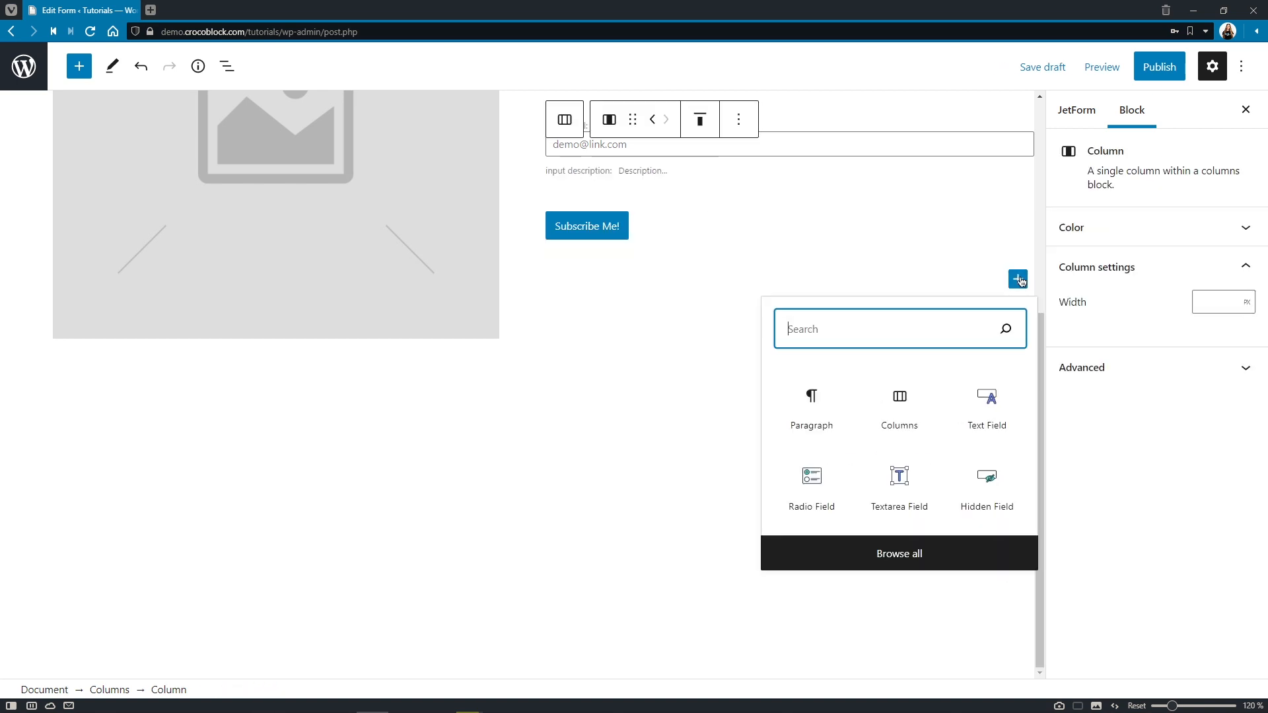
Step: Add a Calculated Field block to the form via the 'cal' search
text(cal)
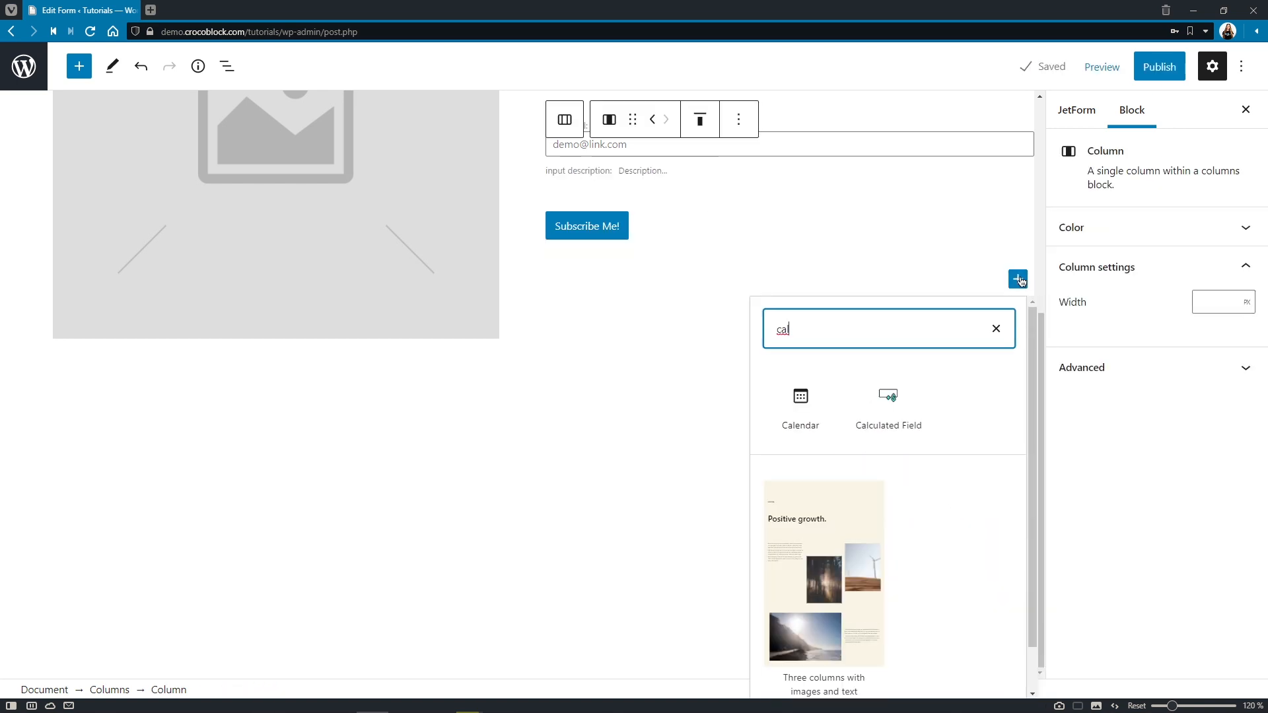
click(887, 401)
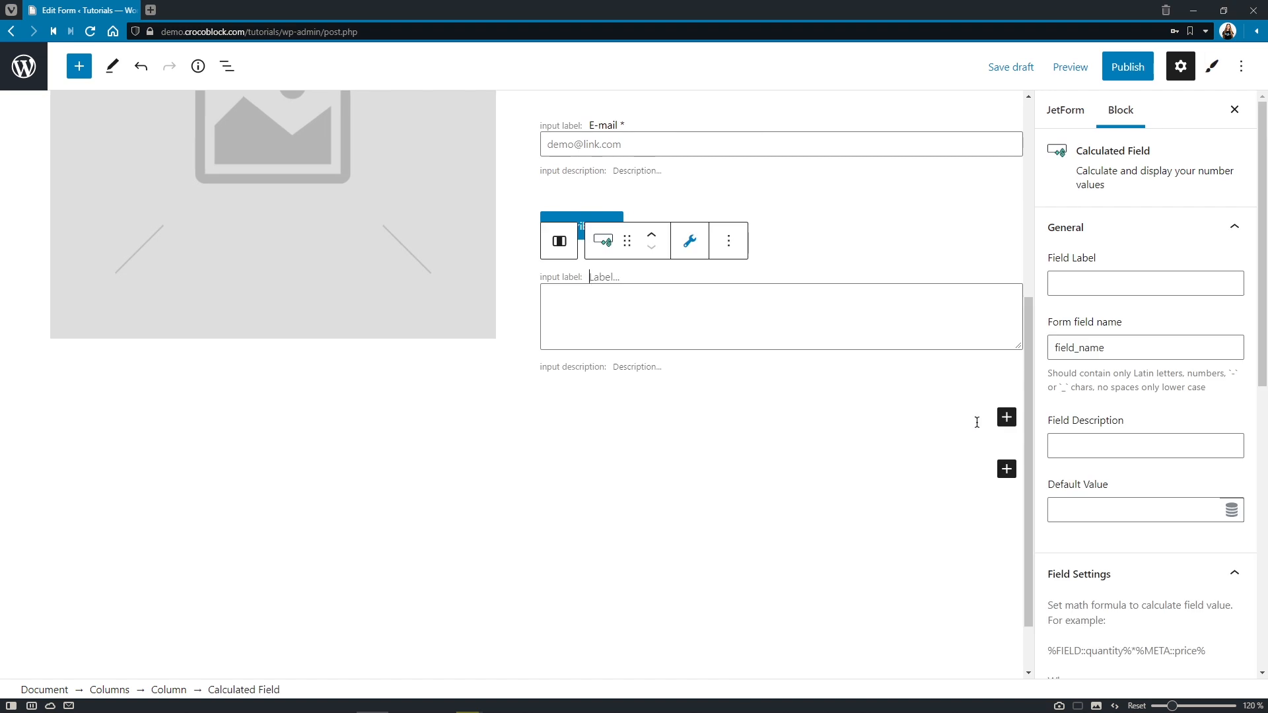
scroll(down, 3)
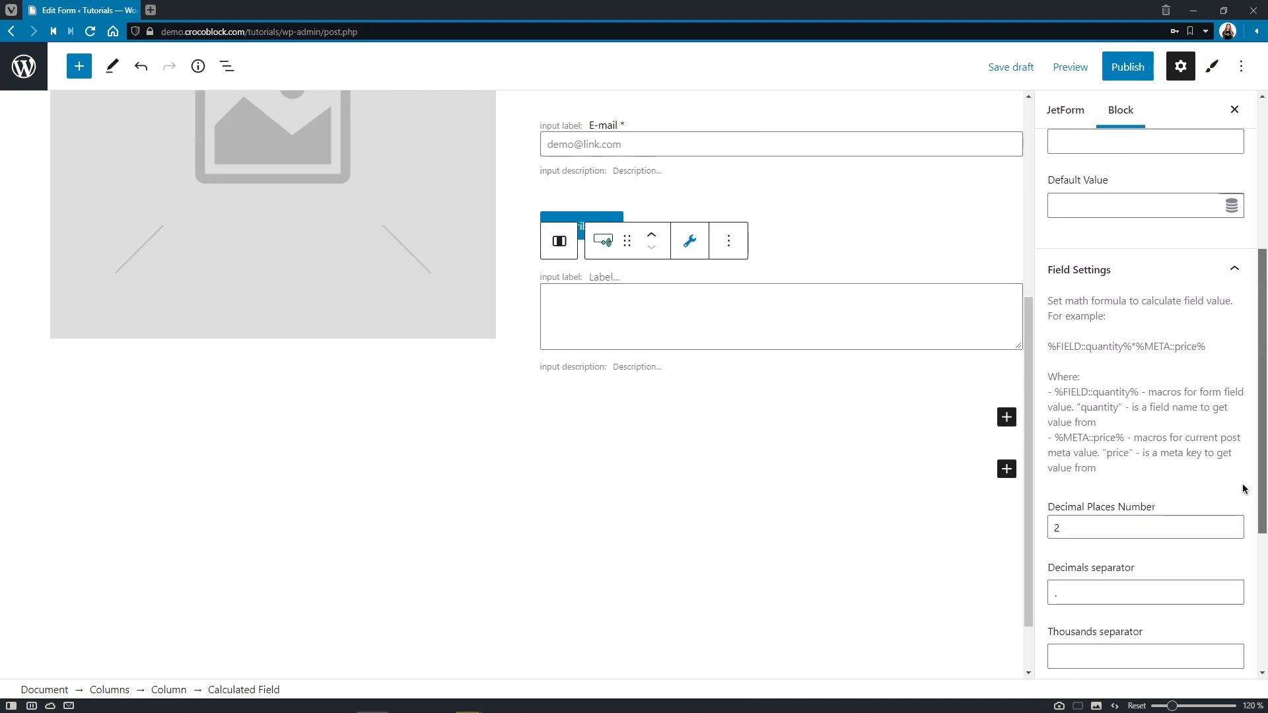
scroll(down, 3)
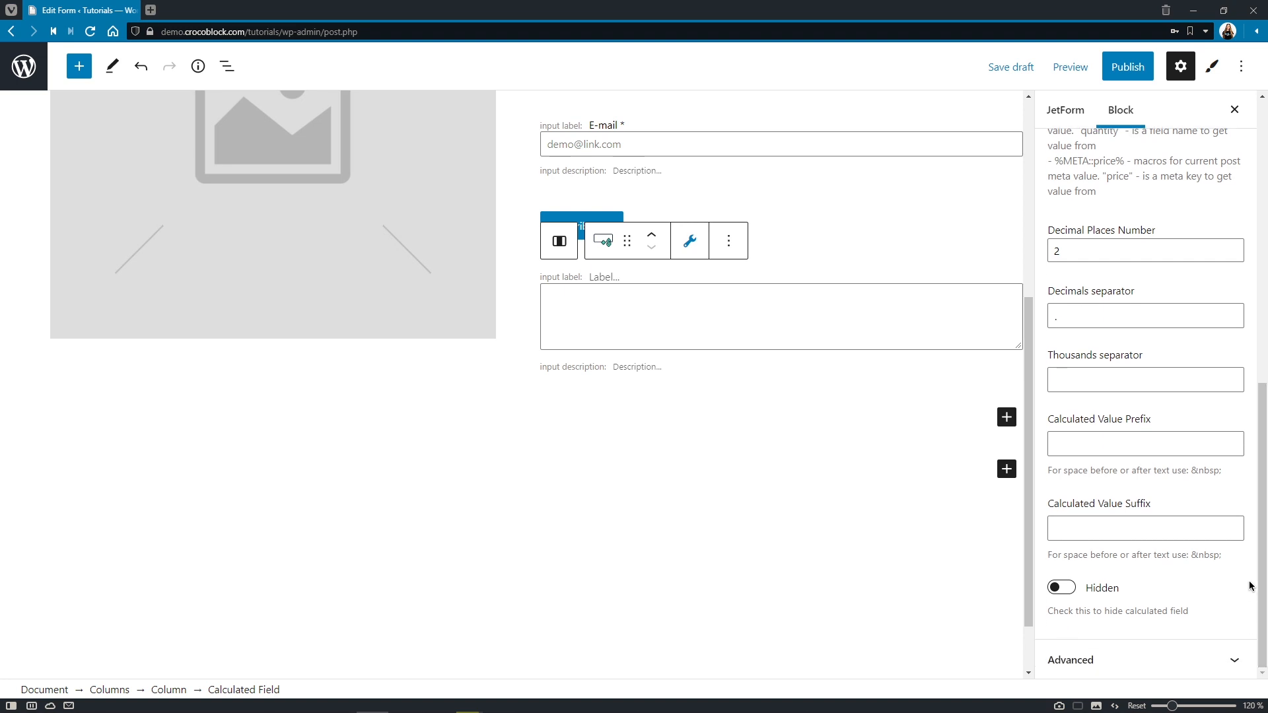
Step: Set the Calculated Field's decimals separator to '.' and thousands separator to ','
click(1144, 316)
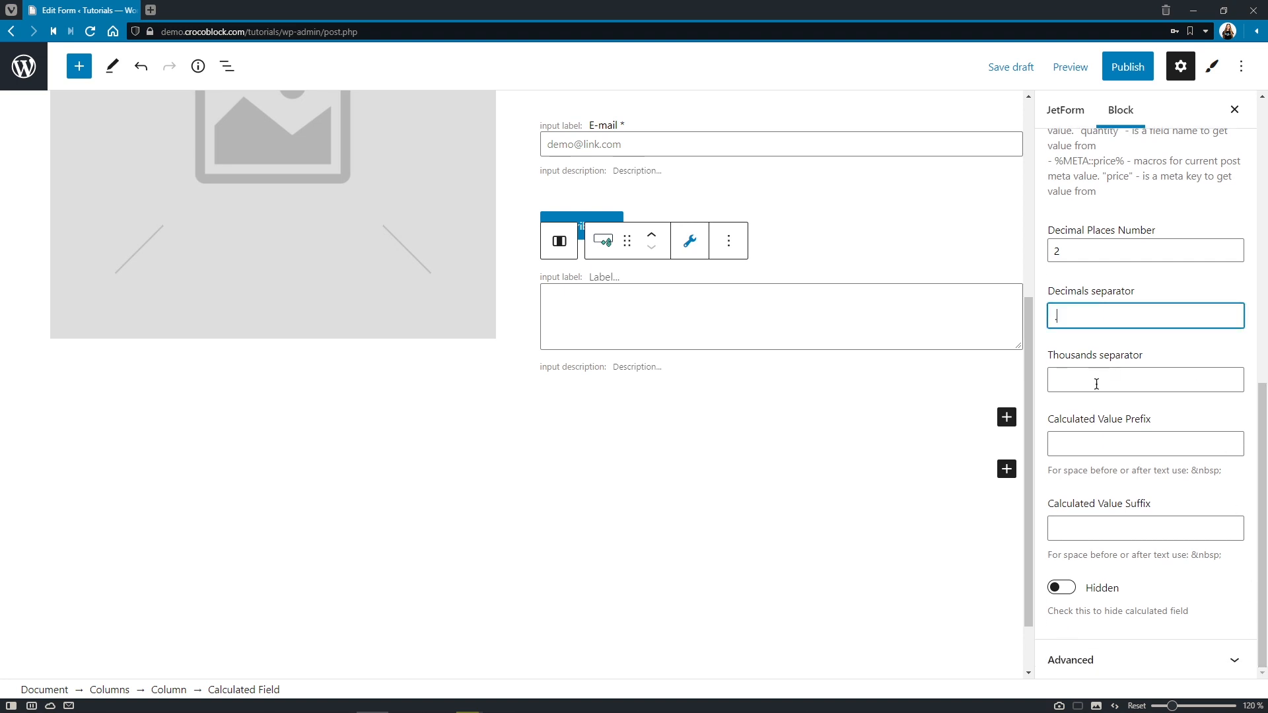
text(.)
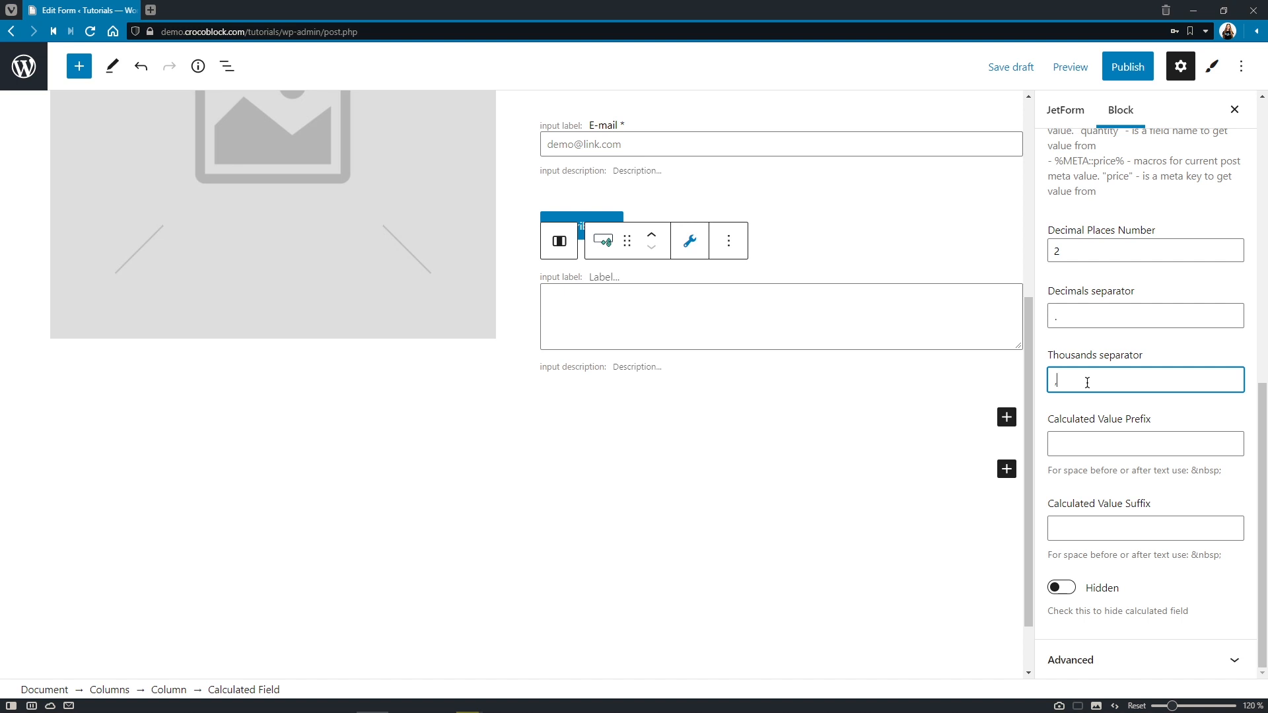
text(,)
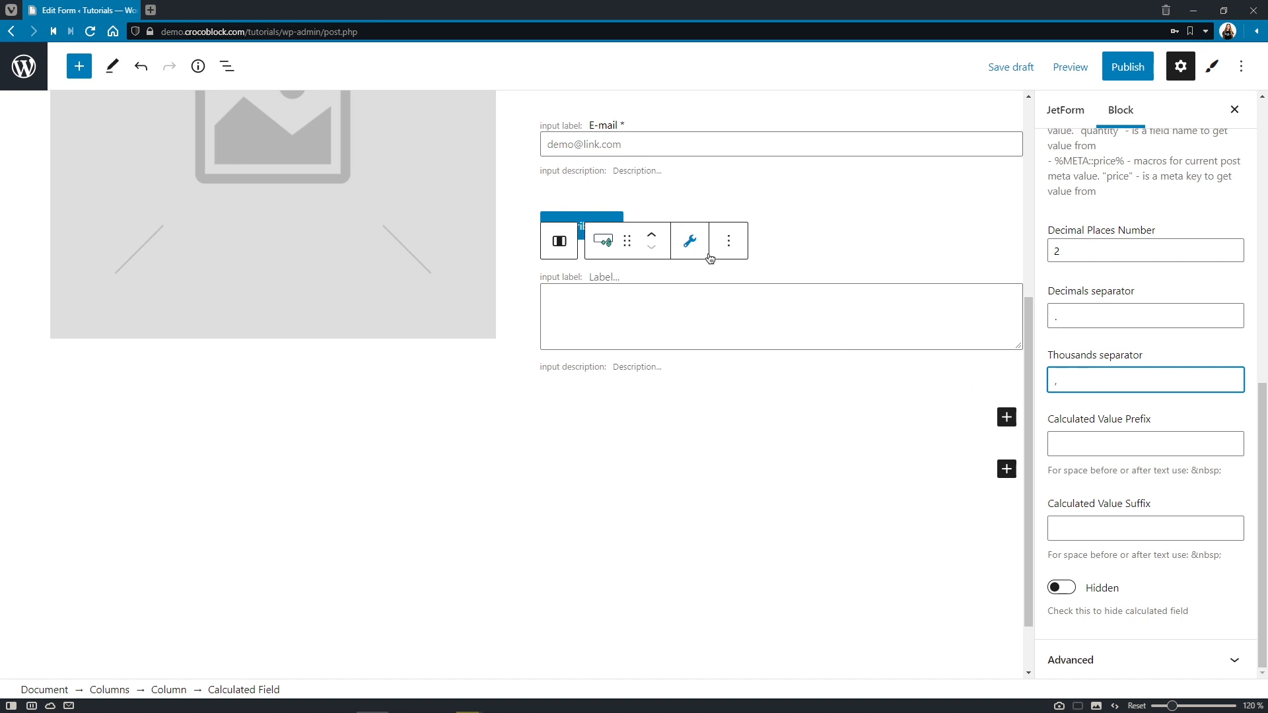
click(729, 240)
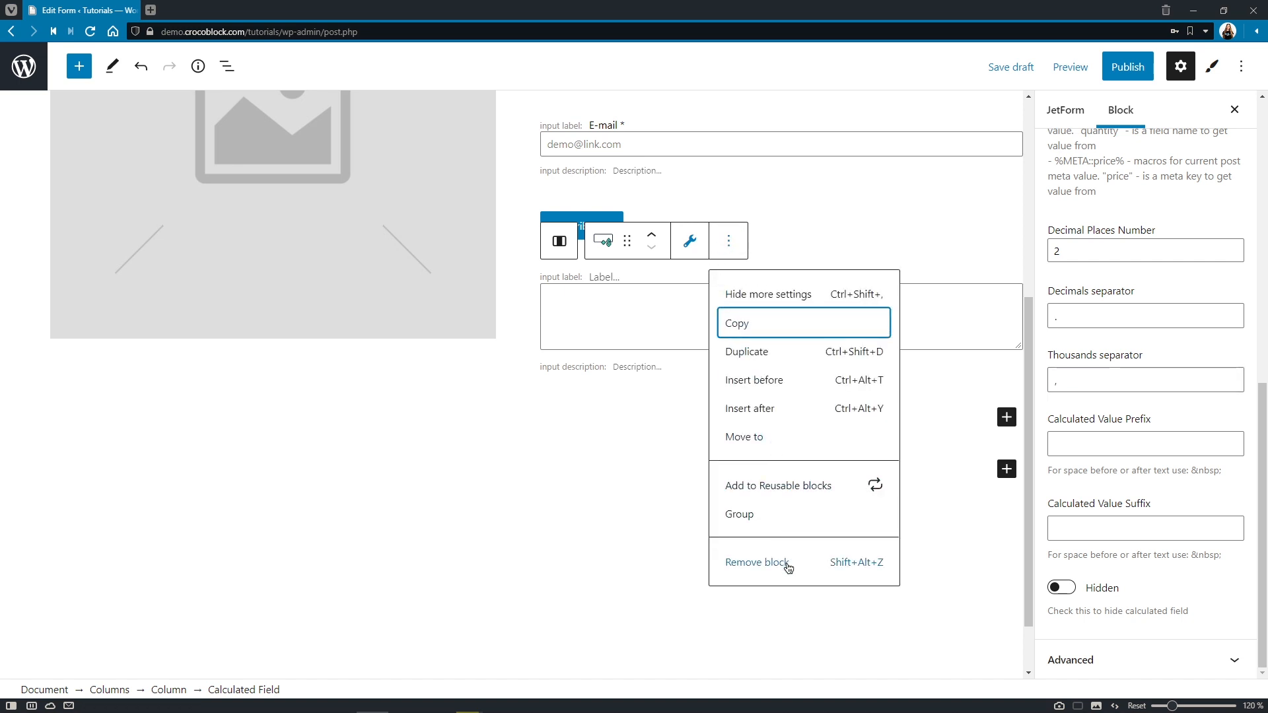
Step: Remove the Calculated Field and insert a Conditional Block in the column
click(757, 562)
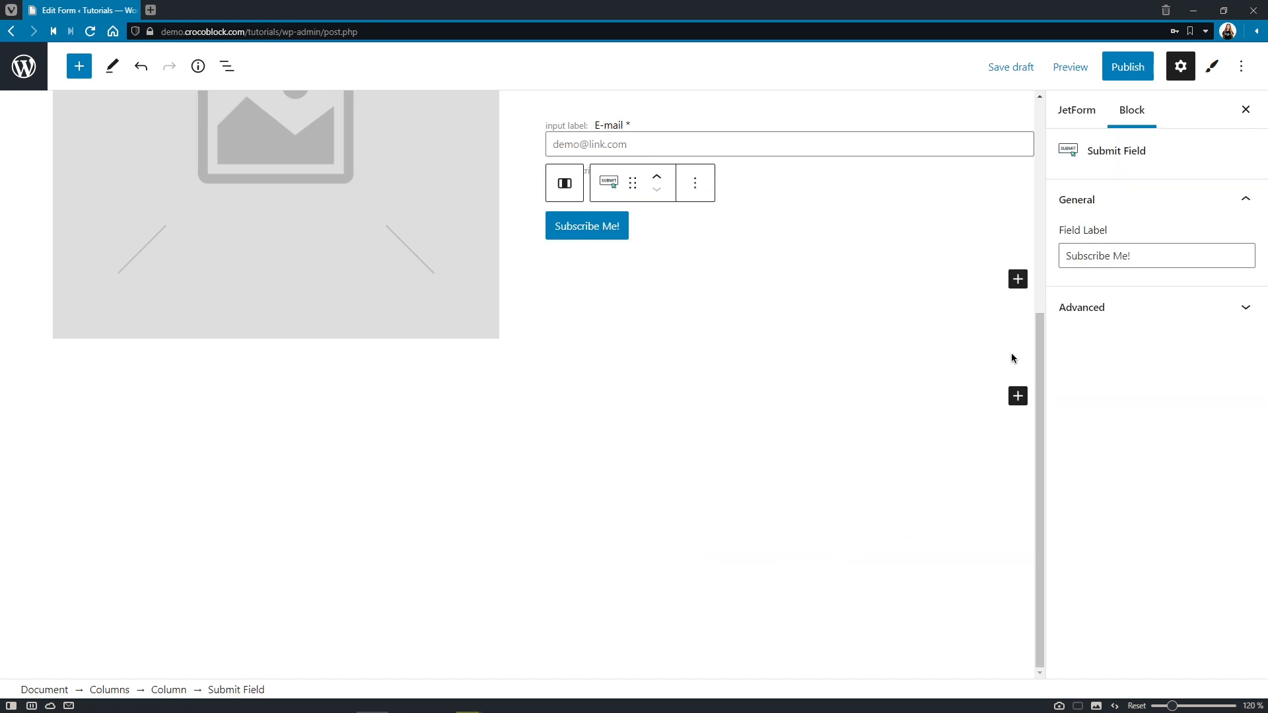
click(1017, 278)
text(cond)
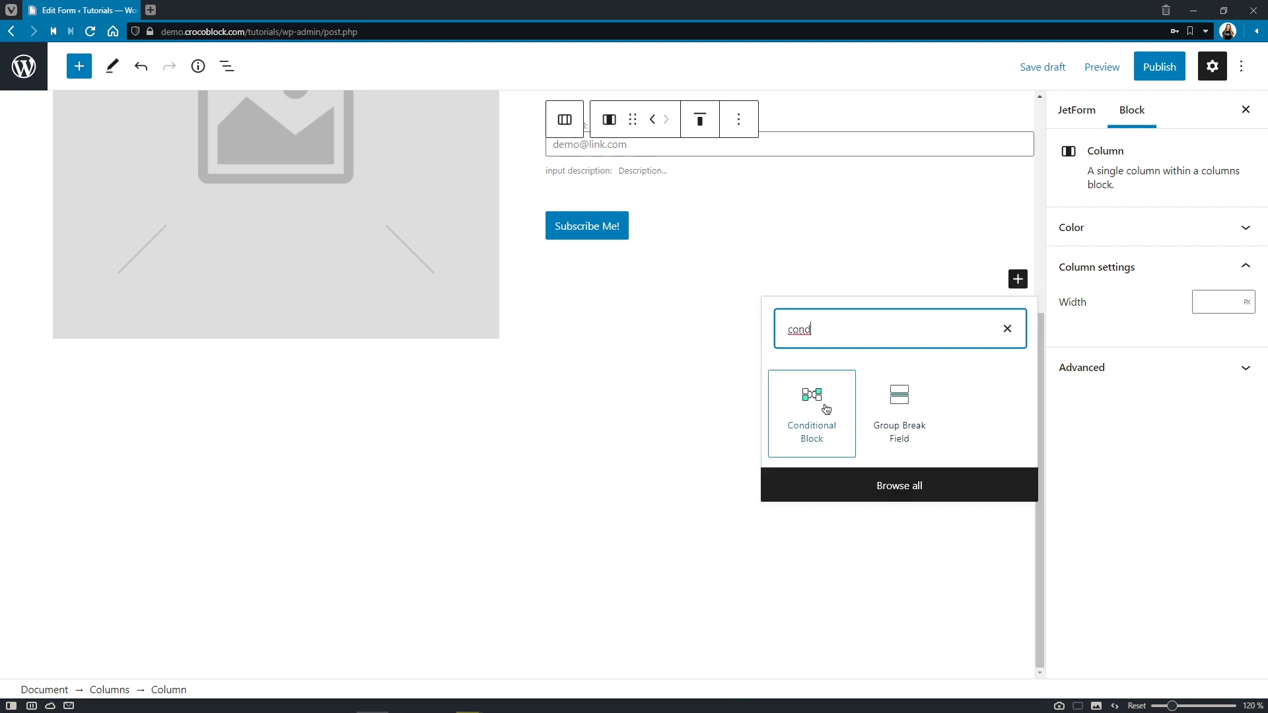
click(810, 412)
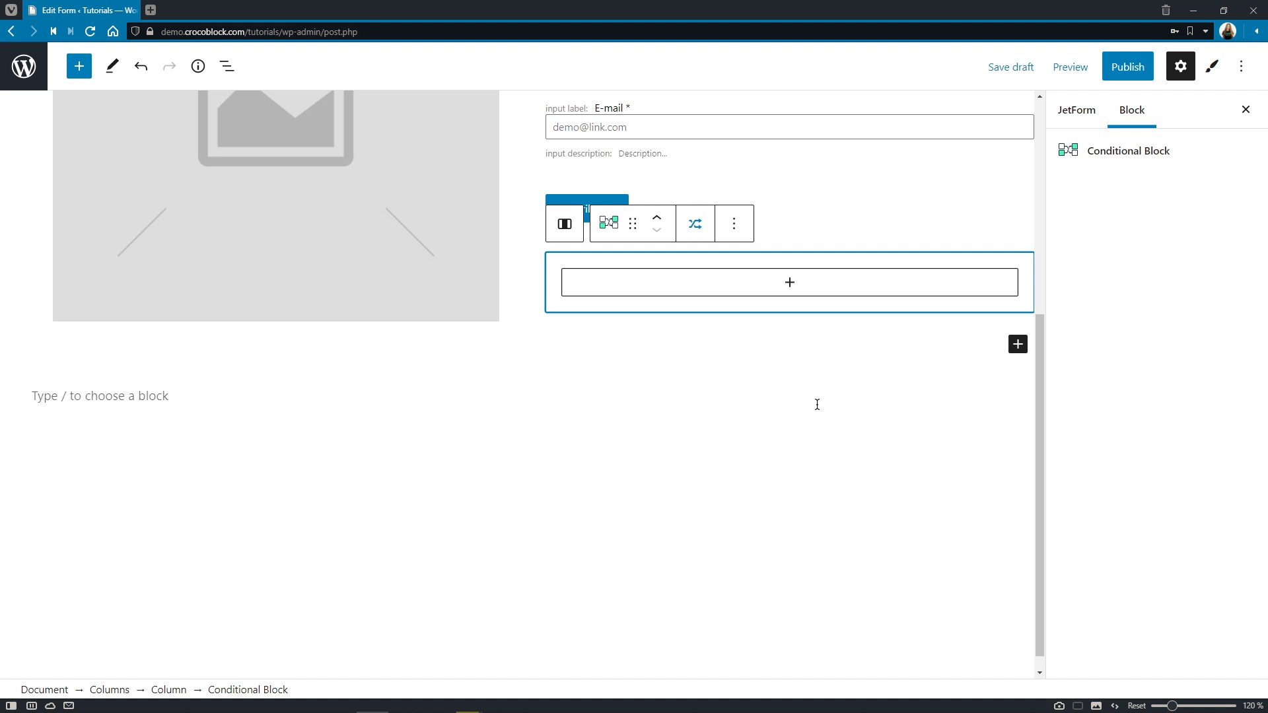
Step: Review the Conditional Block's Required Mark style options and start adding another block
click(1211, 66)
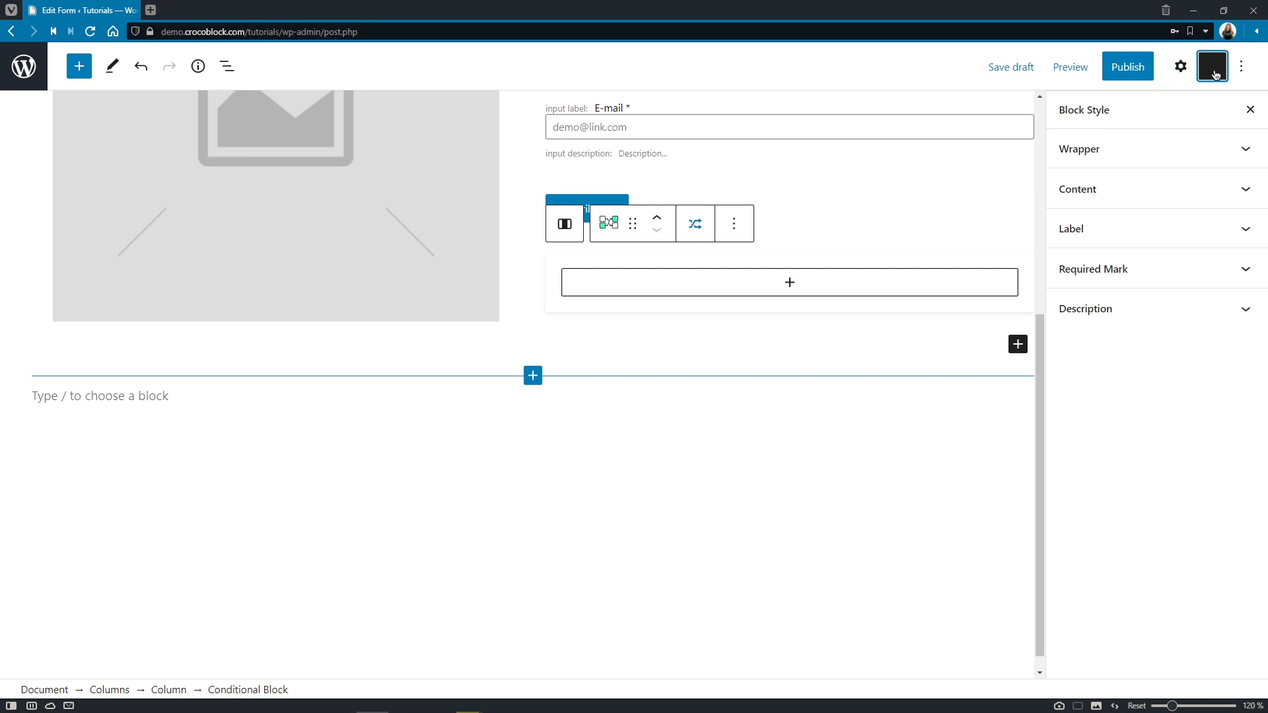
click(1140, 149)
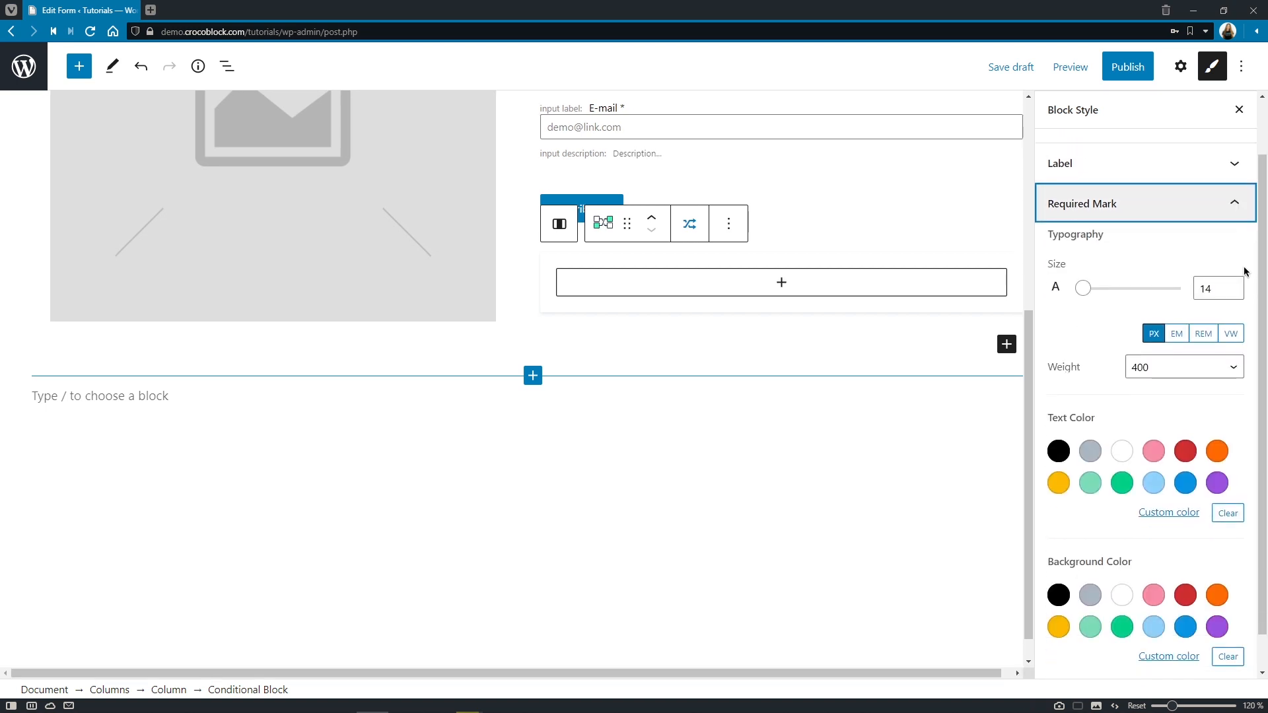
click(1082, 204)
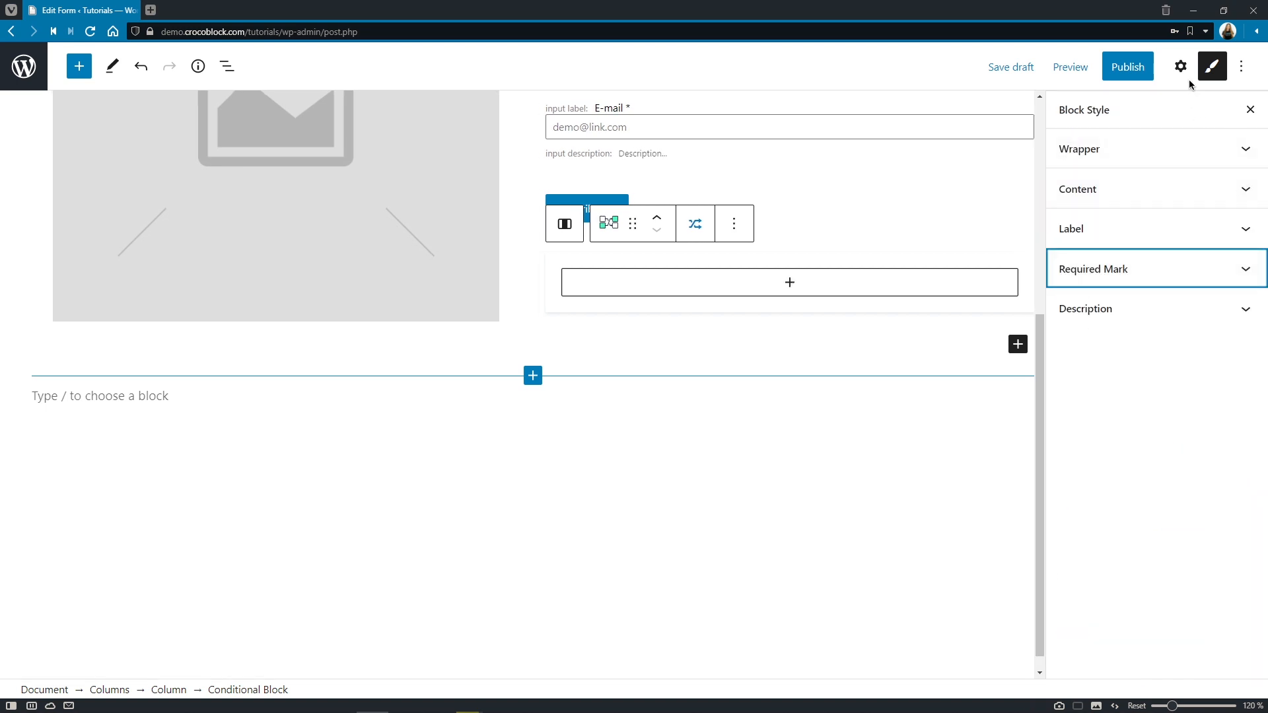
click(1180, 66)
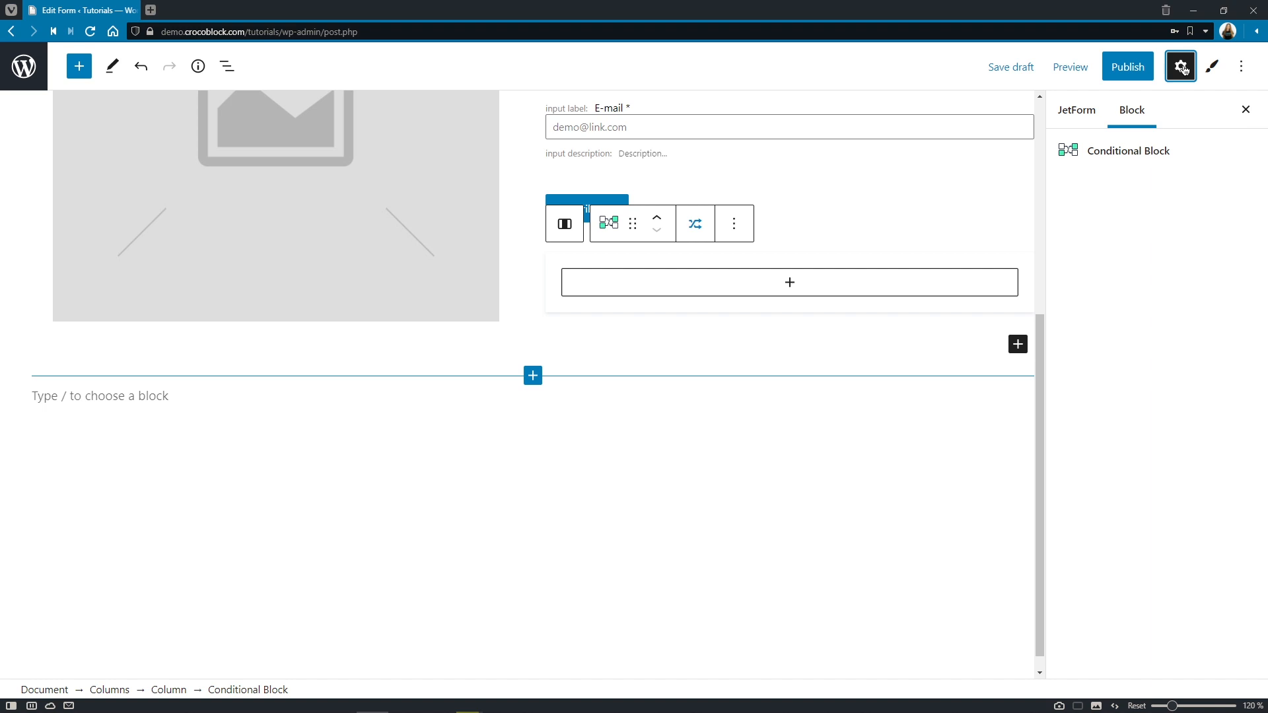
click(733, 223)
text(color)
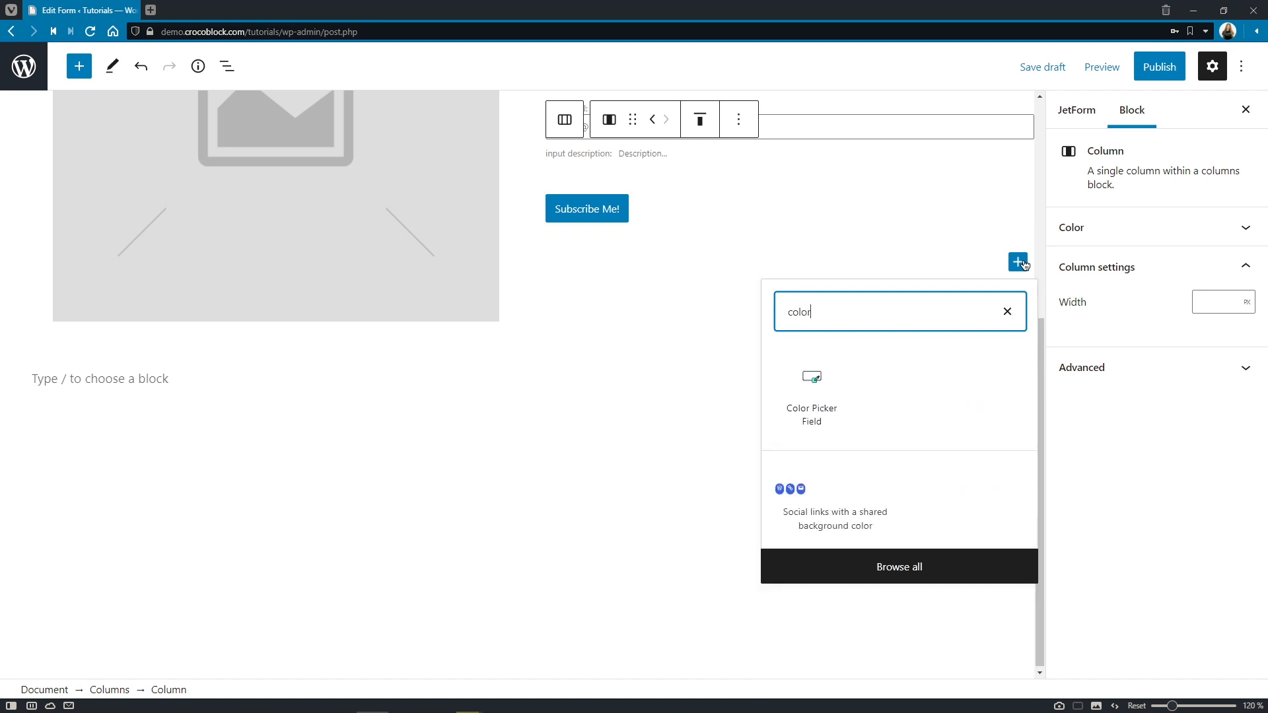
Step: Insert a Color Picker Field and shift its colour from purple to blue
click(810, 377)
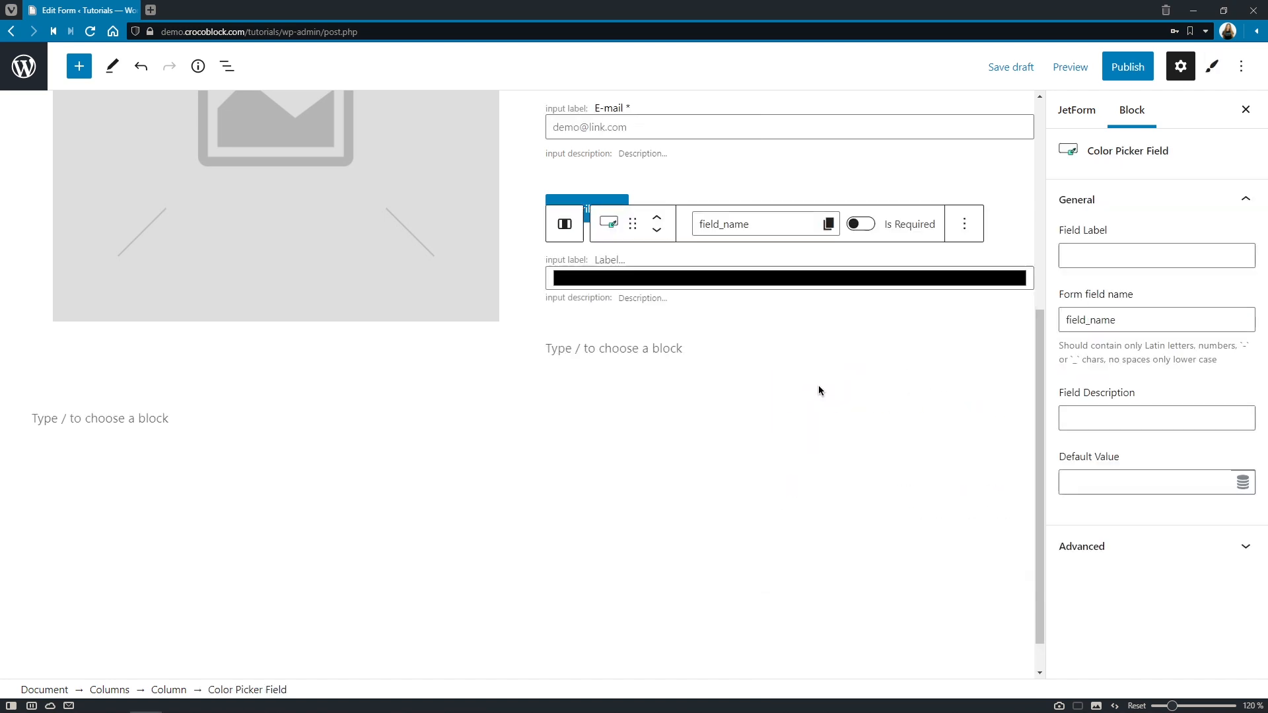
click(788, 278)
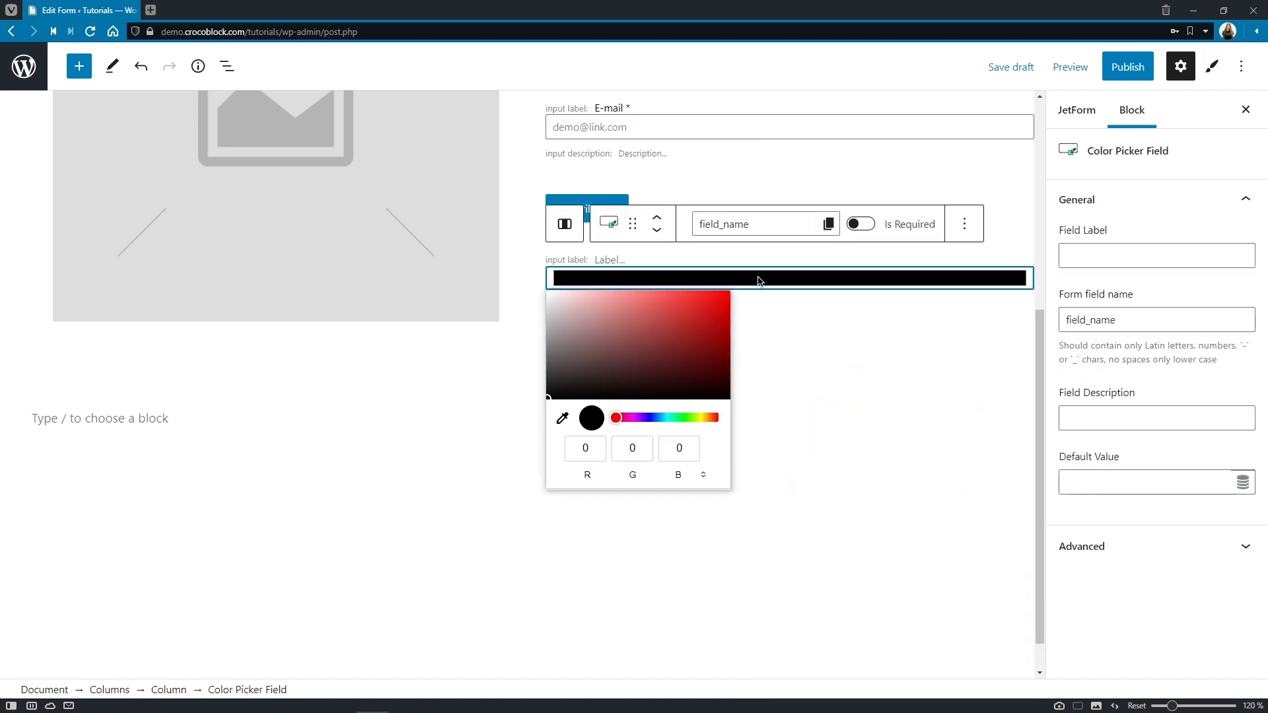
click(643, 419)
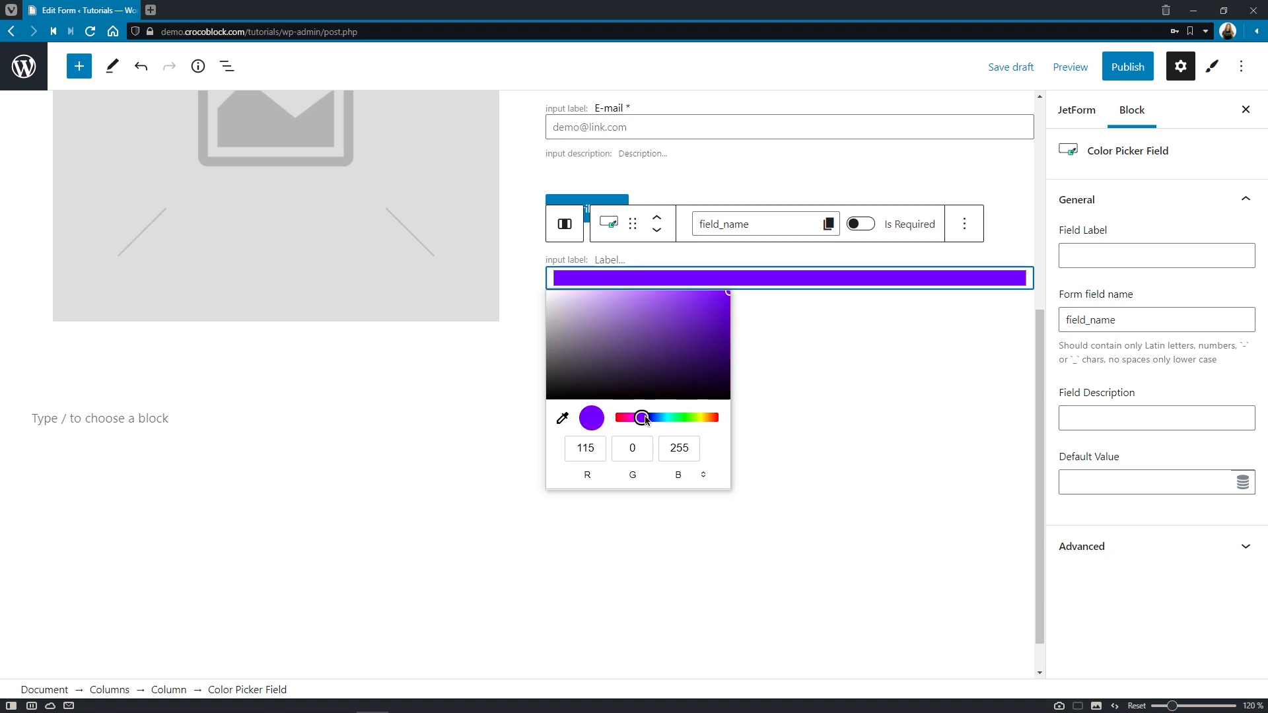
drag(643, 417, 647, 418)
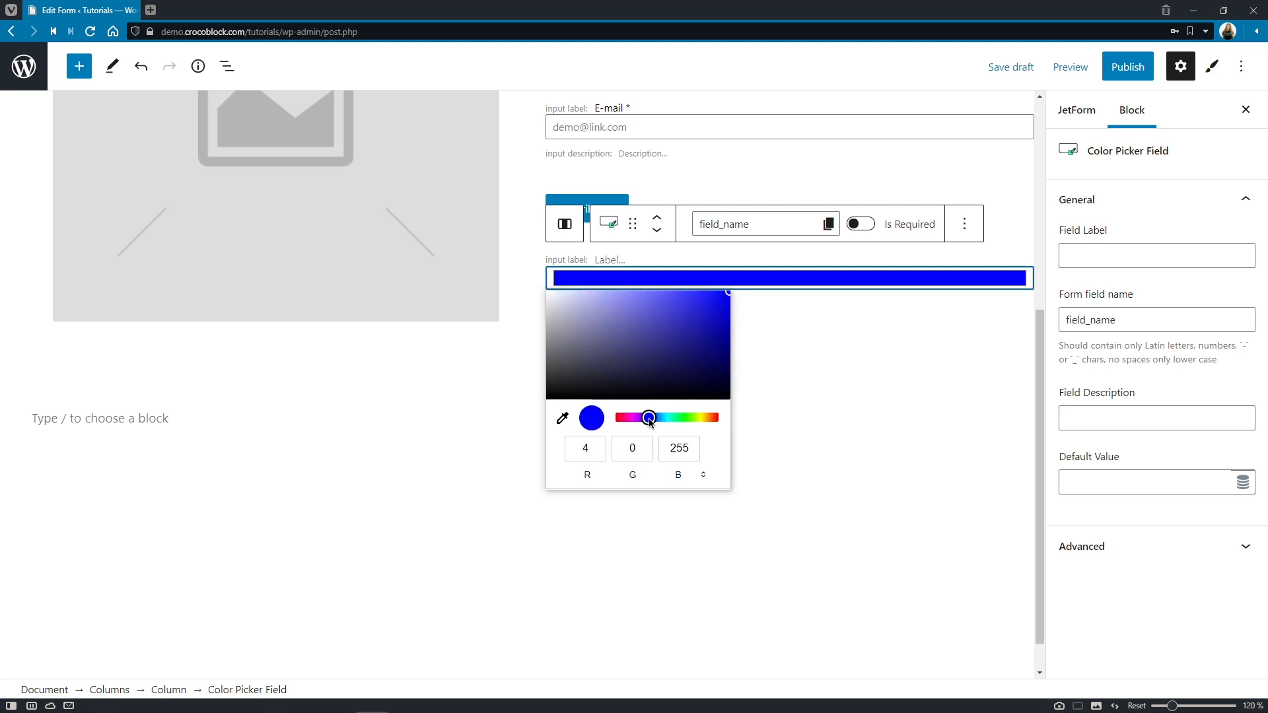
drag(650, 417, 642, 417)
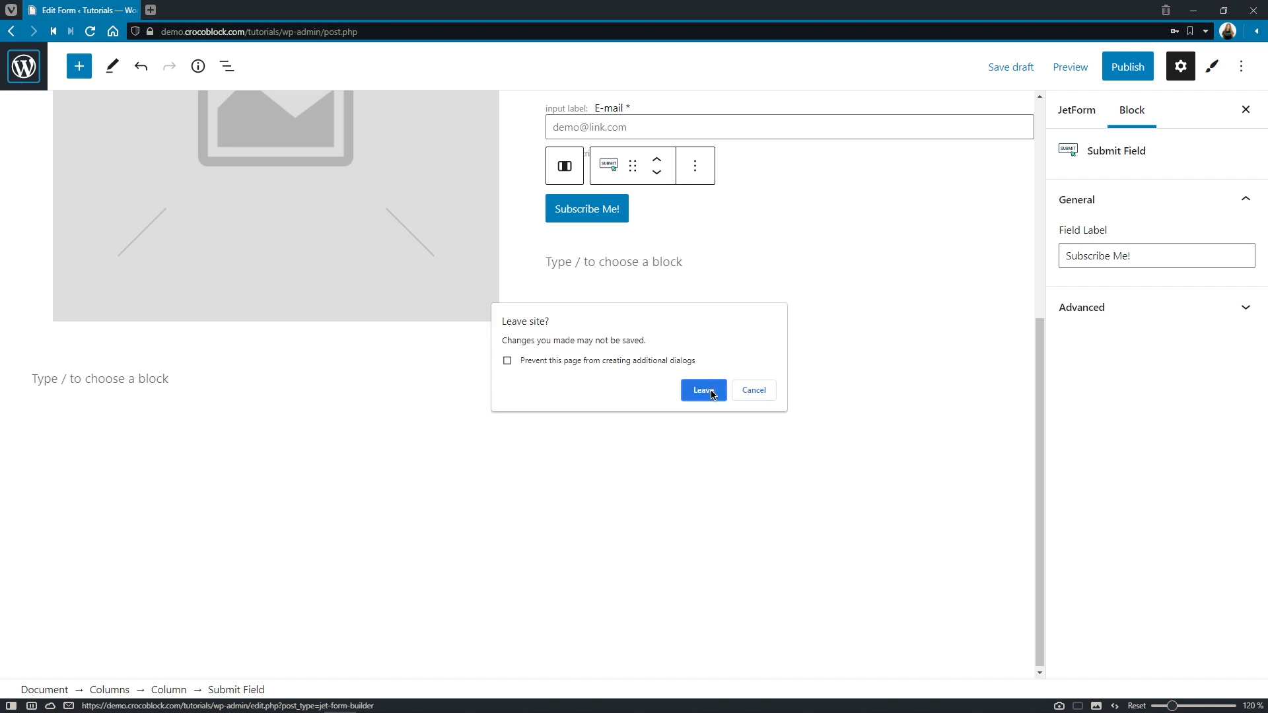
Step: Leave the editor unsaved and go to JetFormBuilder > Addons listing the PRO add-ons
click(702, 390)
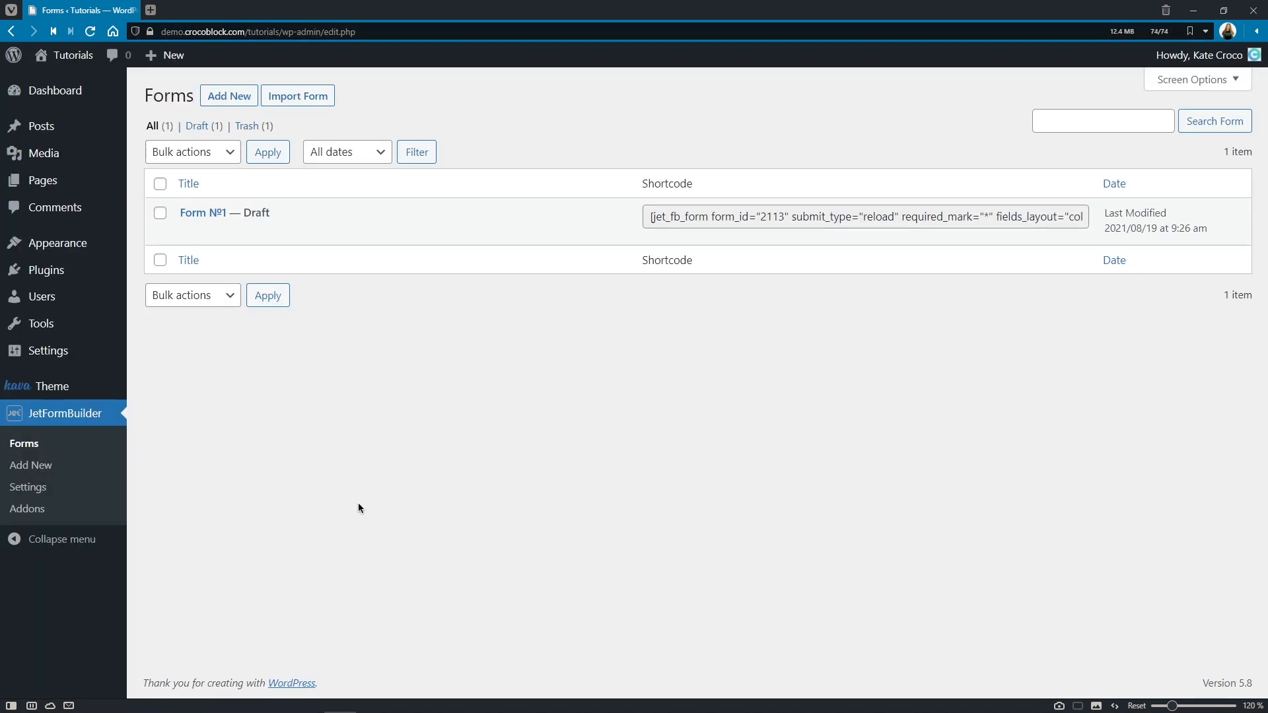
click(28, 510)
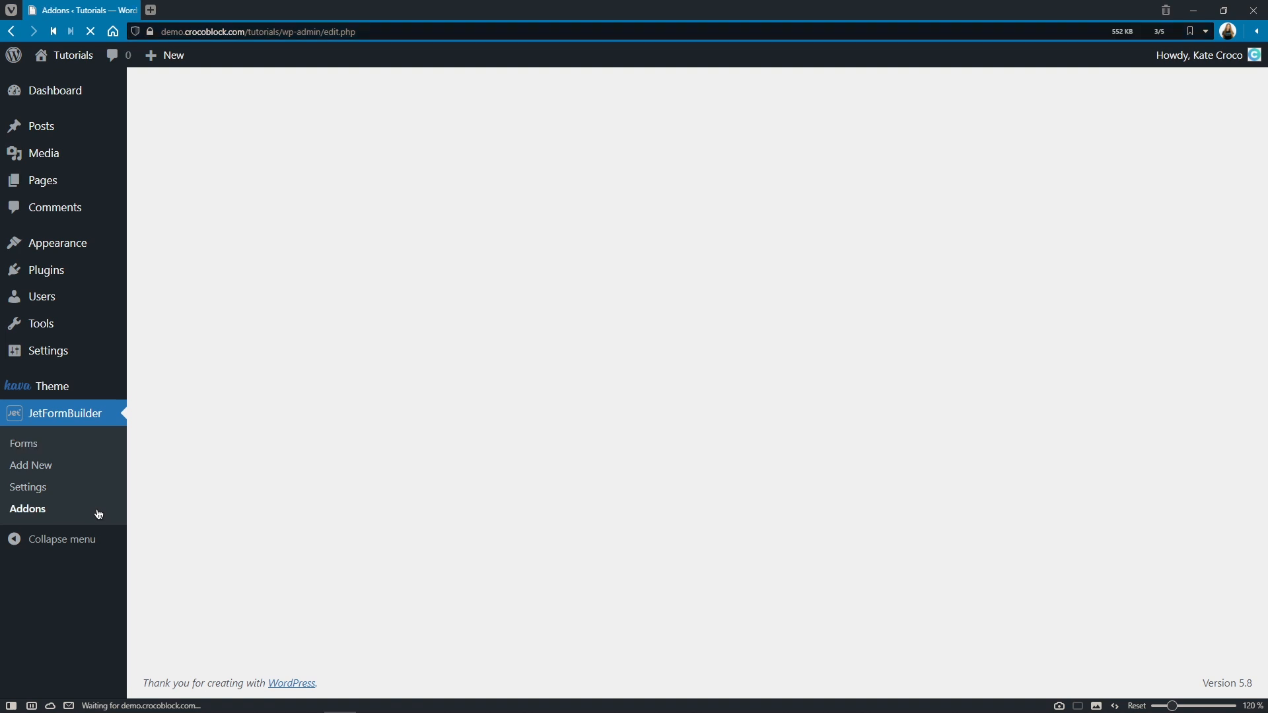
click(28, 508)
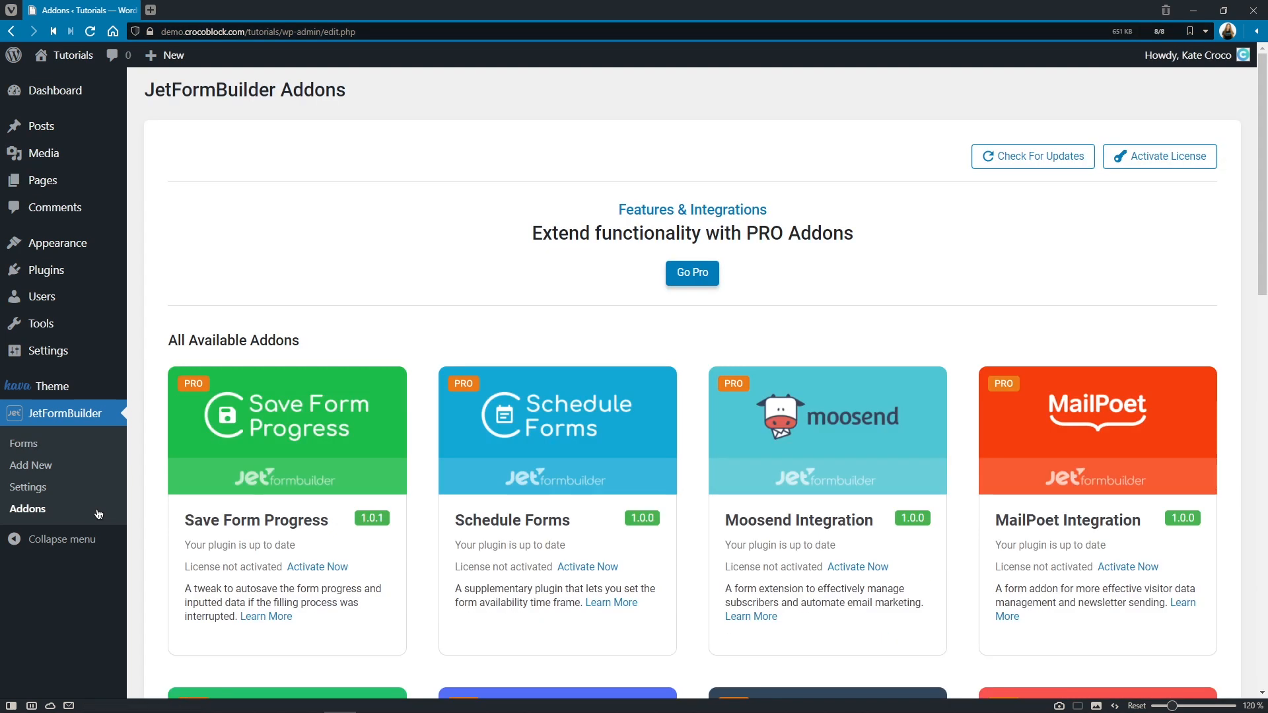
mouse_move(923, 359)
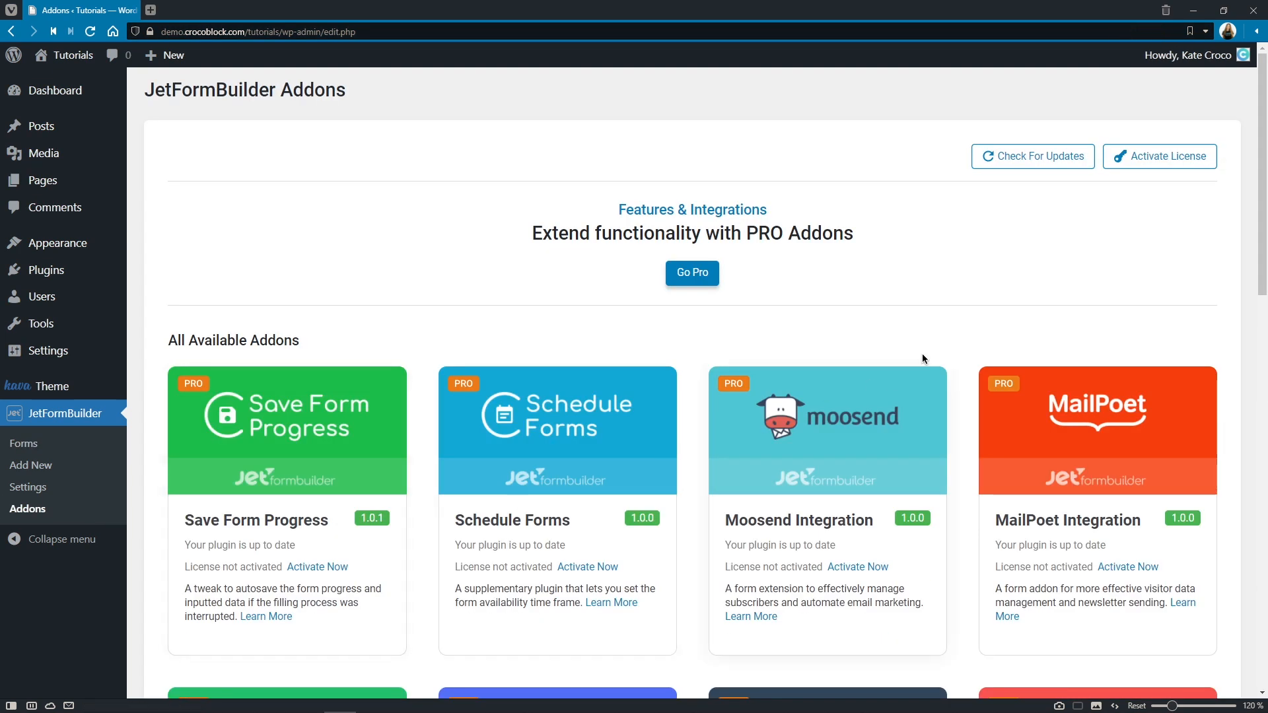
click(1032, 156)
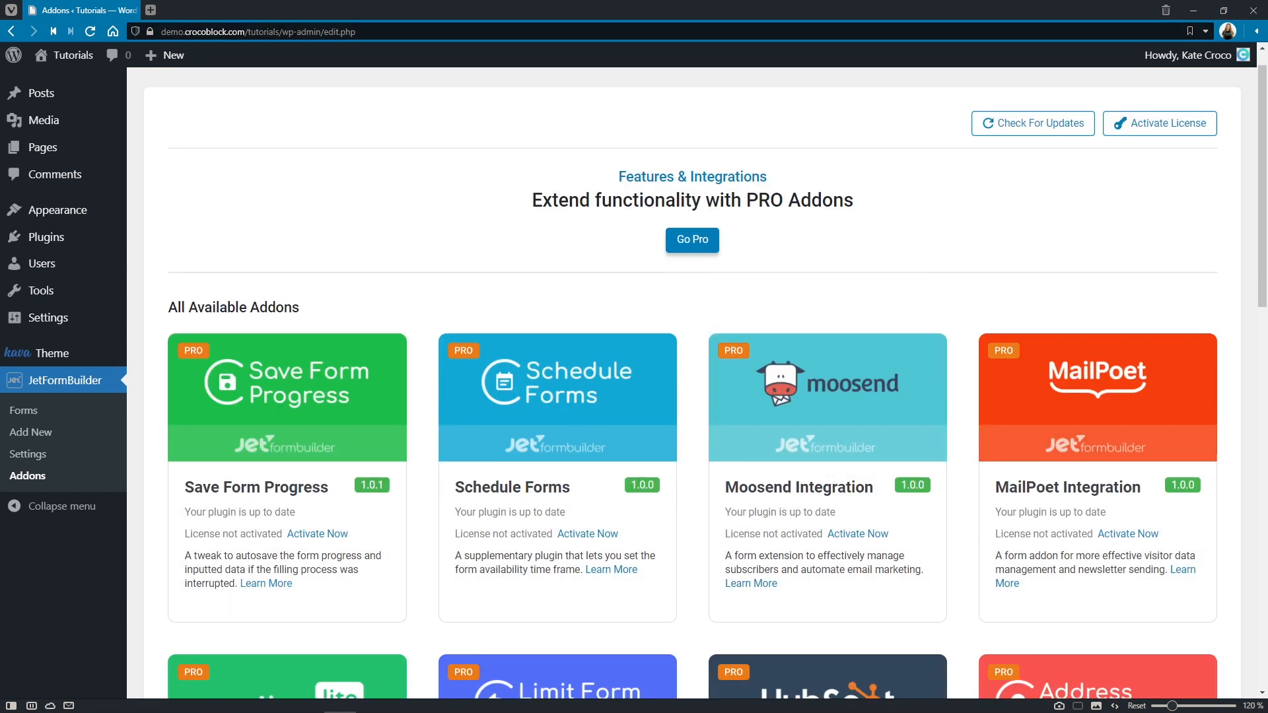
scroll(down, 3)
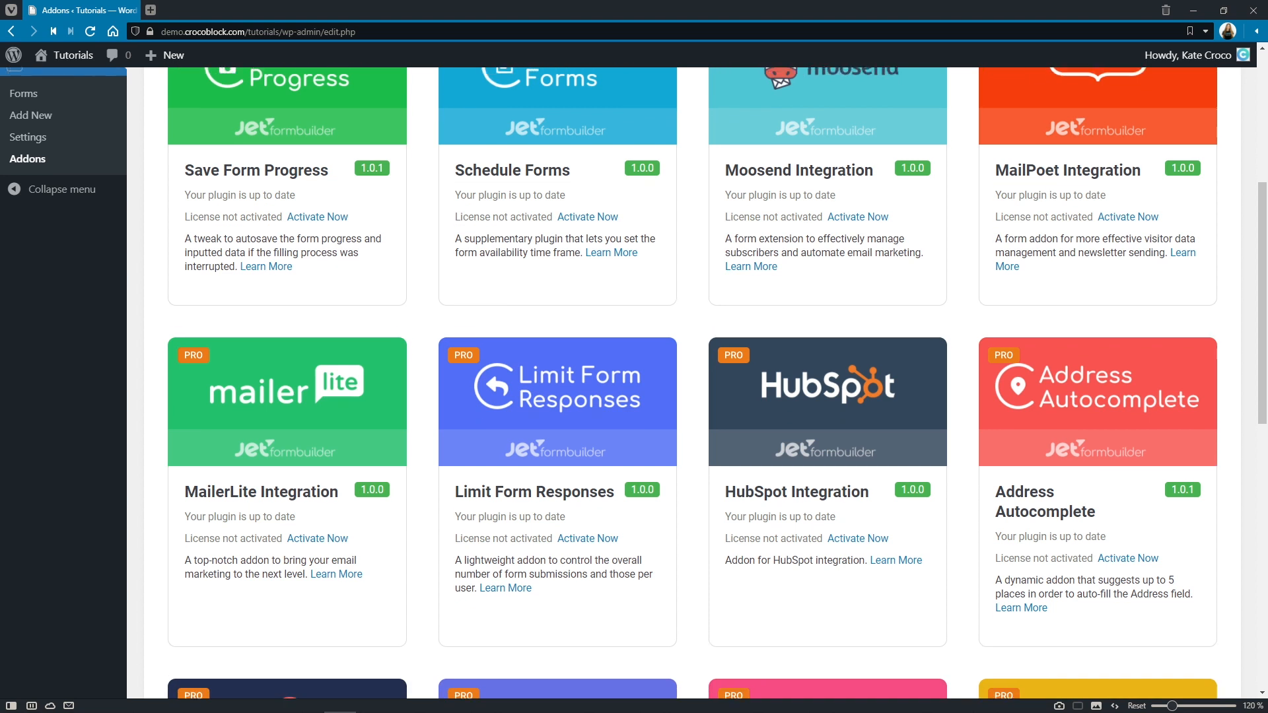
scroll(down, 3)
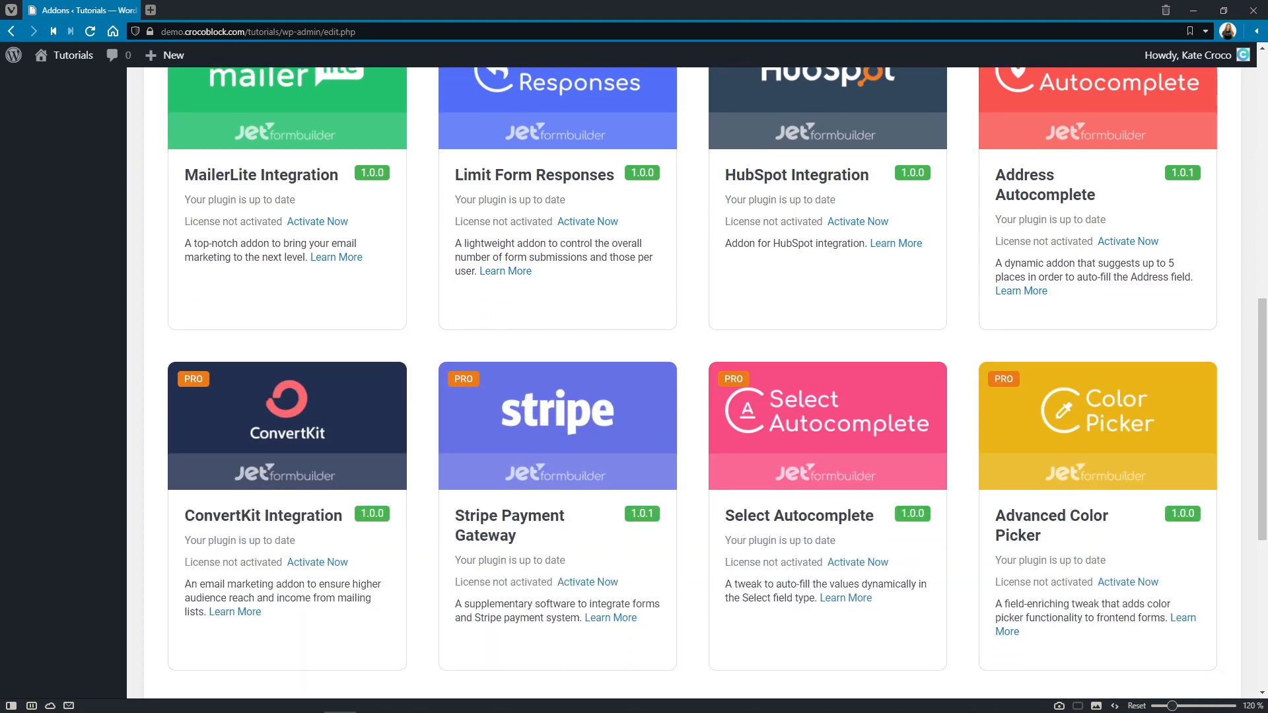
scroll(down, 3)
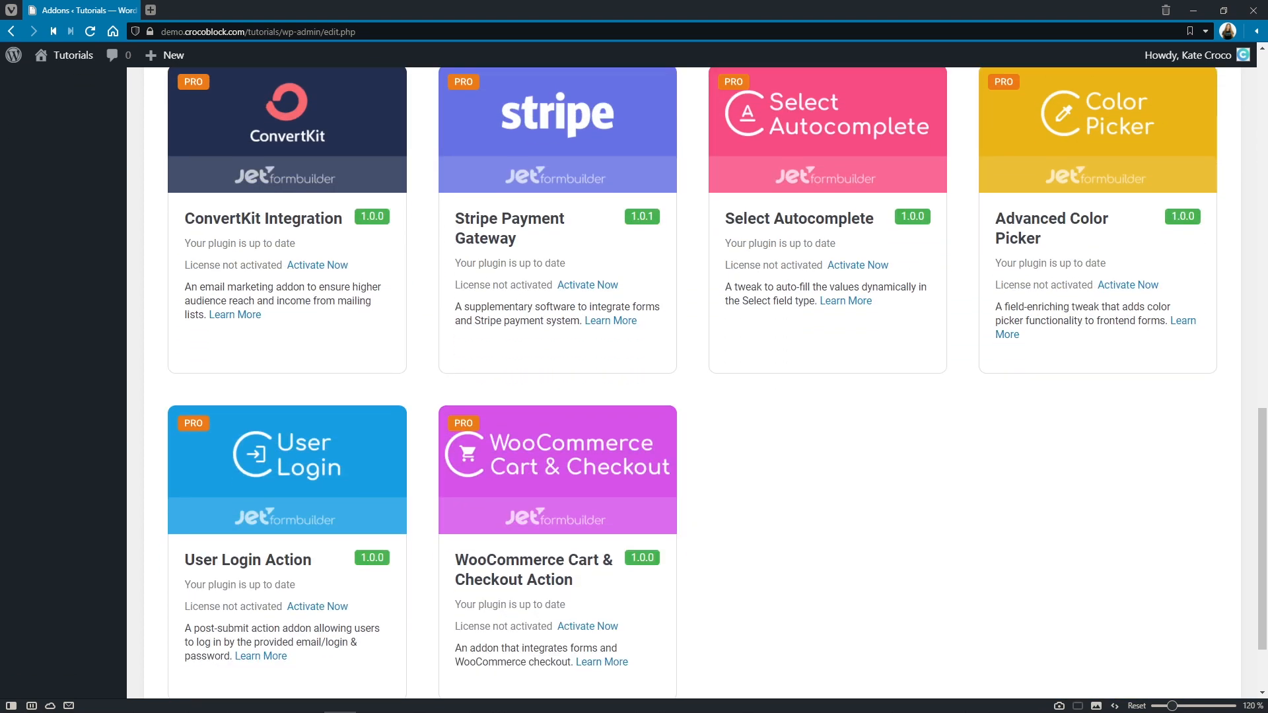
mouse_move(1121, 259)
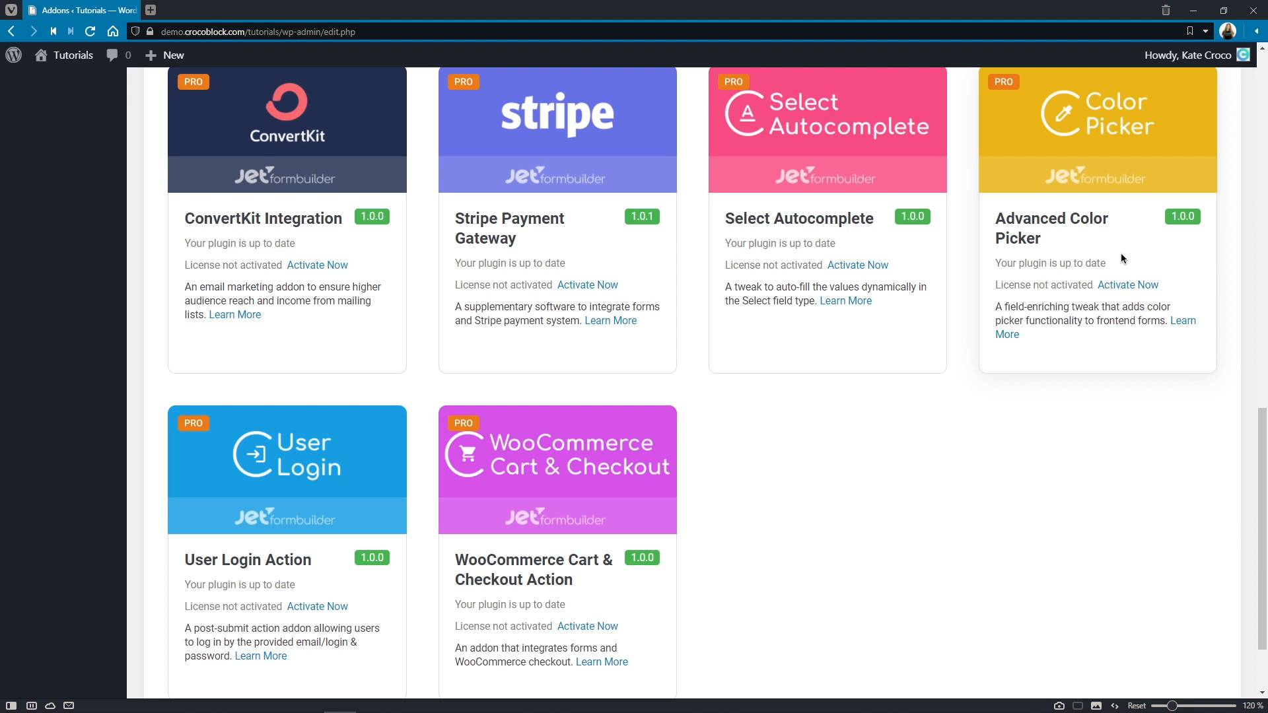
mouse_move(977, 323)
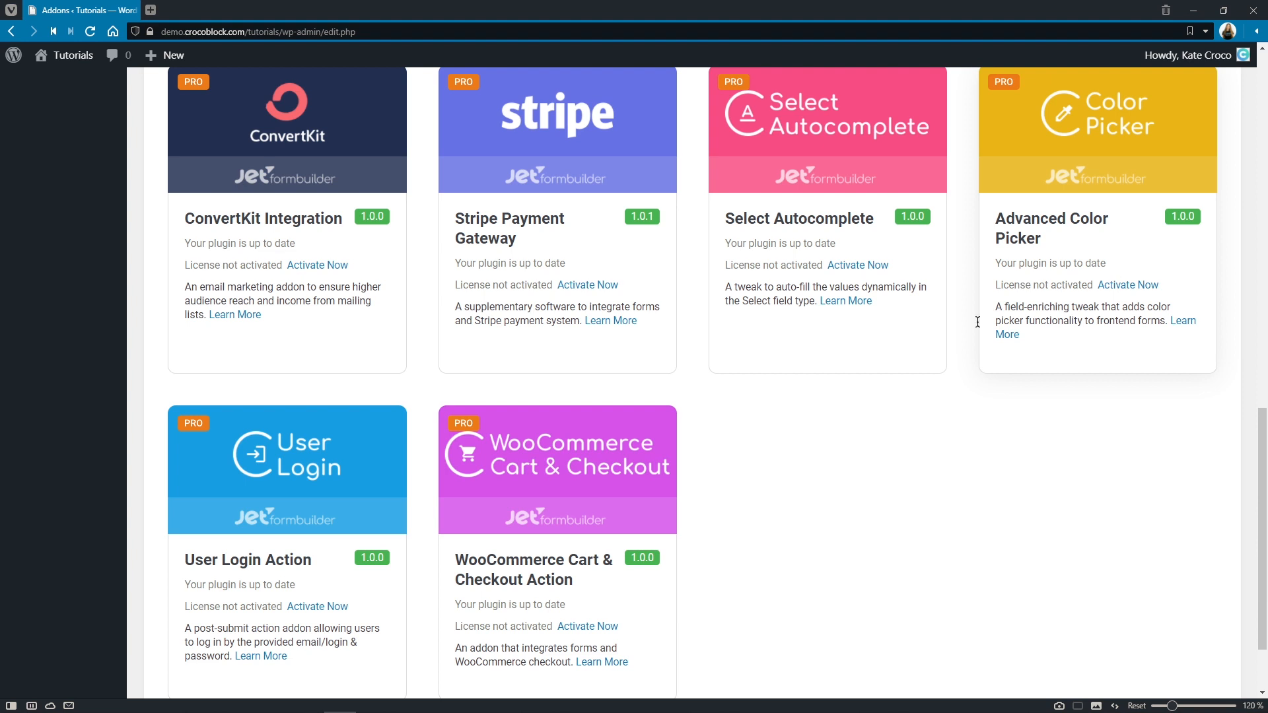
mouse_move(365, 457)
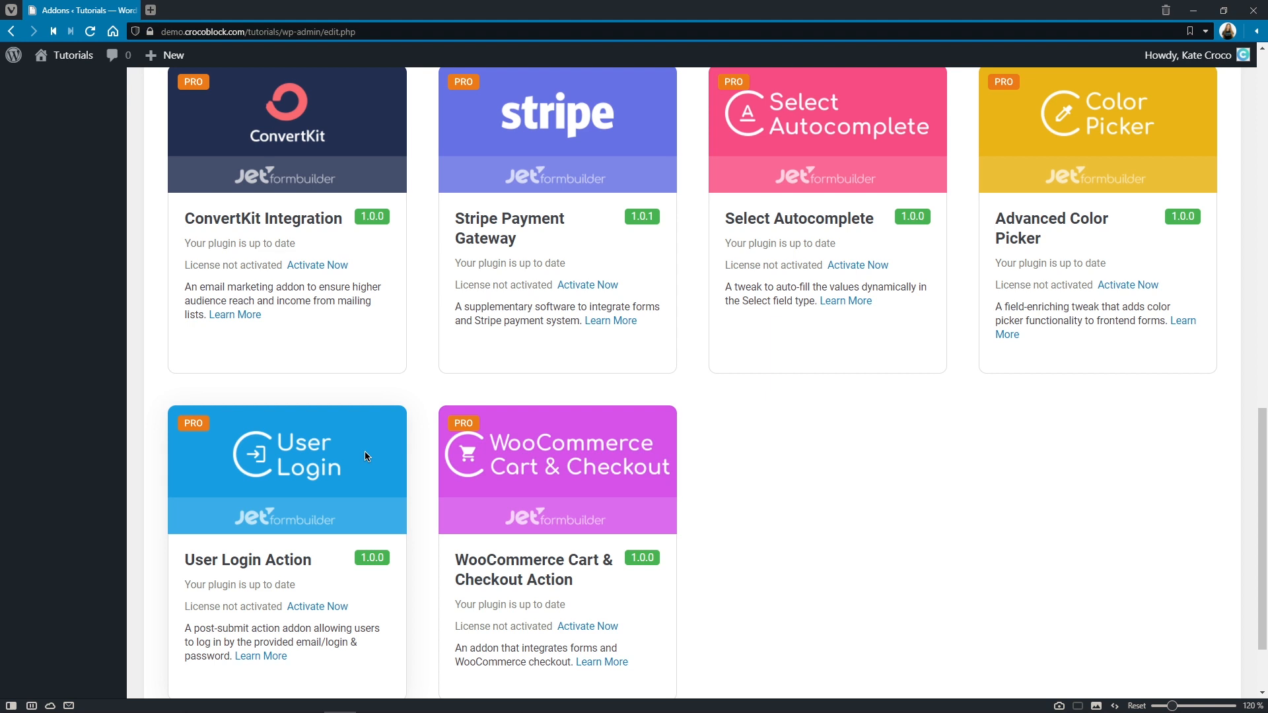
mouse_move(609, 472)
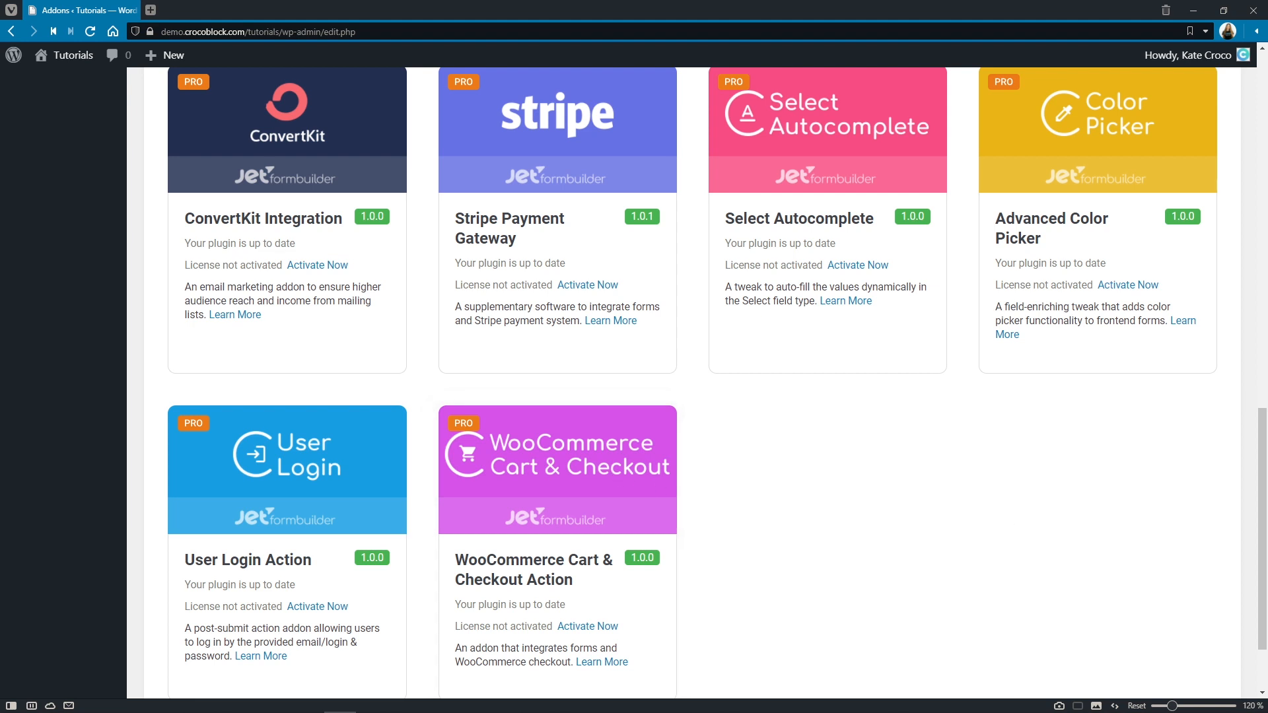
scroll(up, 3)
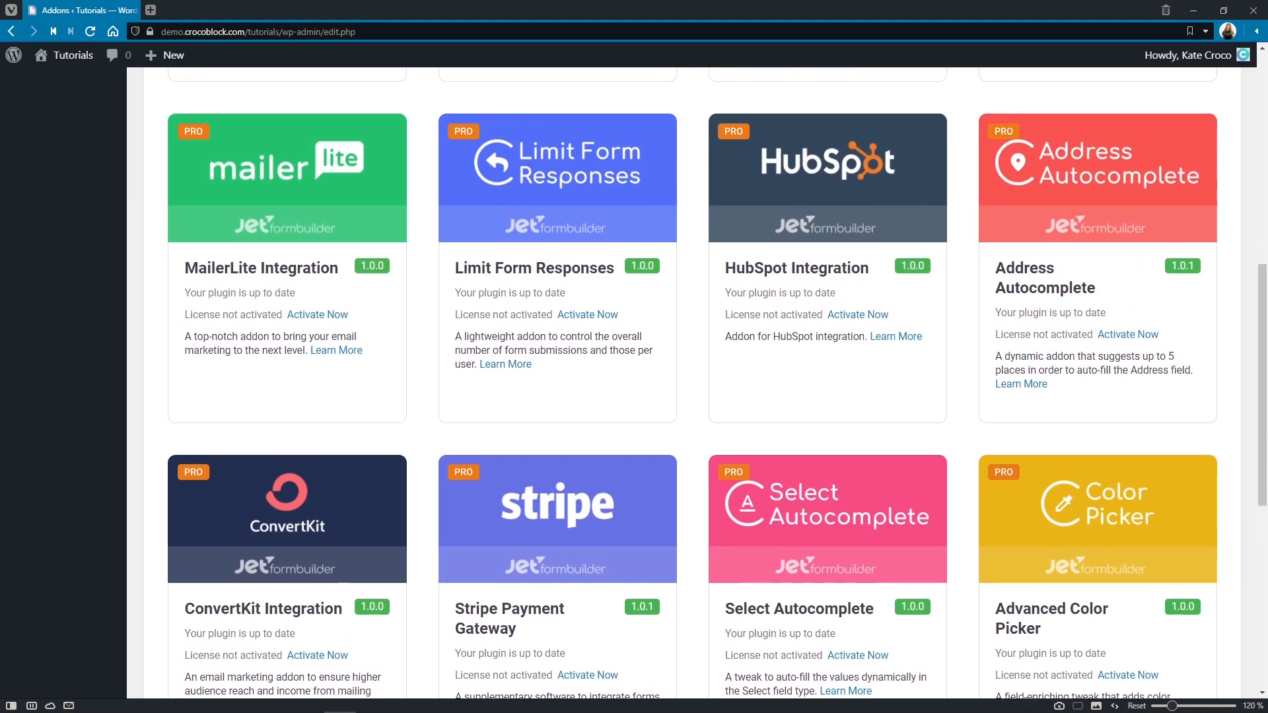